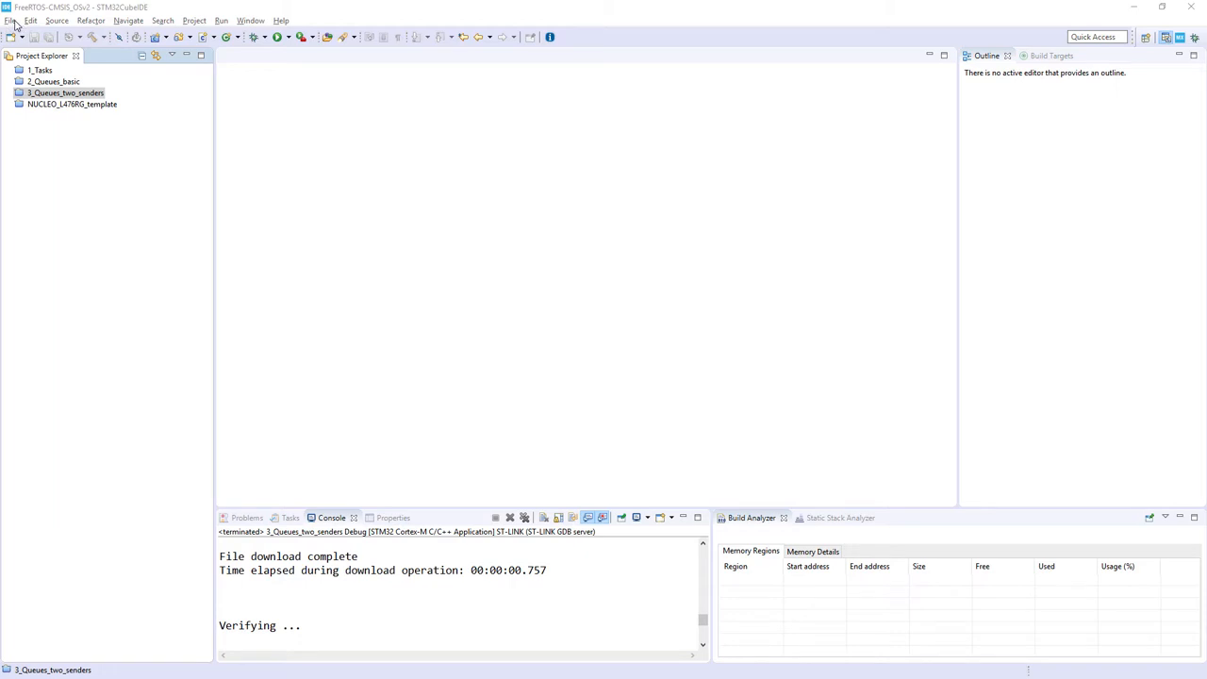
Start a new STM32 project targeting the STM32L476RGTx part found by searching 476.
click(9, 19)
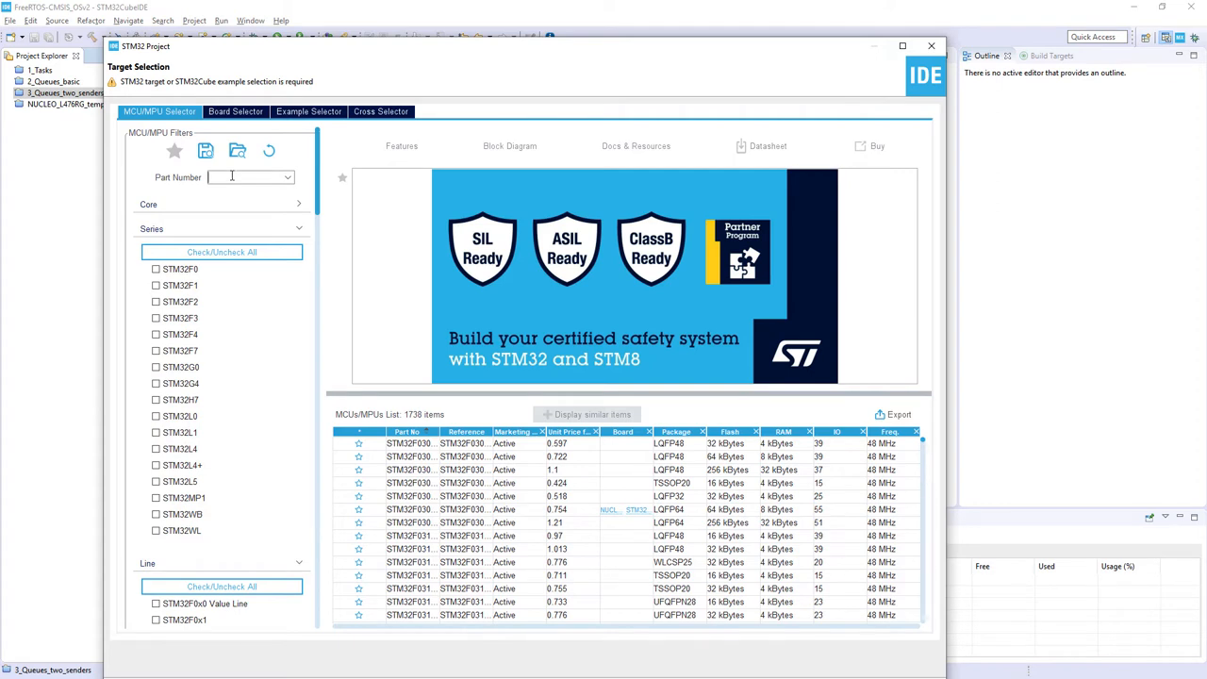
text(476)
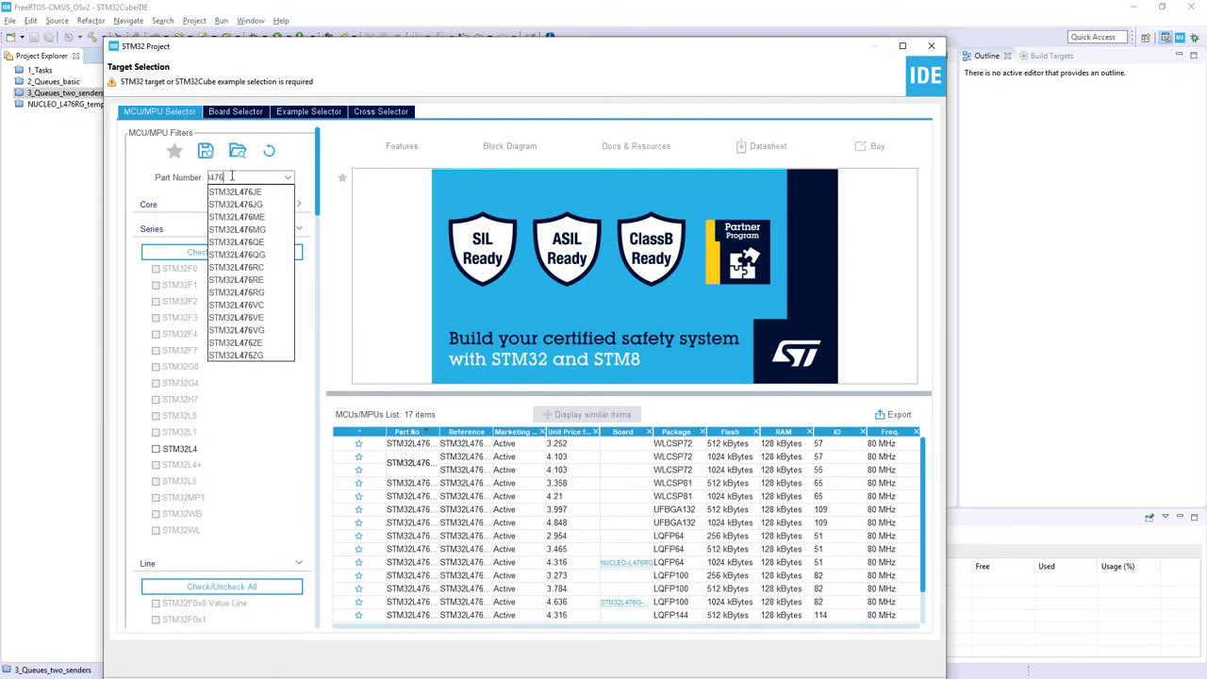
click(235, 292)
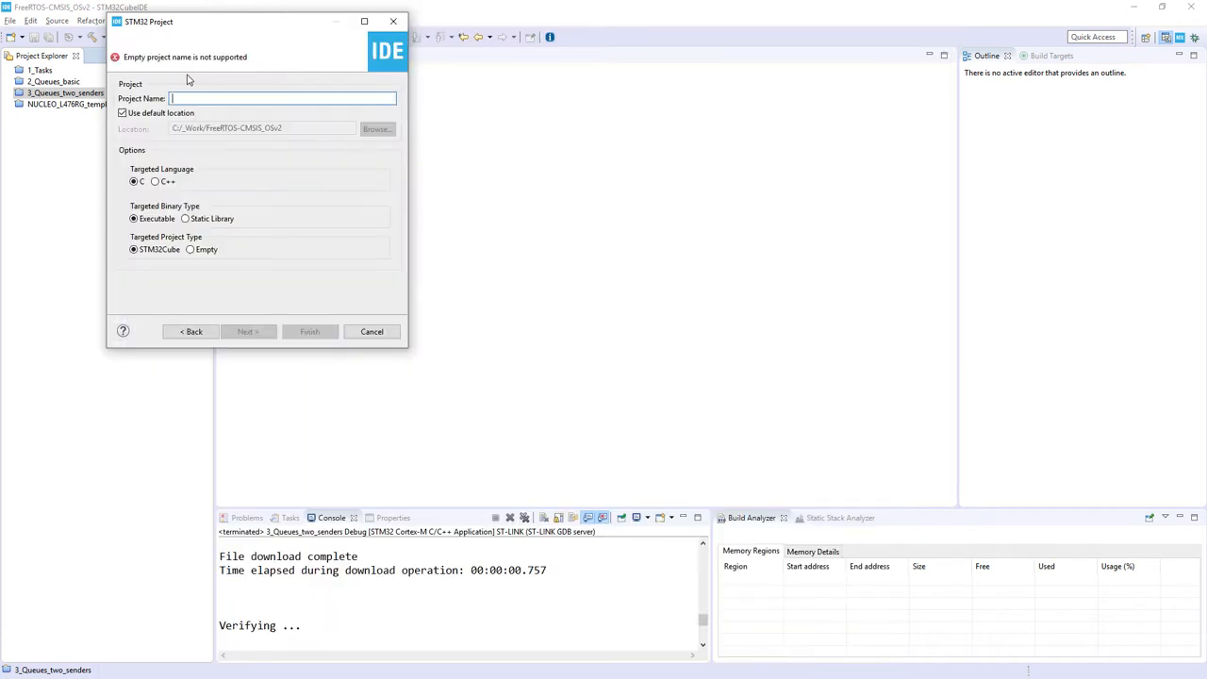
Name the project 4_Queues_items and finish, opening its STM32L476RGTx pinout configuration.
text(4)
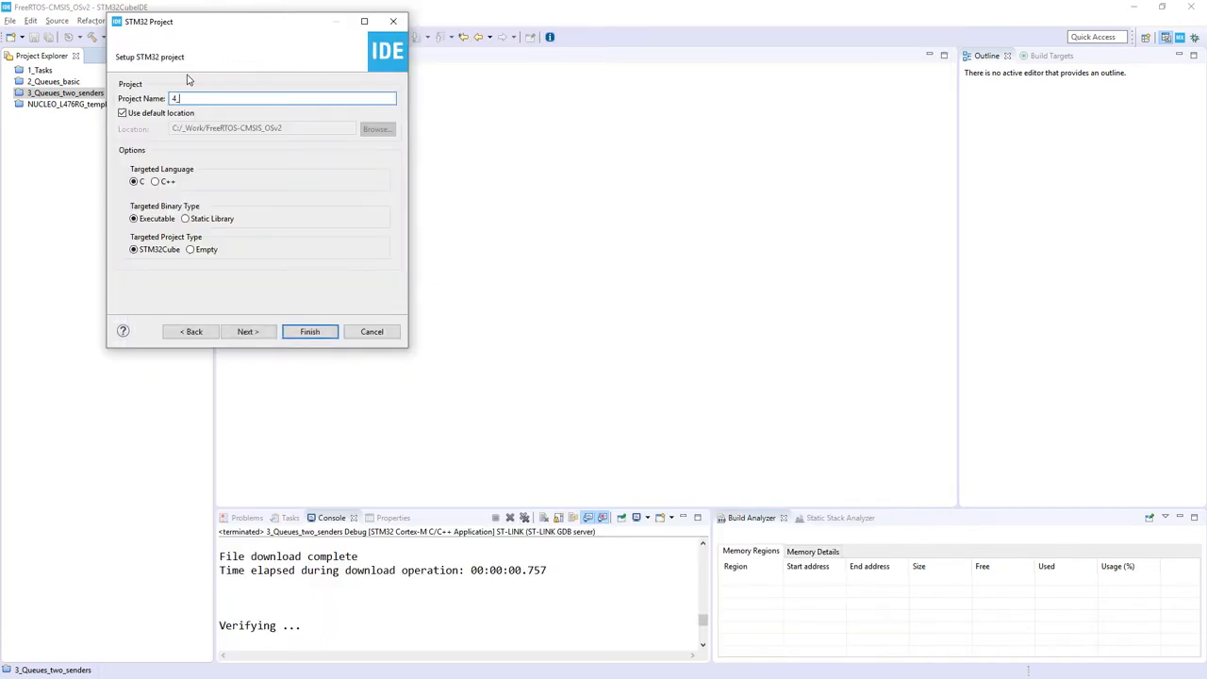
text(_Queu)
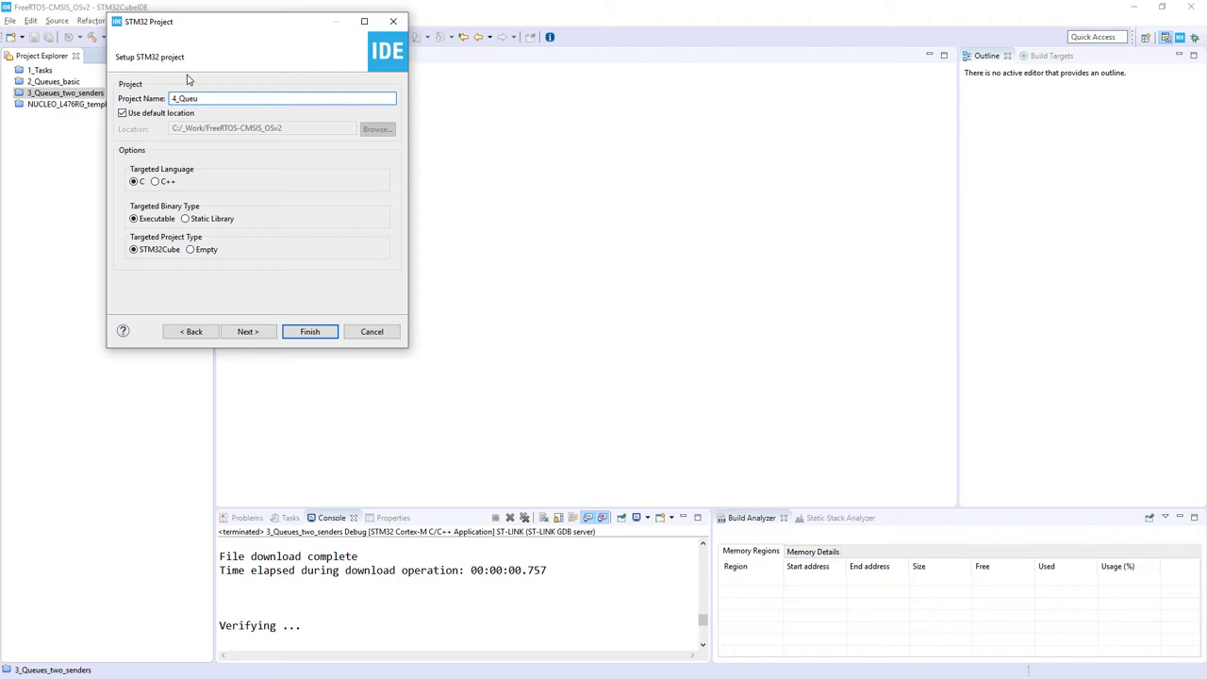
text(es_items)
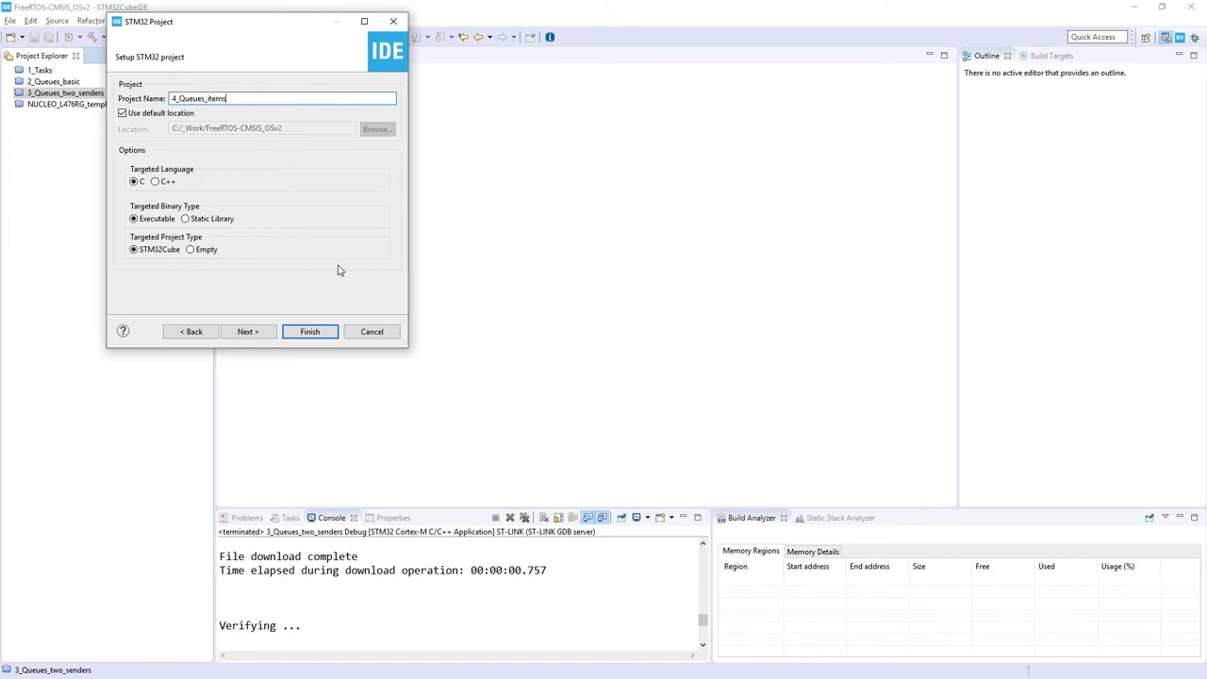
click(309, 332)
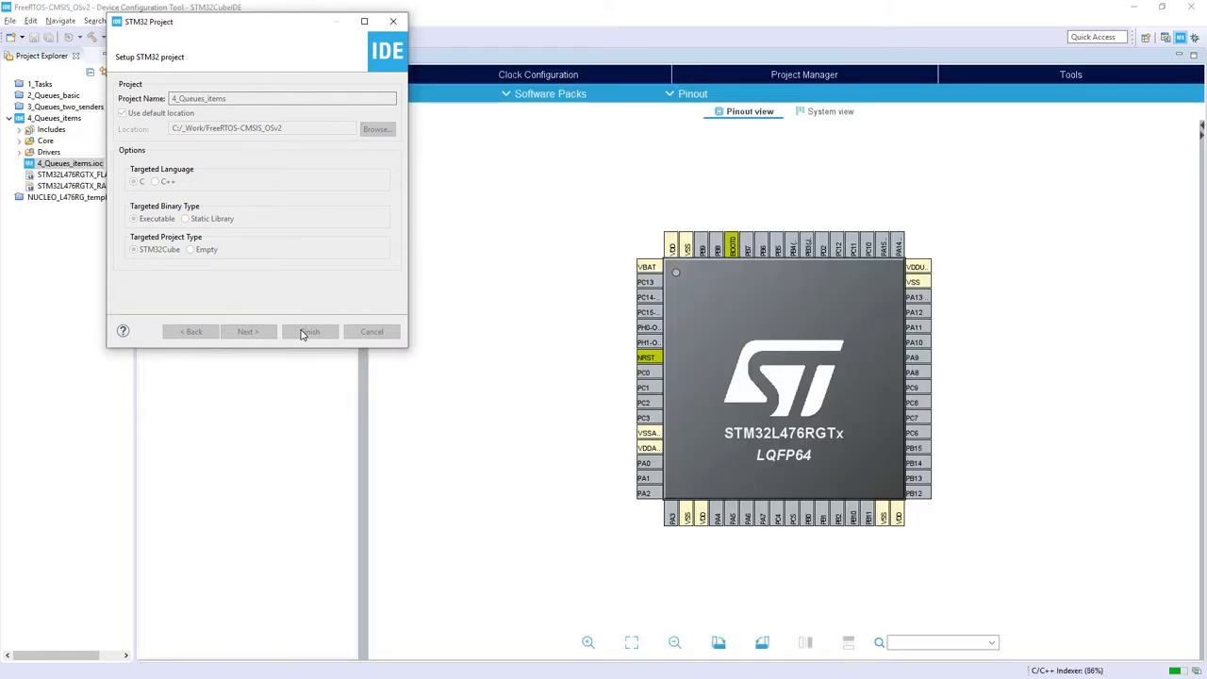
click(310, 332)
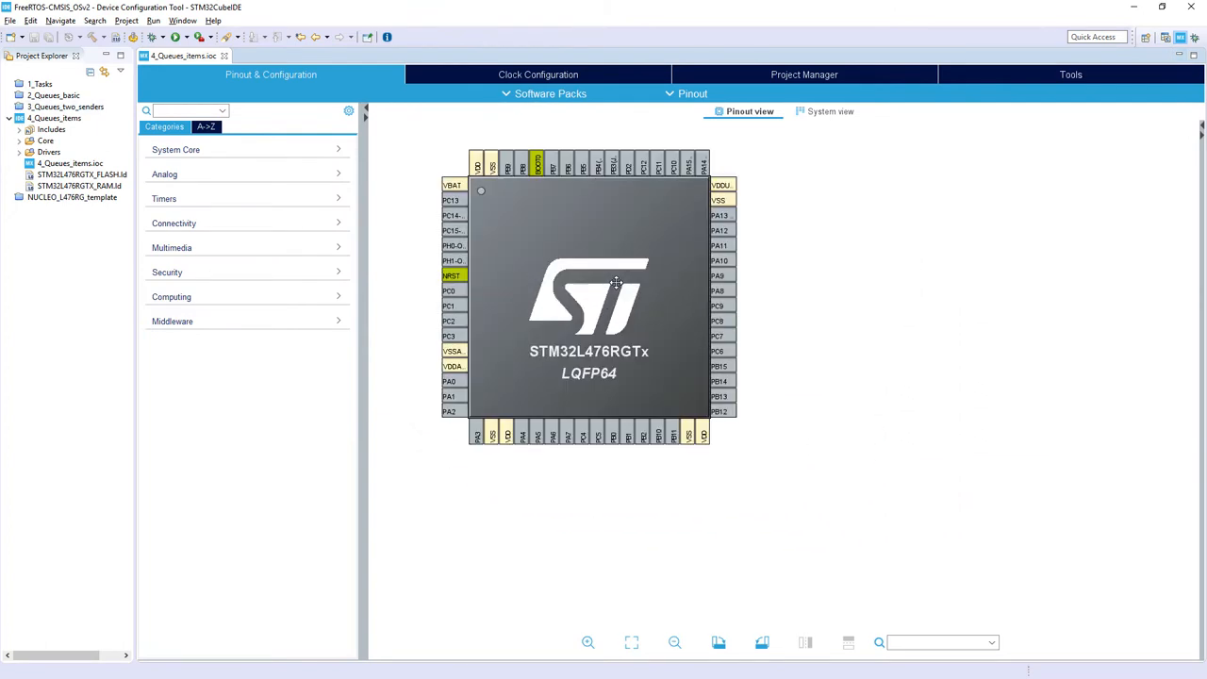
Under System Core > SYS, set Debug to Trace Asynchronous Sw and Timebase Source to TIM6.
click(175, 150)
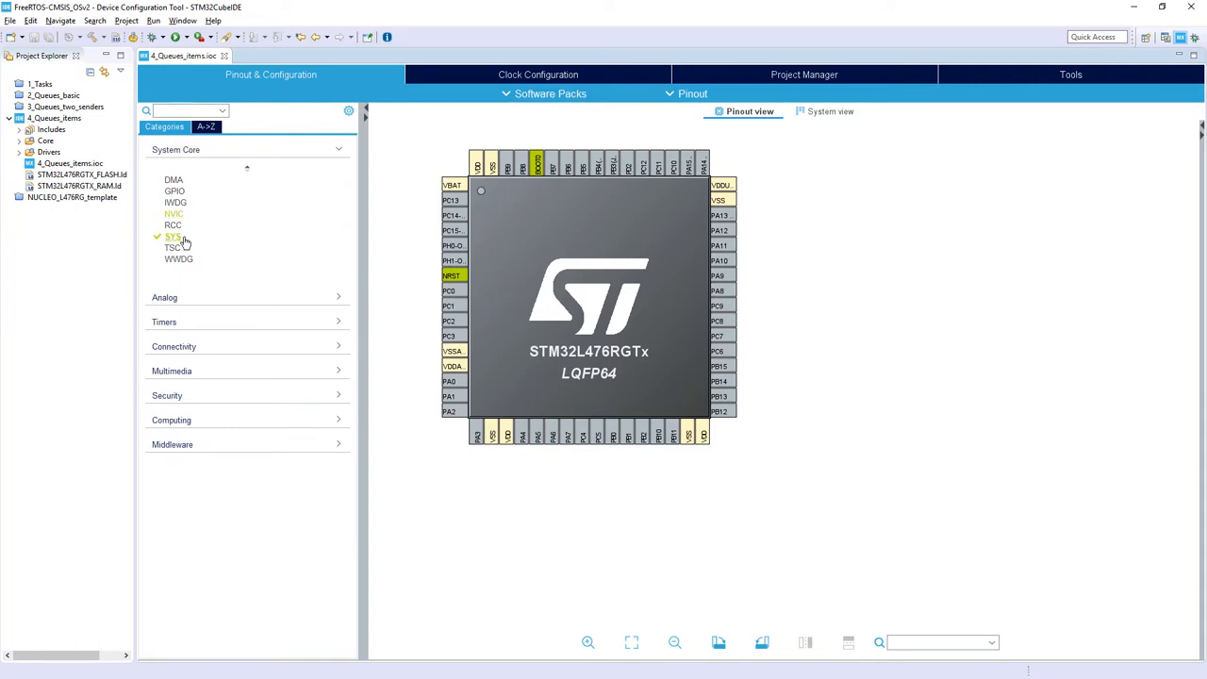
click(174, 236)
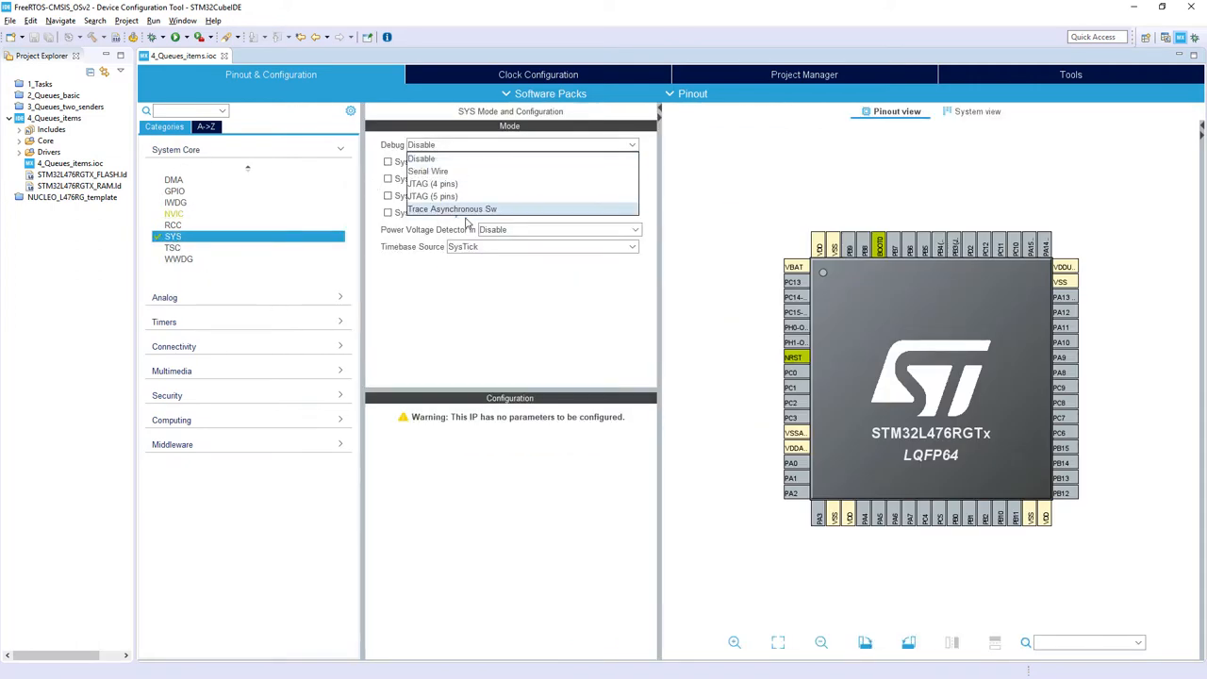
click(452, 207)
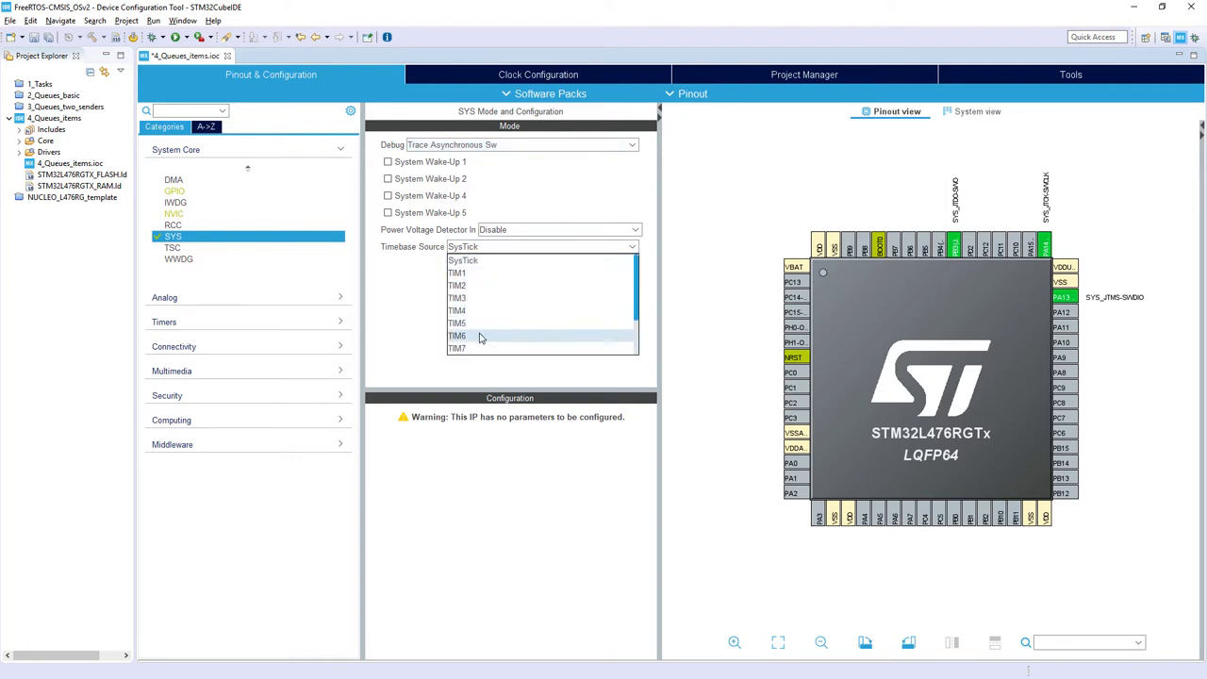
click(456, 336)
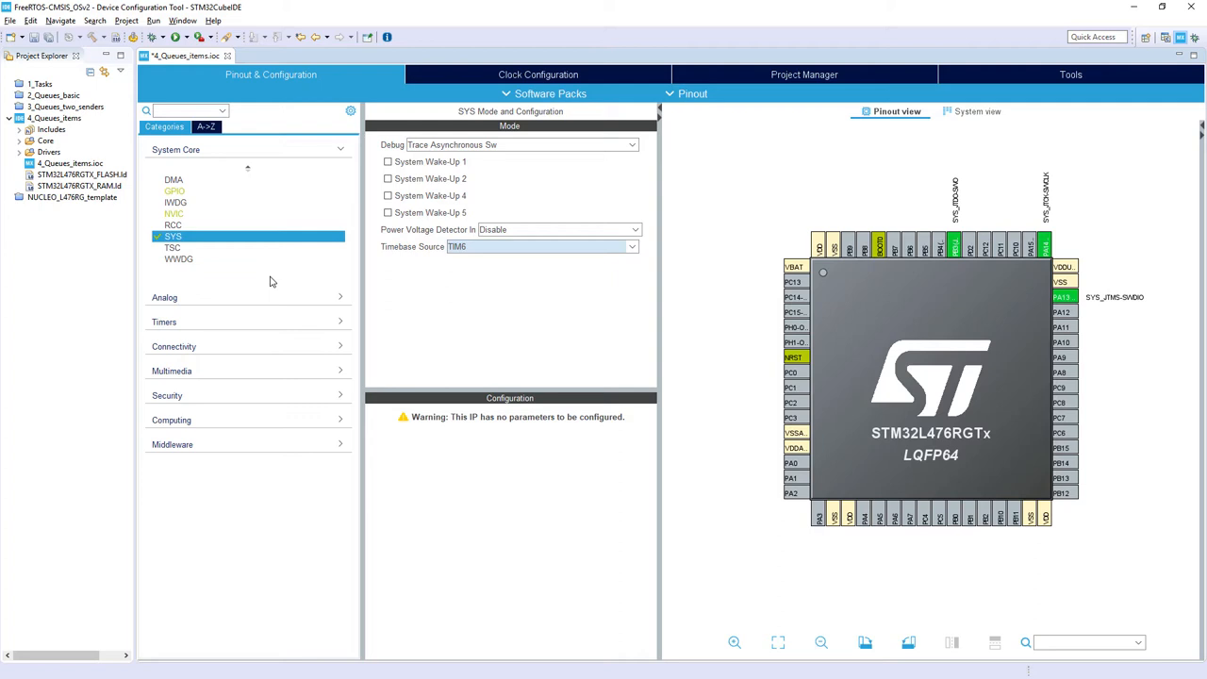
mouse_move(275, 287)
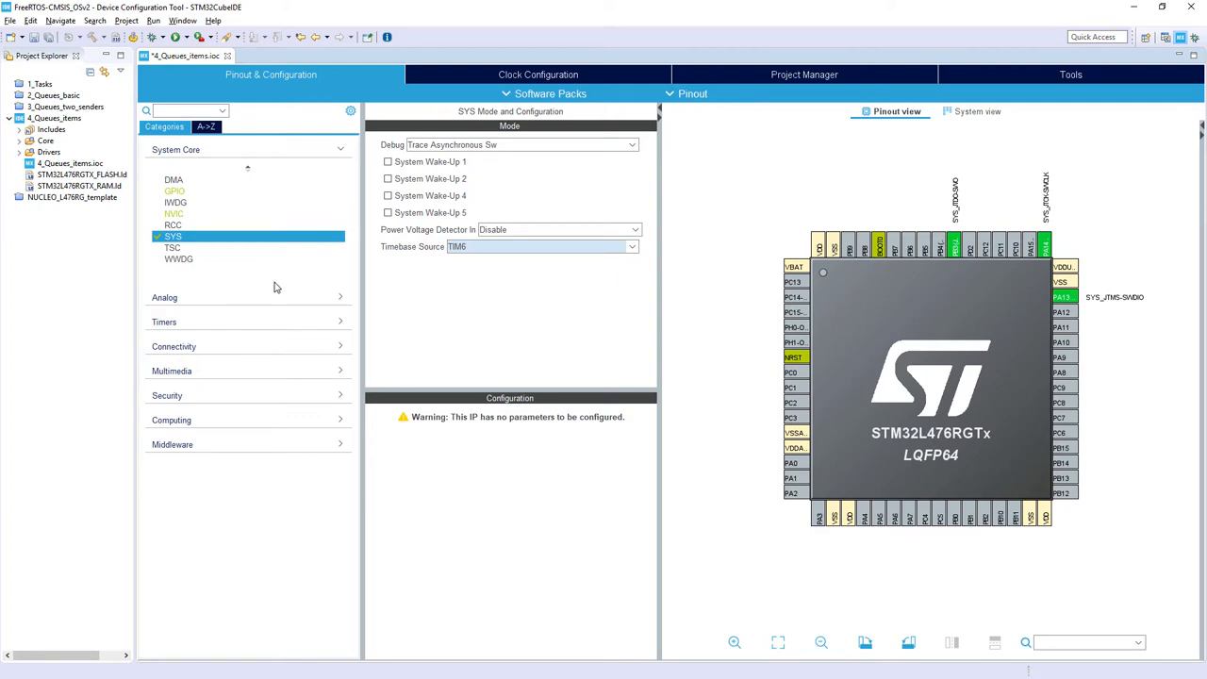
mouse_move(169, 445)
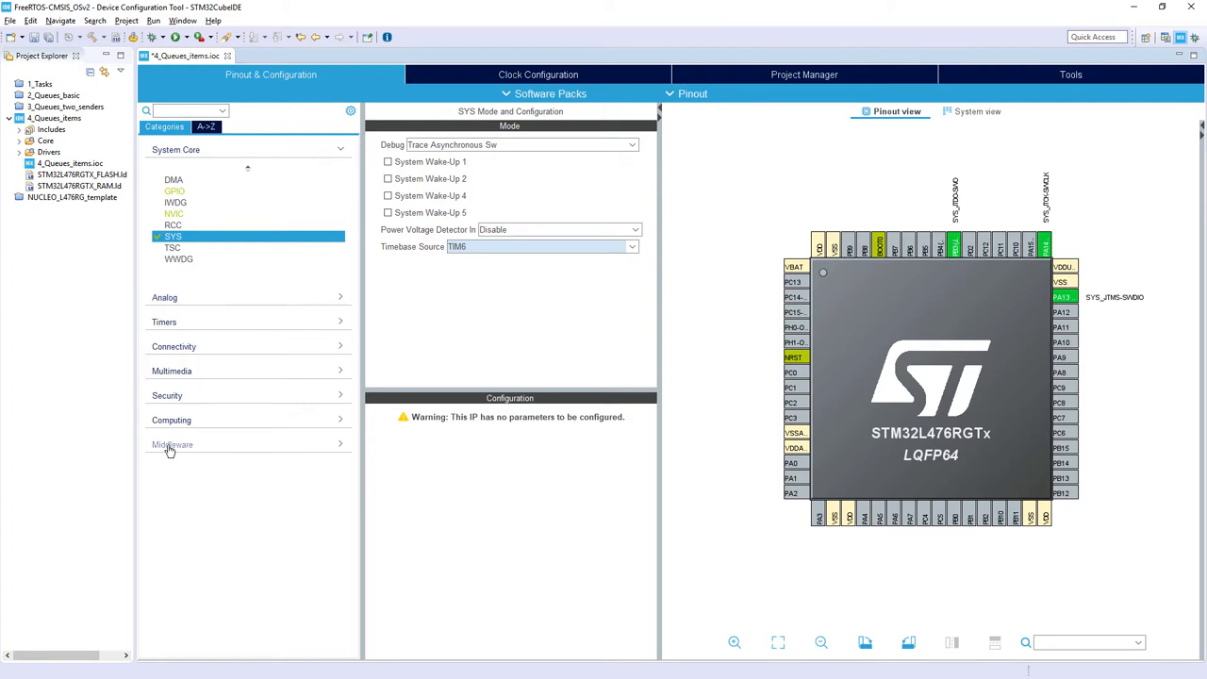
Enable FREERTOS middleware with the CMSIS_V2 interface and edit TOTAL_HEAP_SIZE.
click(171, 445)
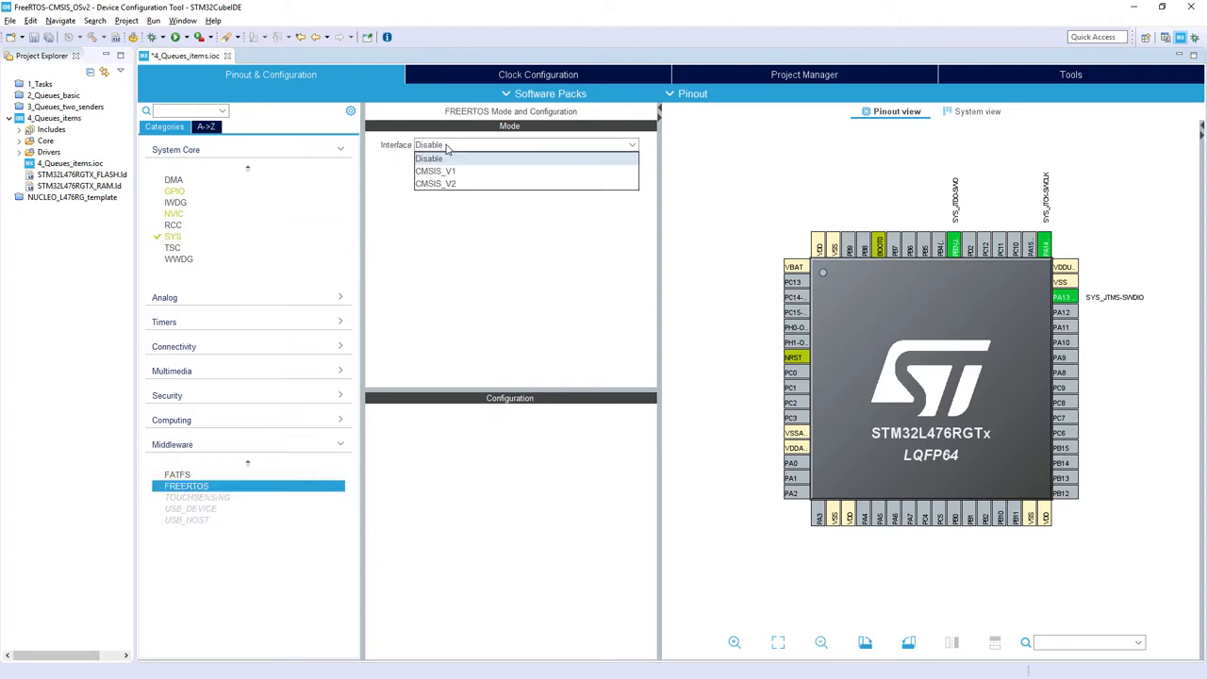
mouse_move(436, 183)
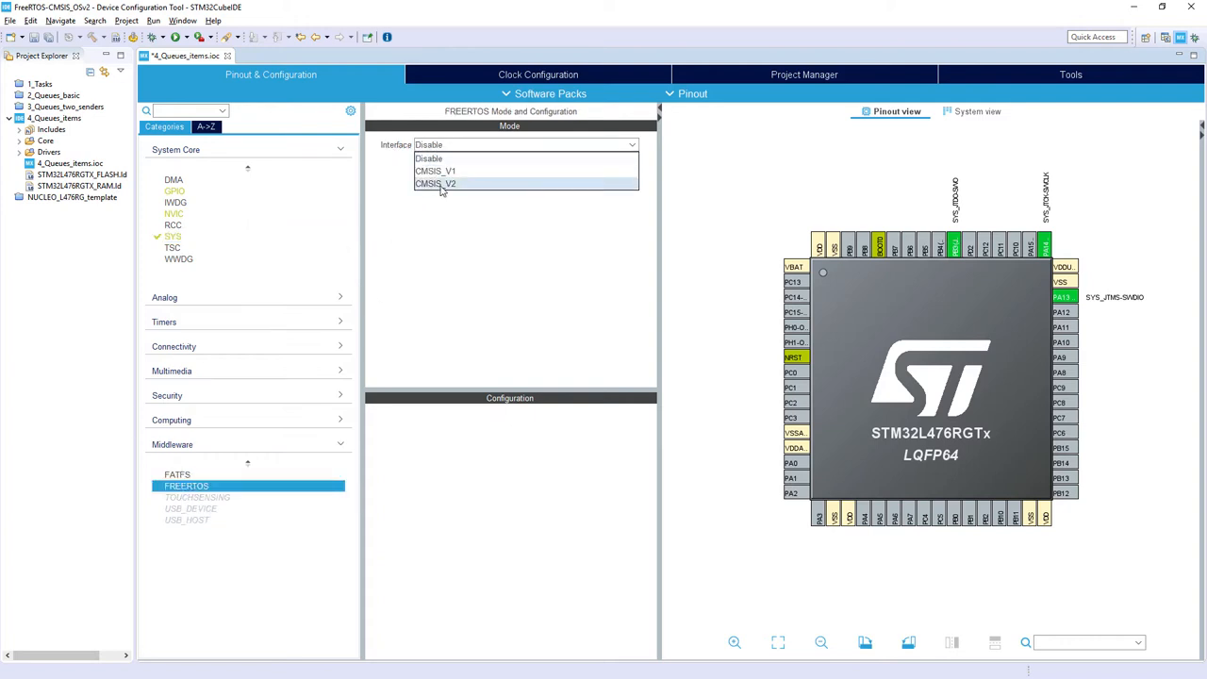
click(436, 183)
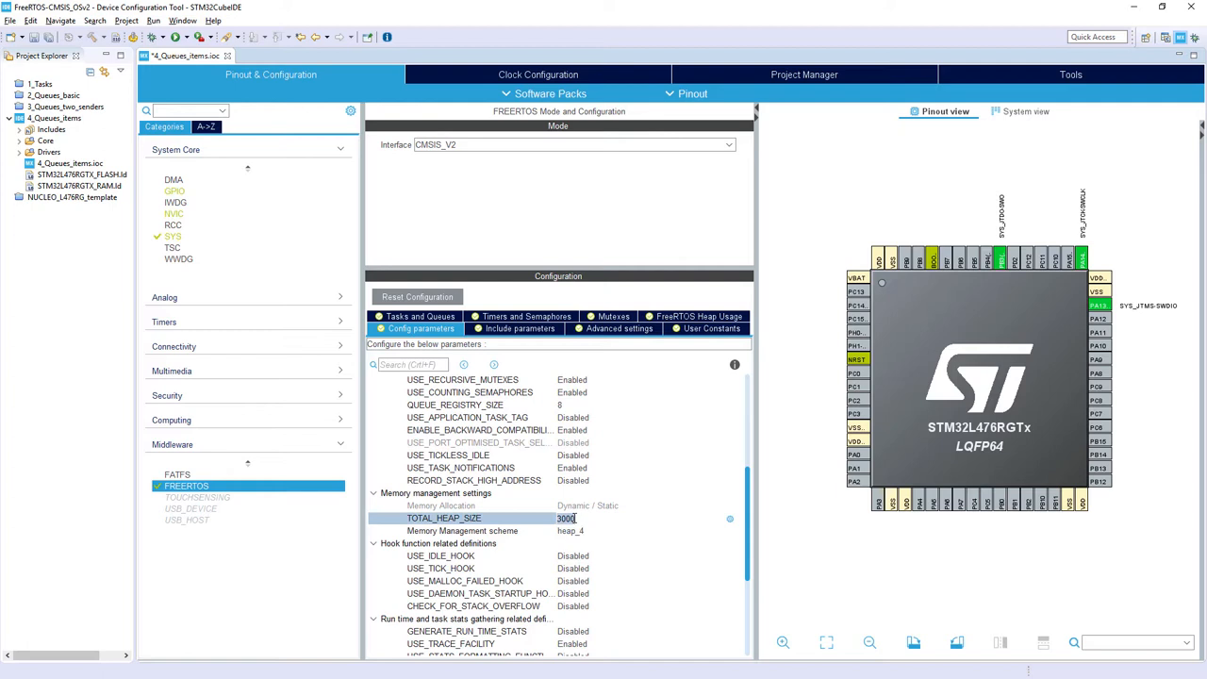
text(4)
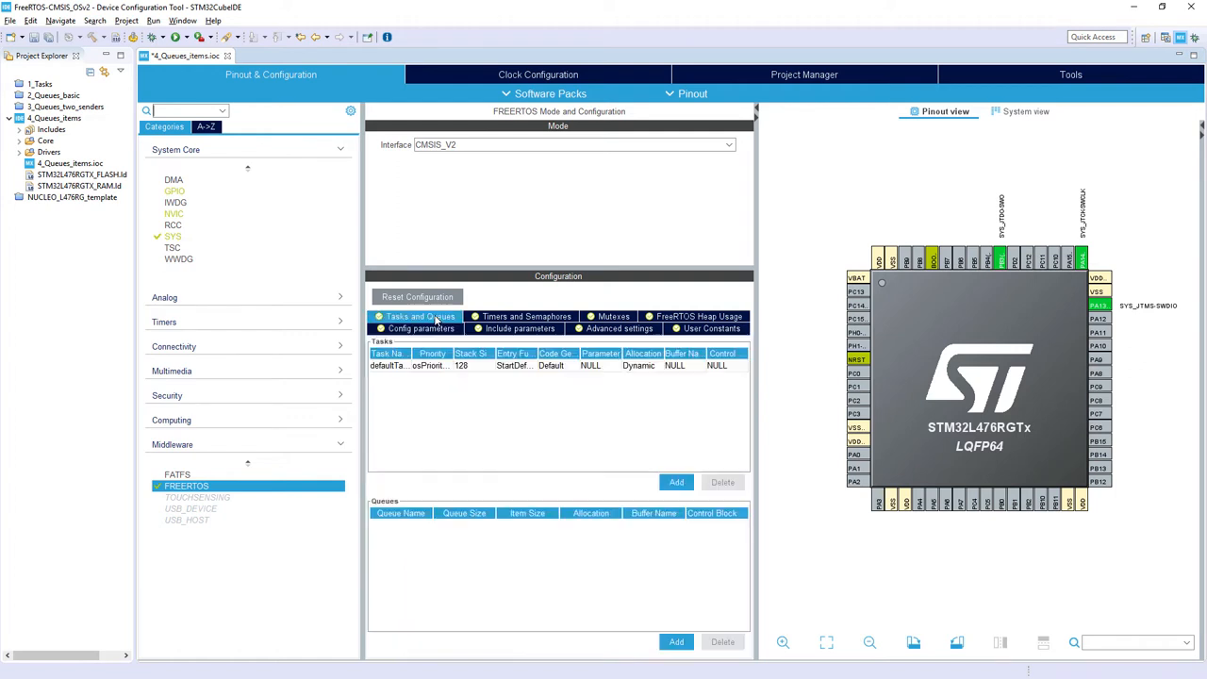
Edit defaultTask into Sender1 with stack size 256 and entry function StartSender1.
click(405, 365)
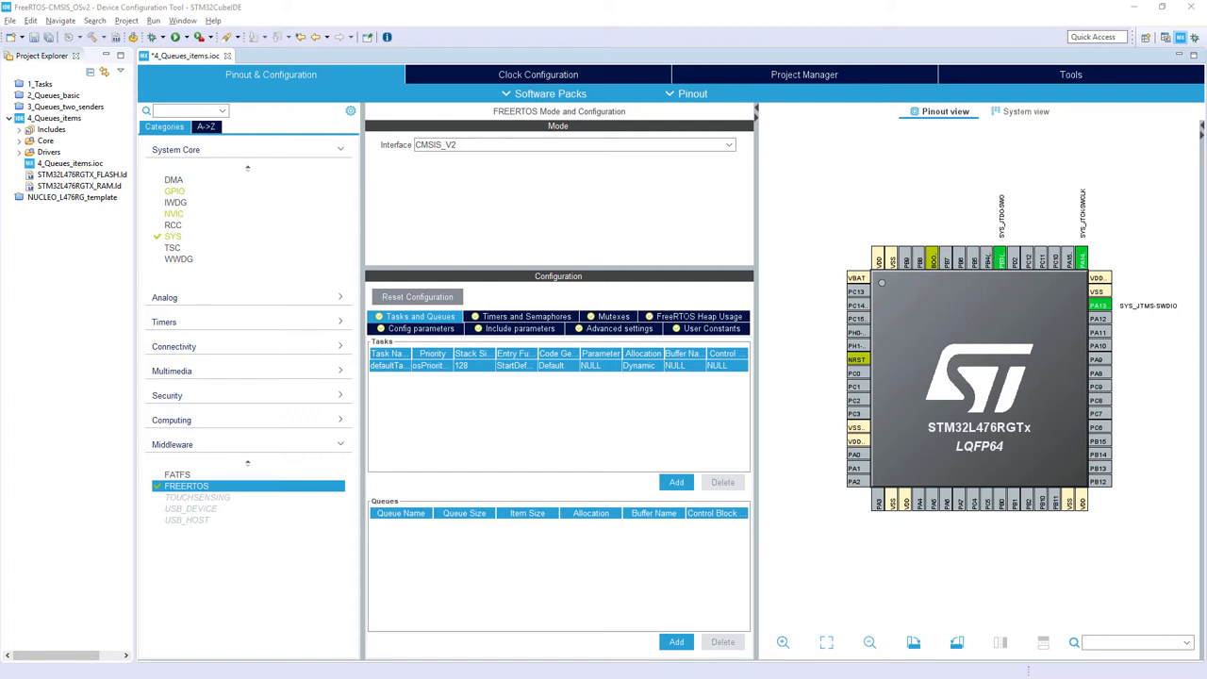
double_click(396, 365)
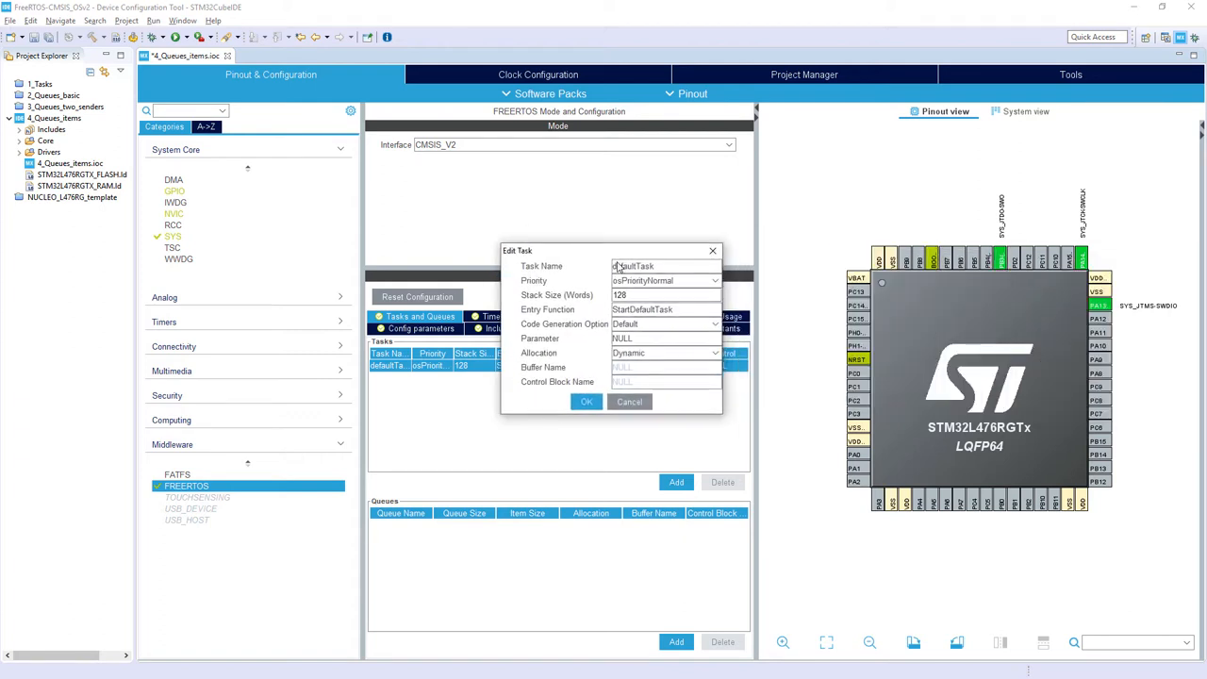
triple_click(668, 265)
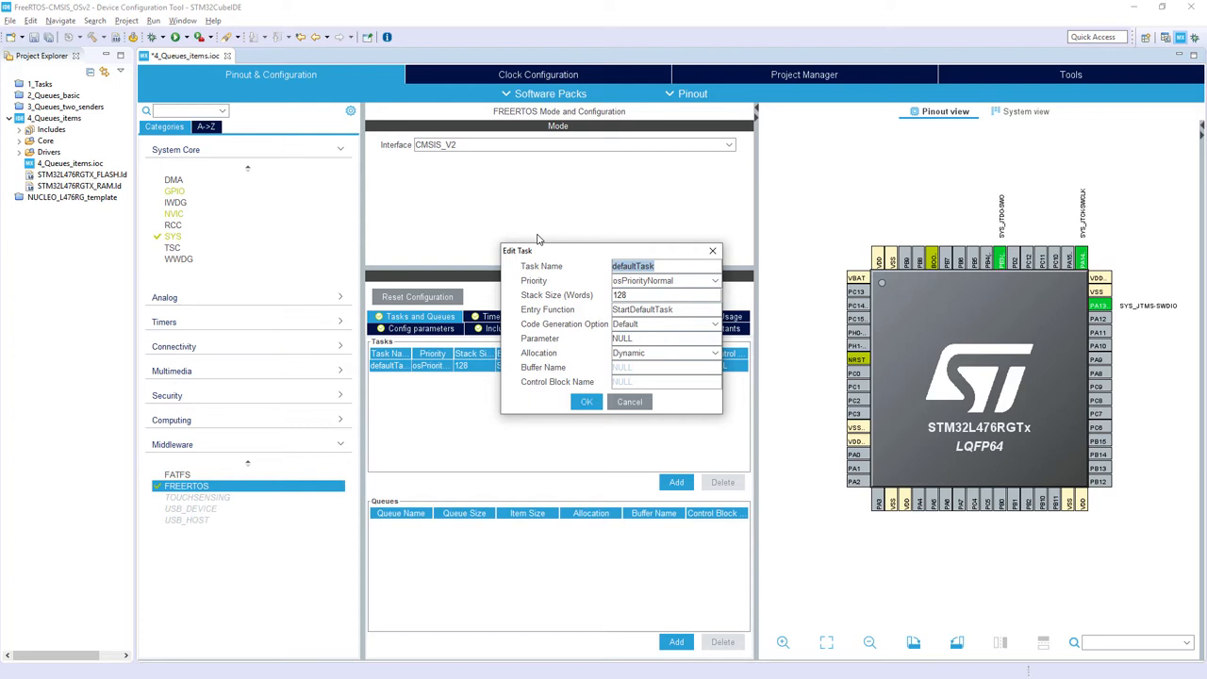
text(Sender1)
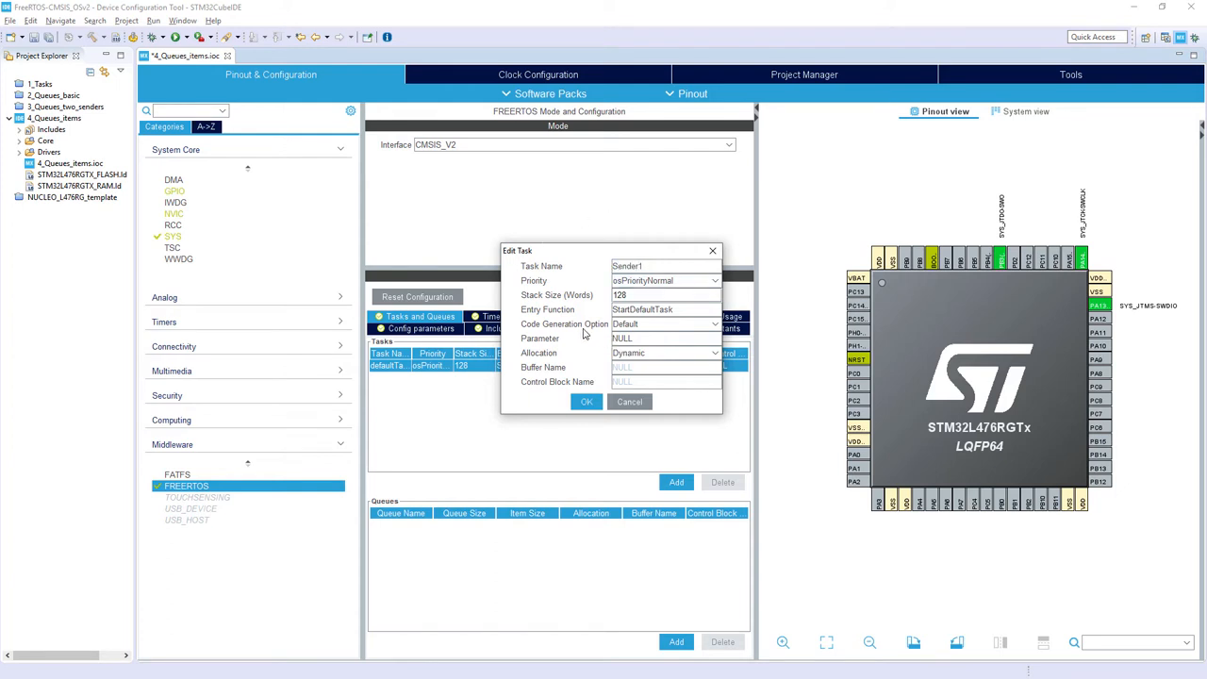
text(256)
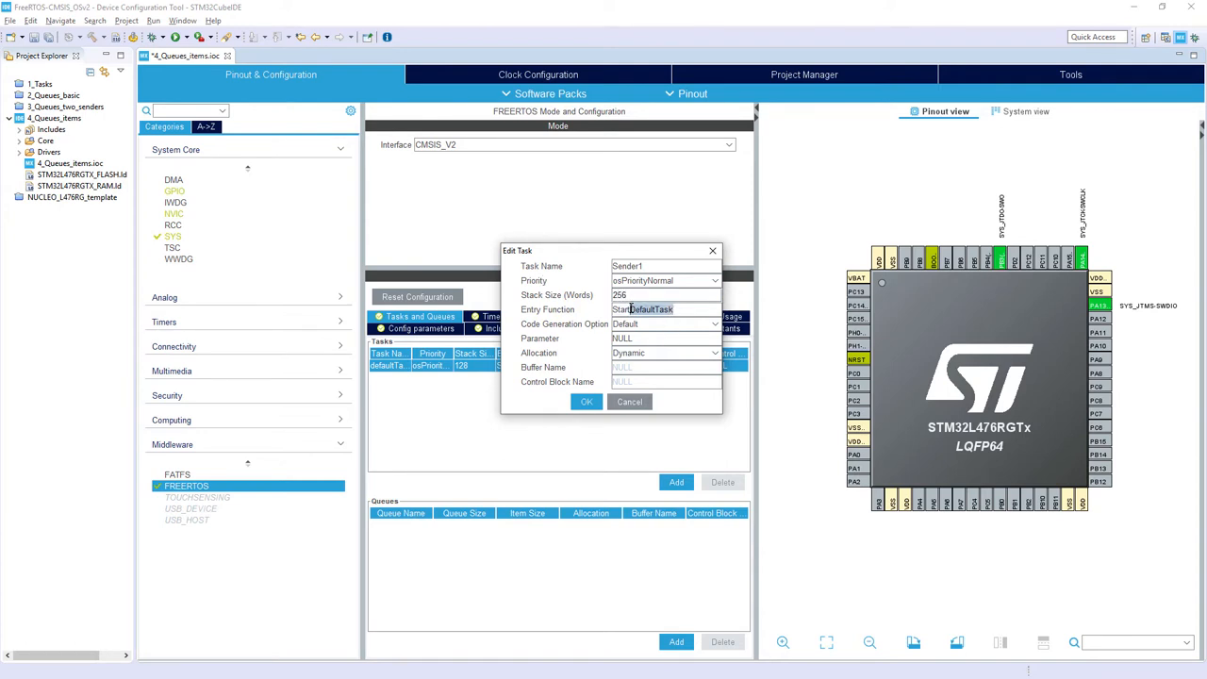
text(Sender1)
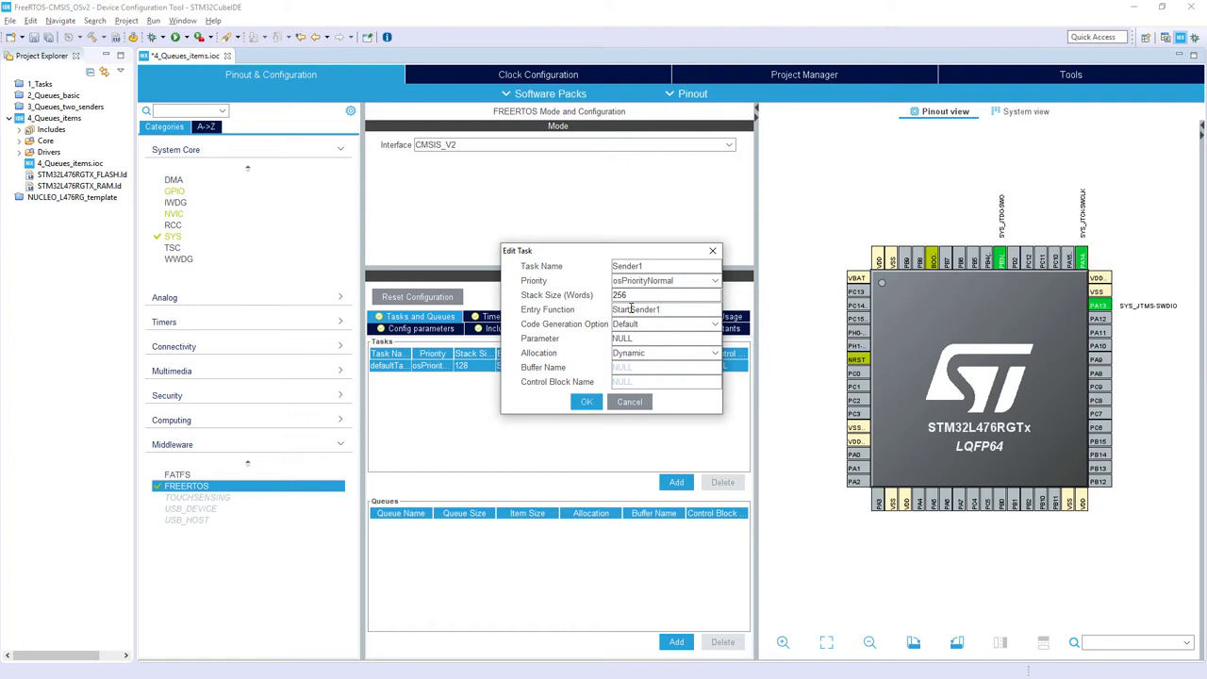
click(584, 401)
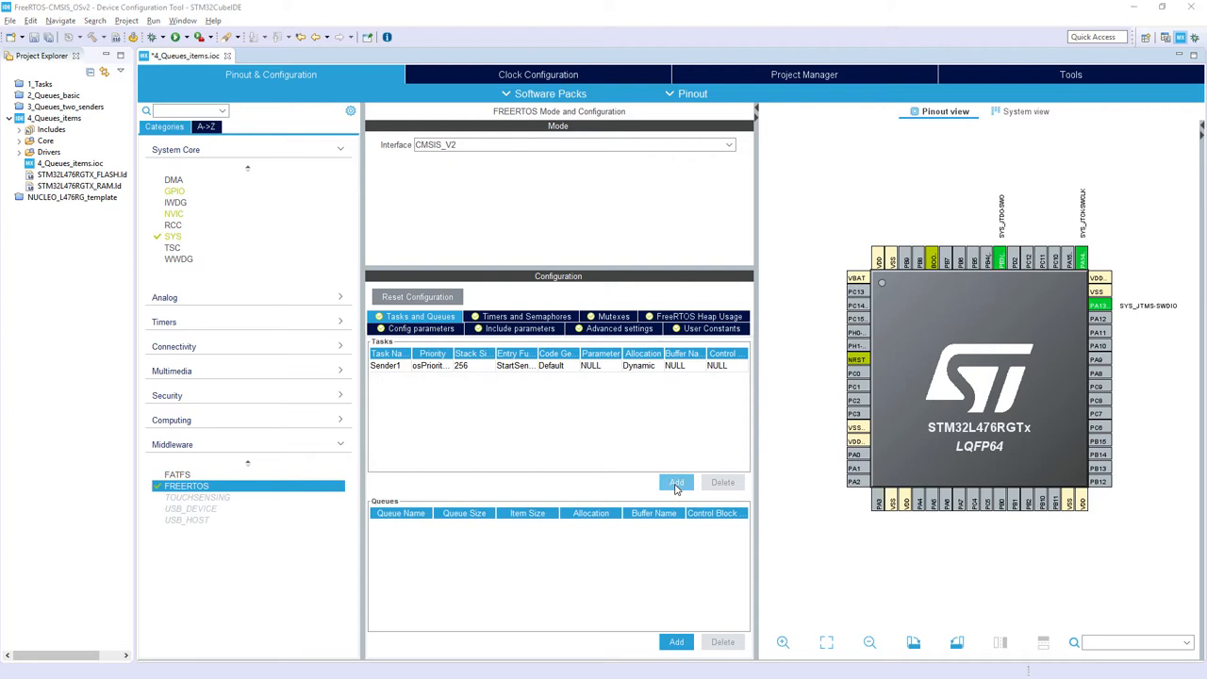
Add task Sender2 with osPriorityNormal, stack 256 and entry StartSender2, then begin another task.
click(675, 483)
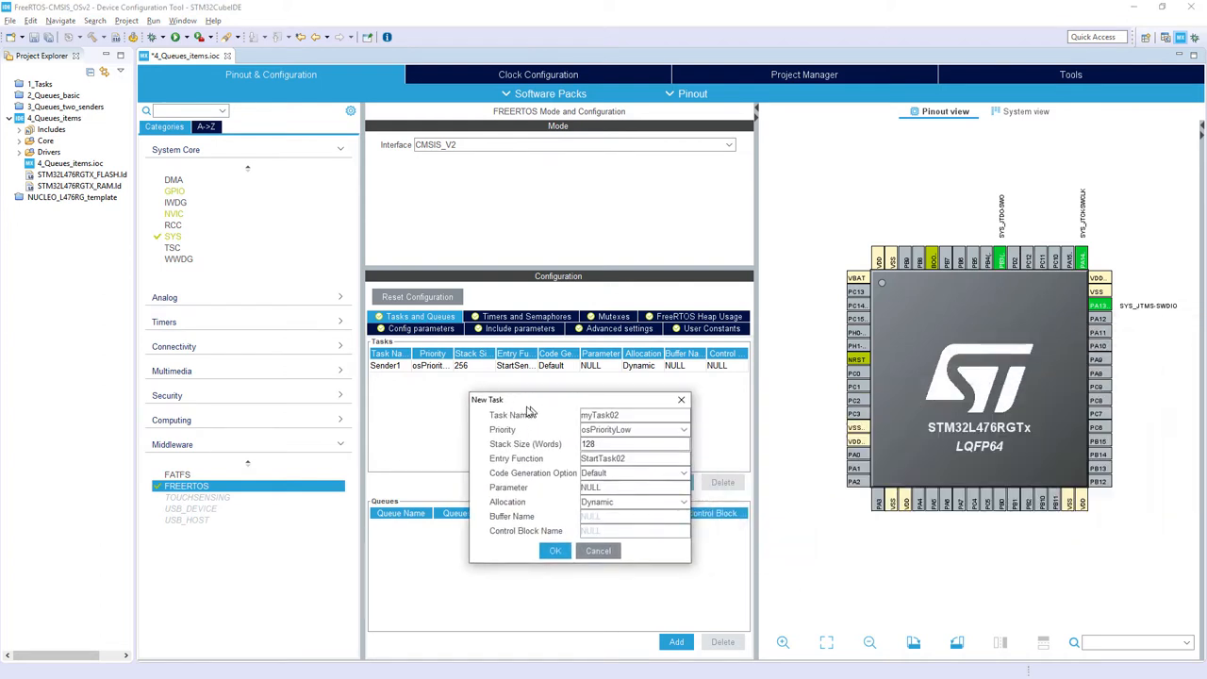
text(Sender2)
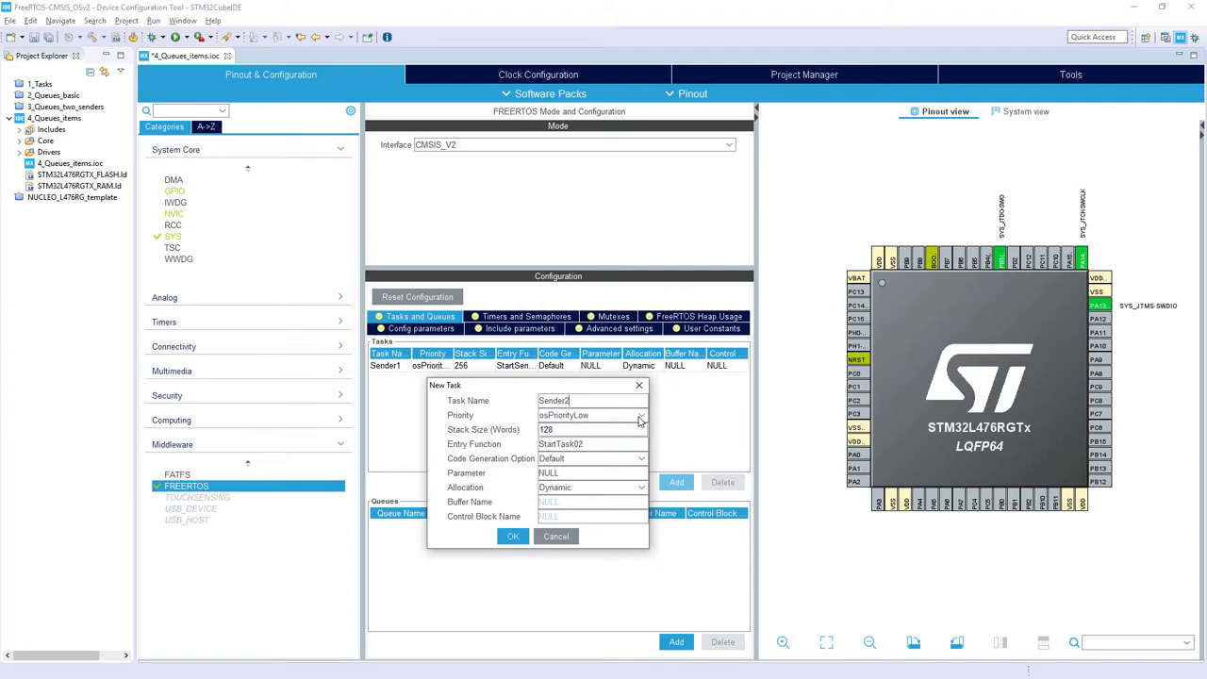
click(592, 415)
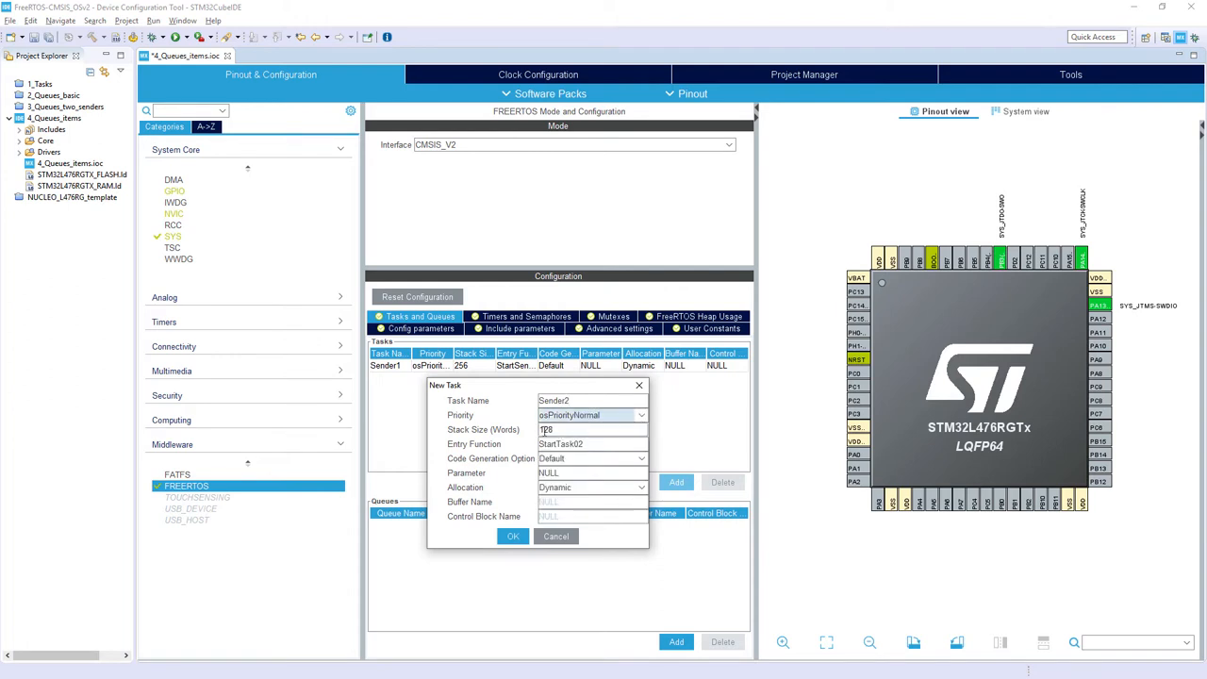
text(256)
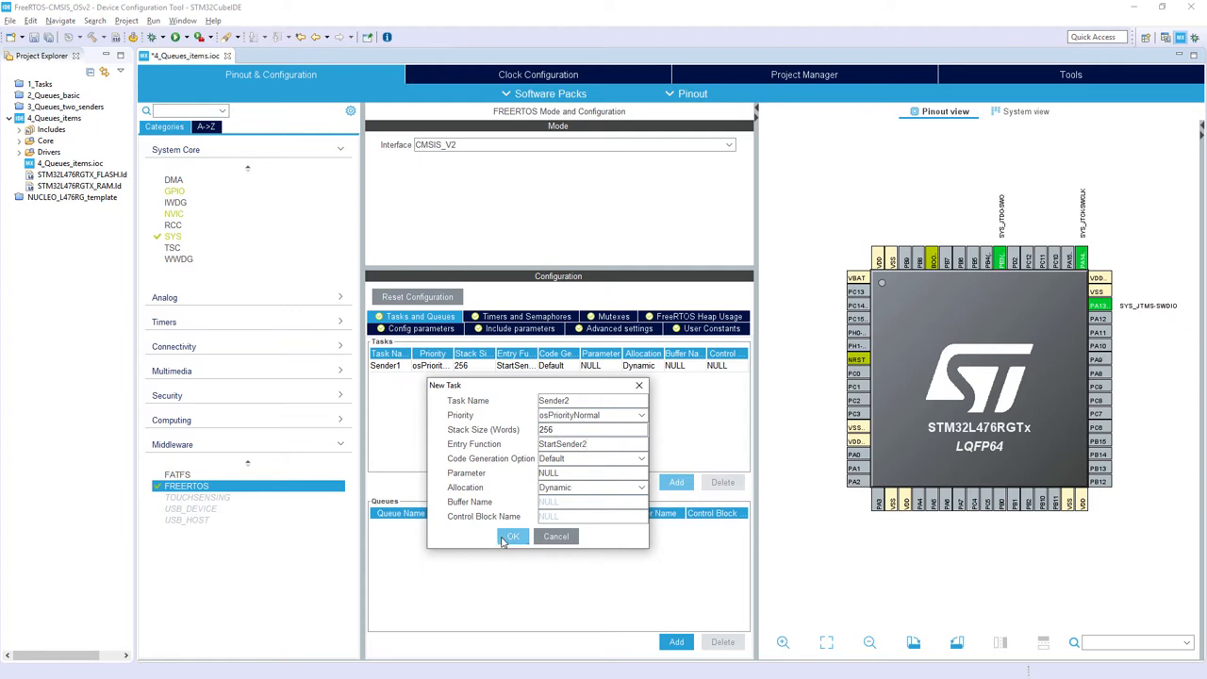
click(513, 536)
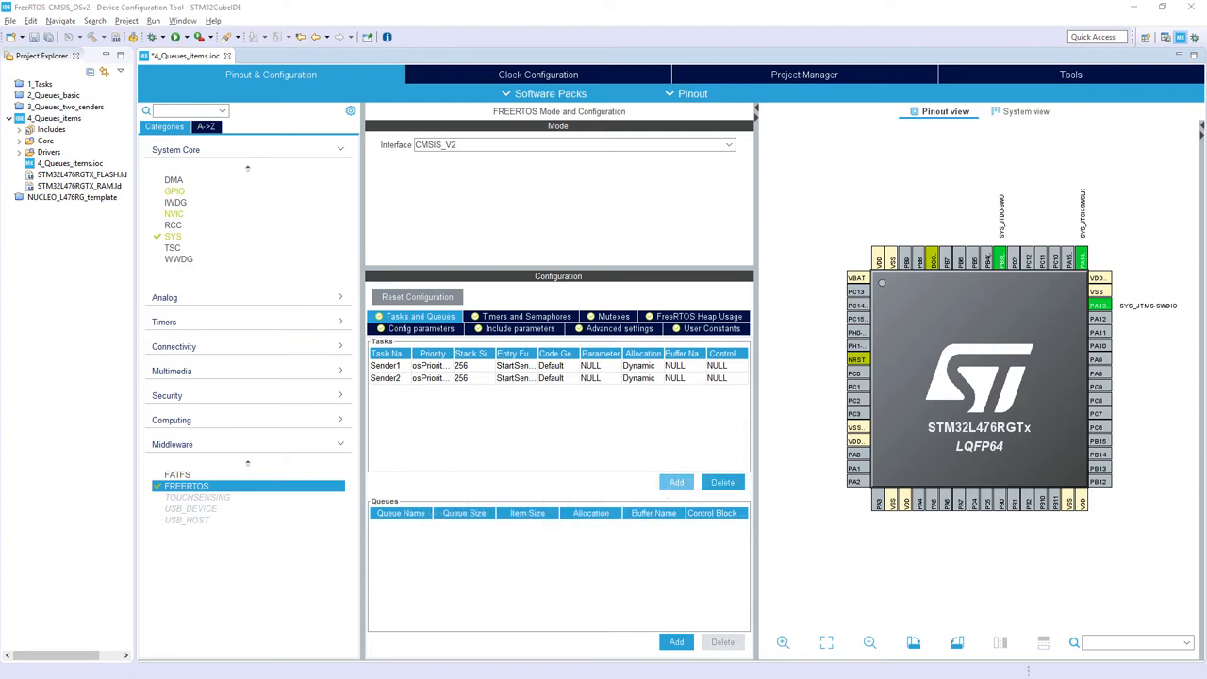
click(676, 483)
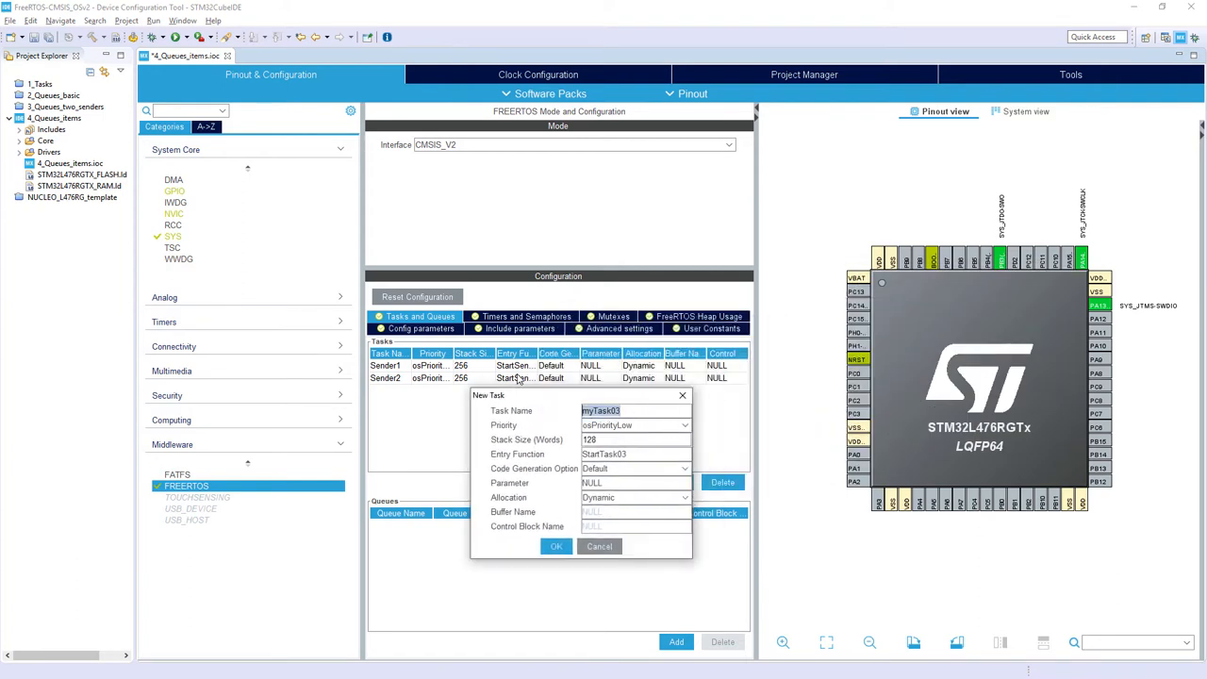
Add task Receiver with osPriorityNormal, stack 256 and entry function StartReceiver.
text(Receiver)
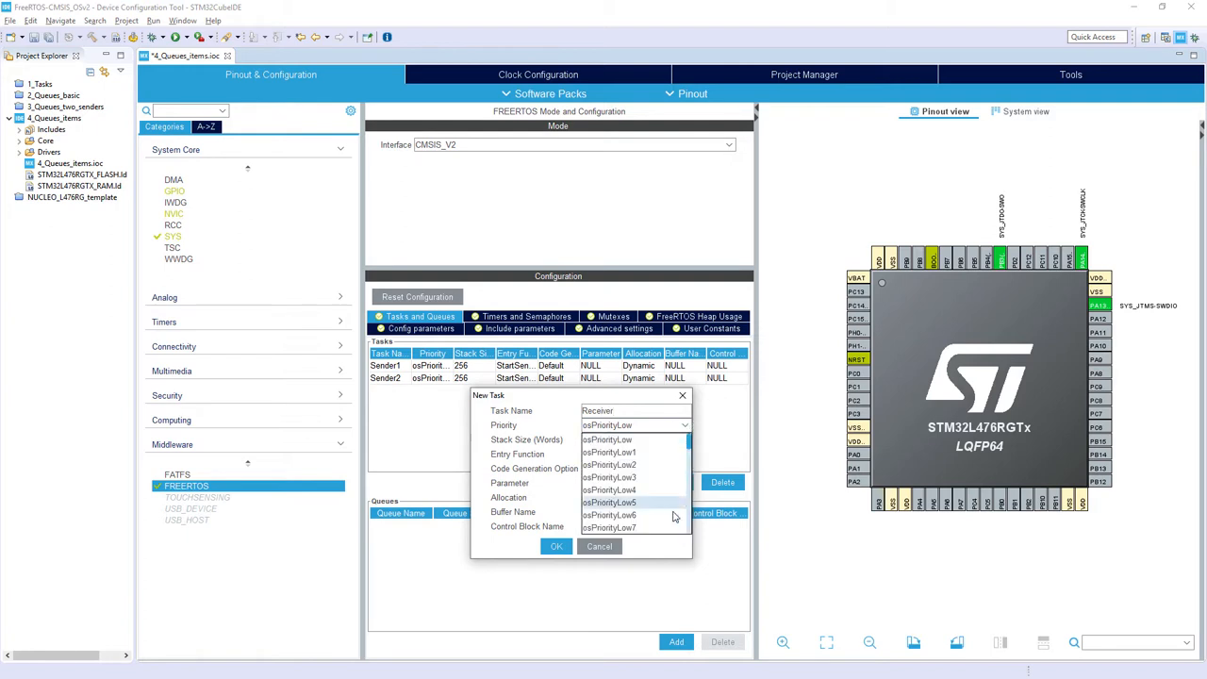
click(611, 424)
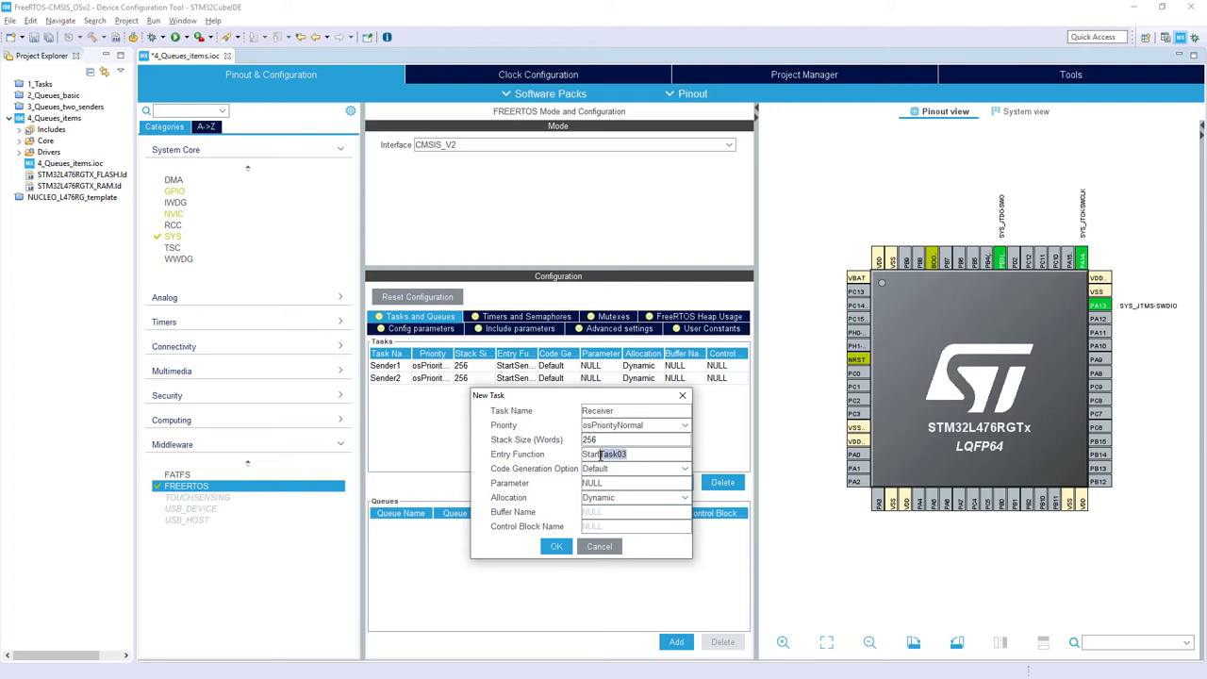
mouse_move(592, 483)
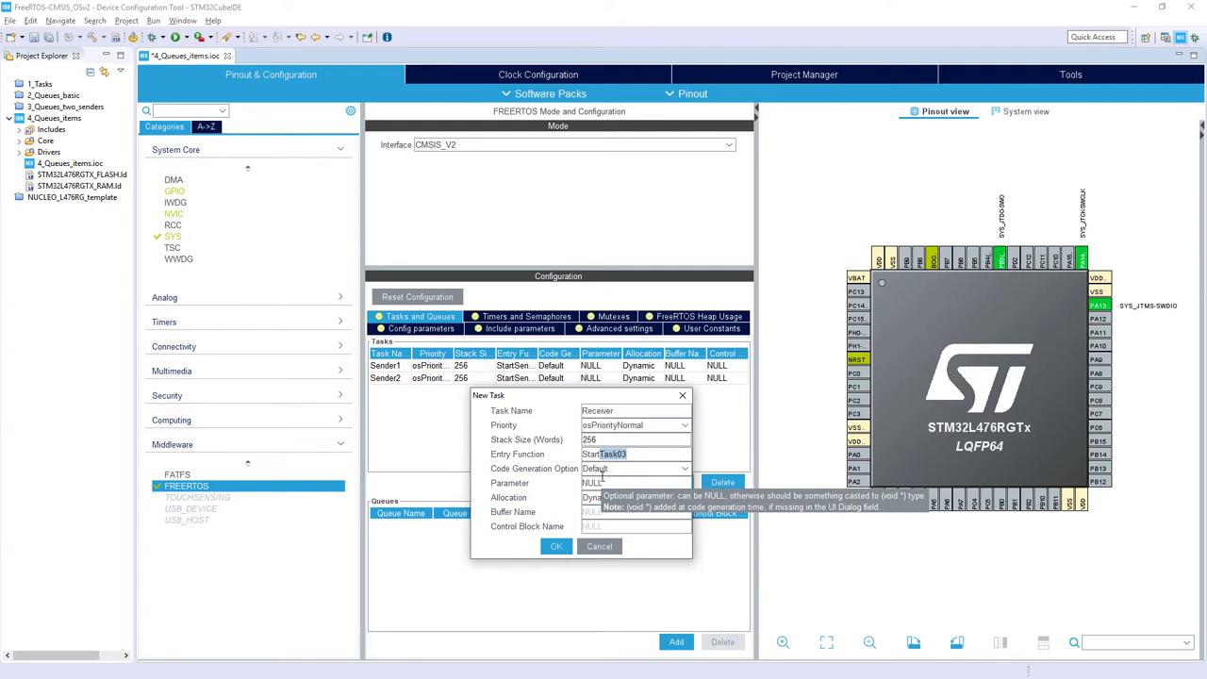
text(StartReceiver)
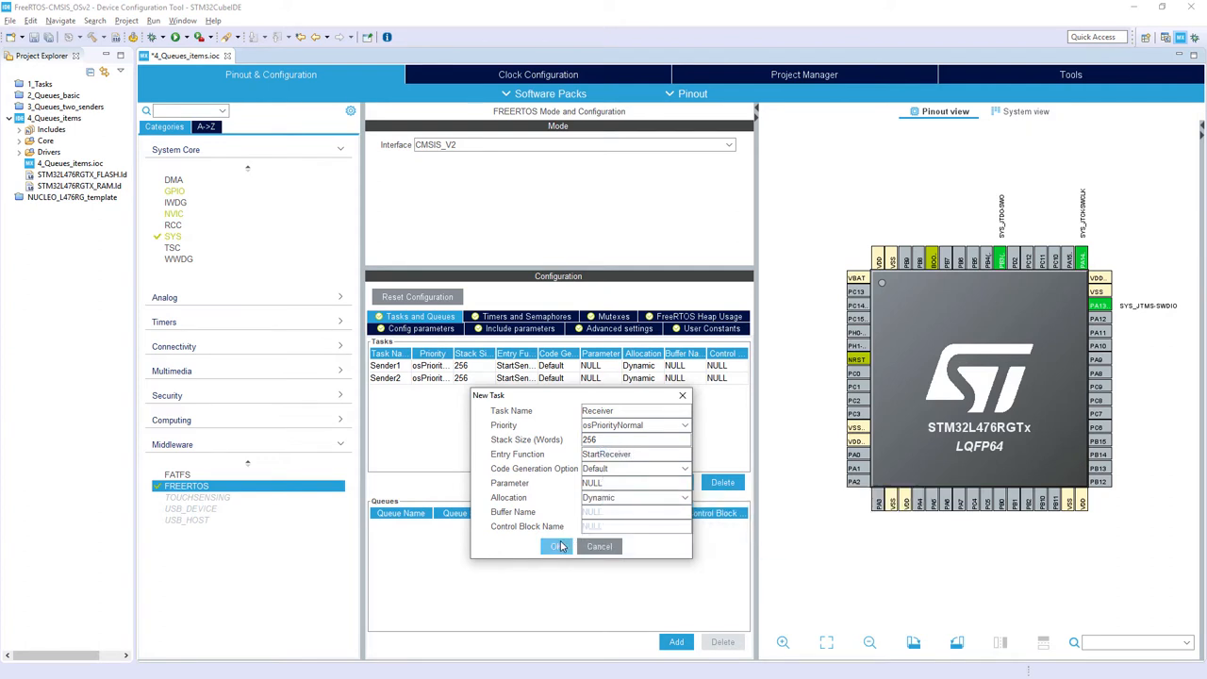
click(555, 547)
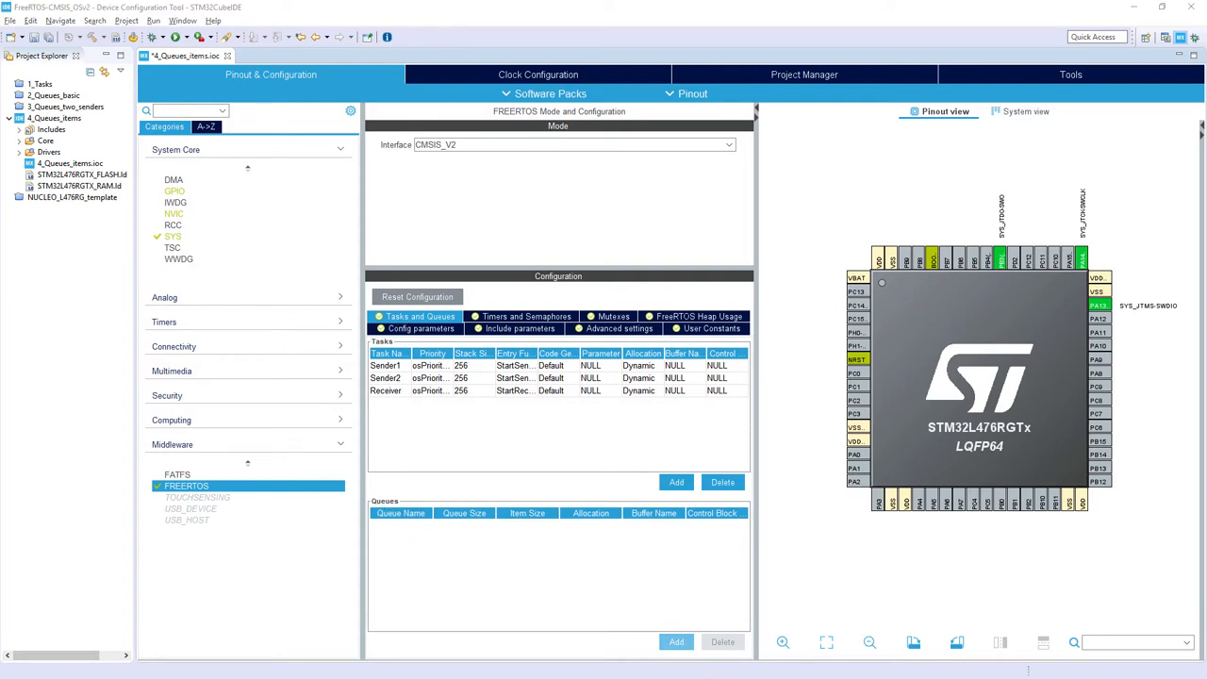
Add queue Queue1 with Queue Size 8 and Item Size Data.
click(675, 641)
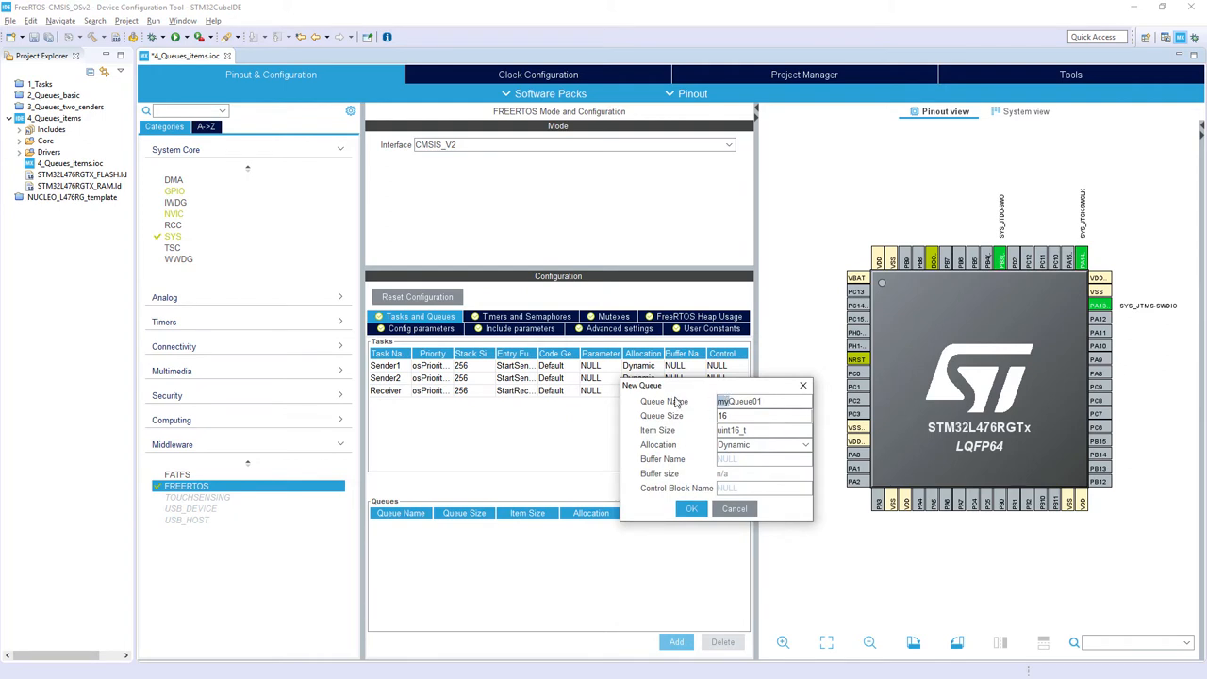
text(Queue1)
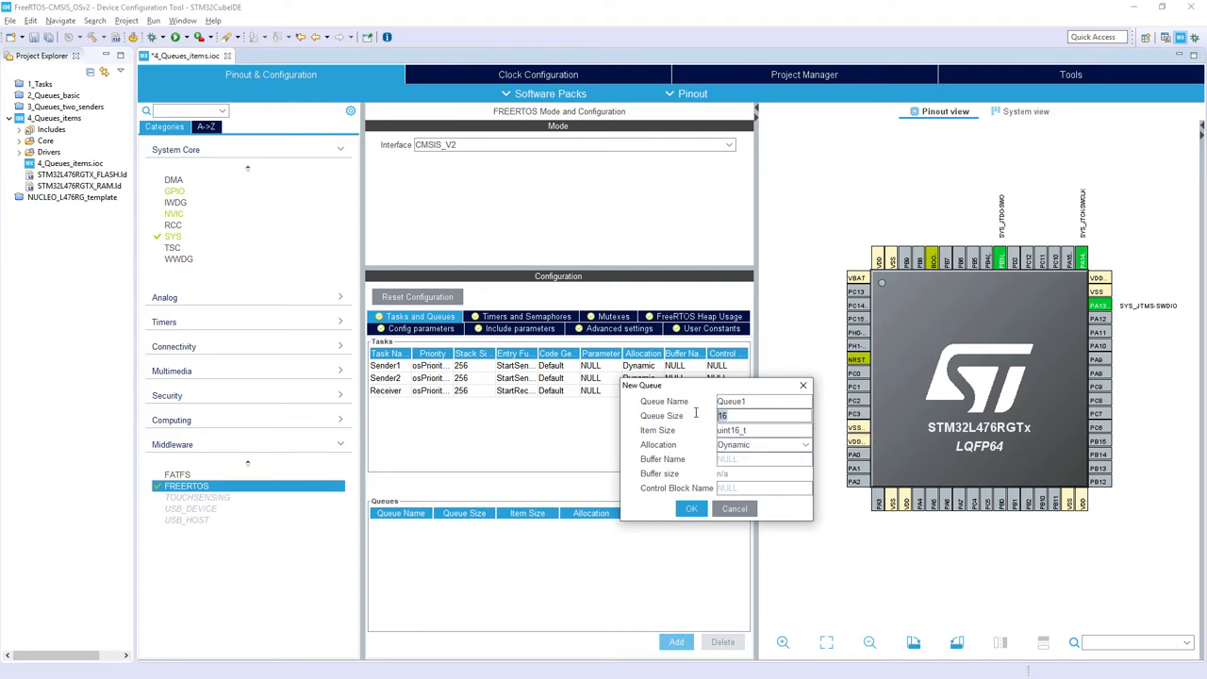
mouse_move(700, 434)
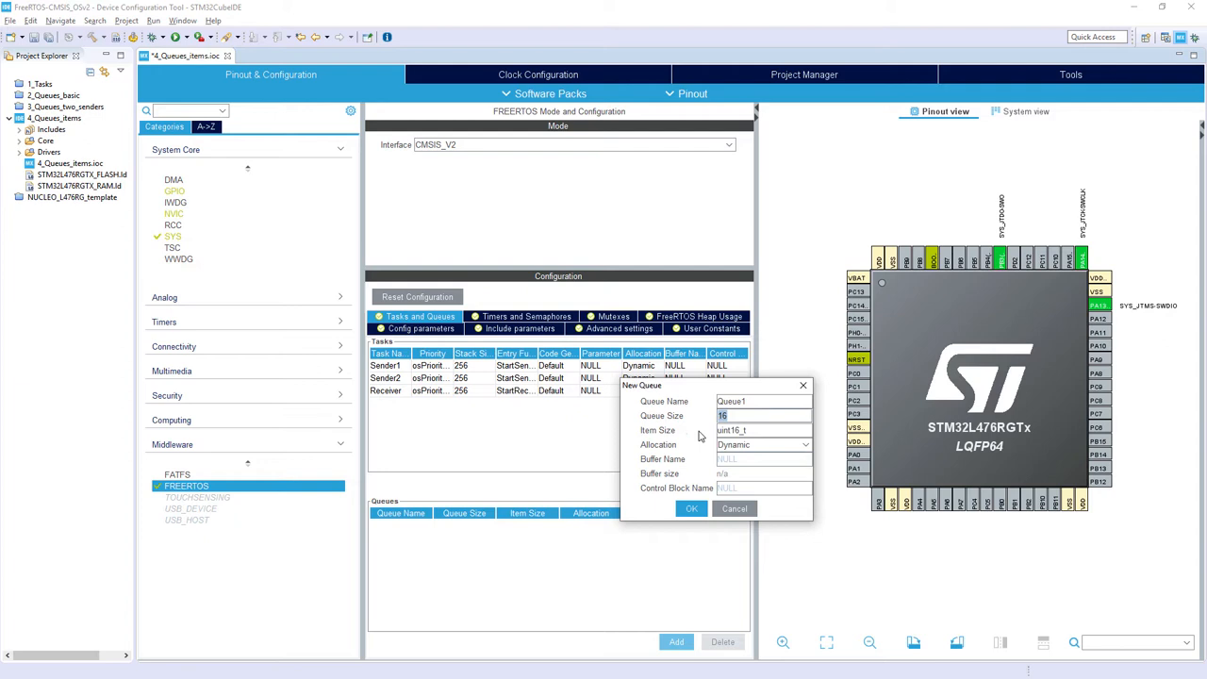
text(8)
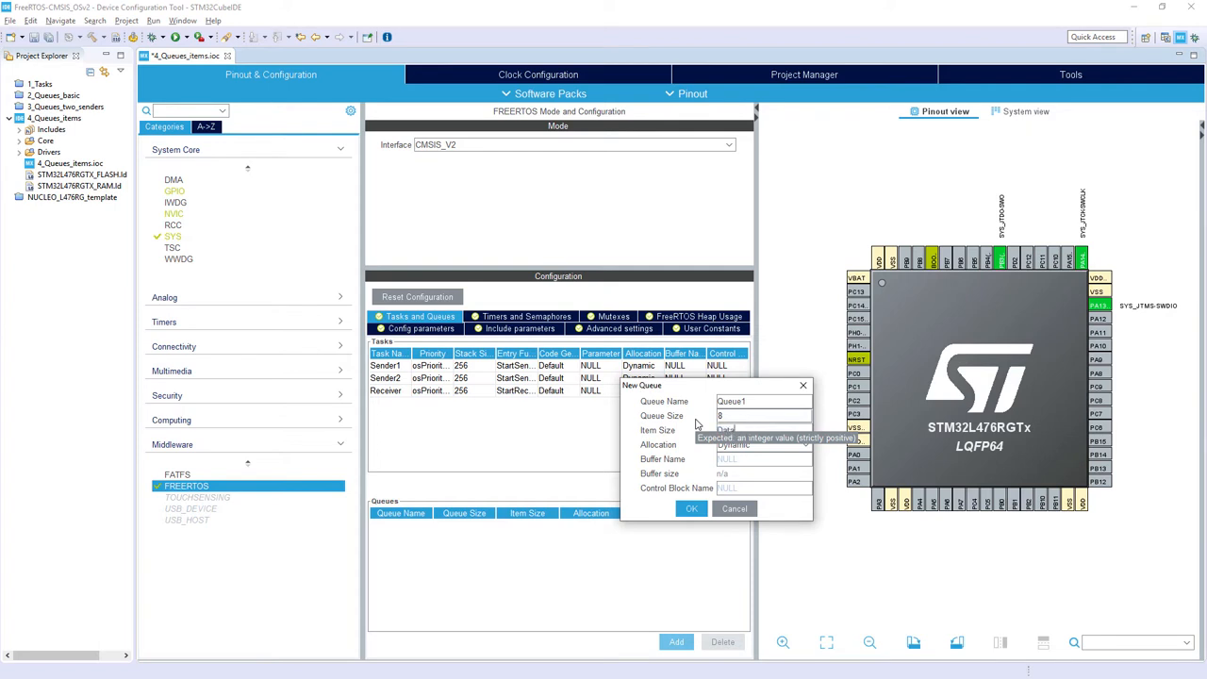
click(690, 509)
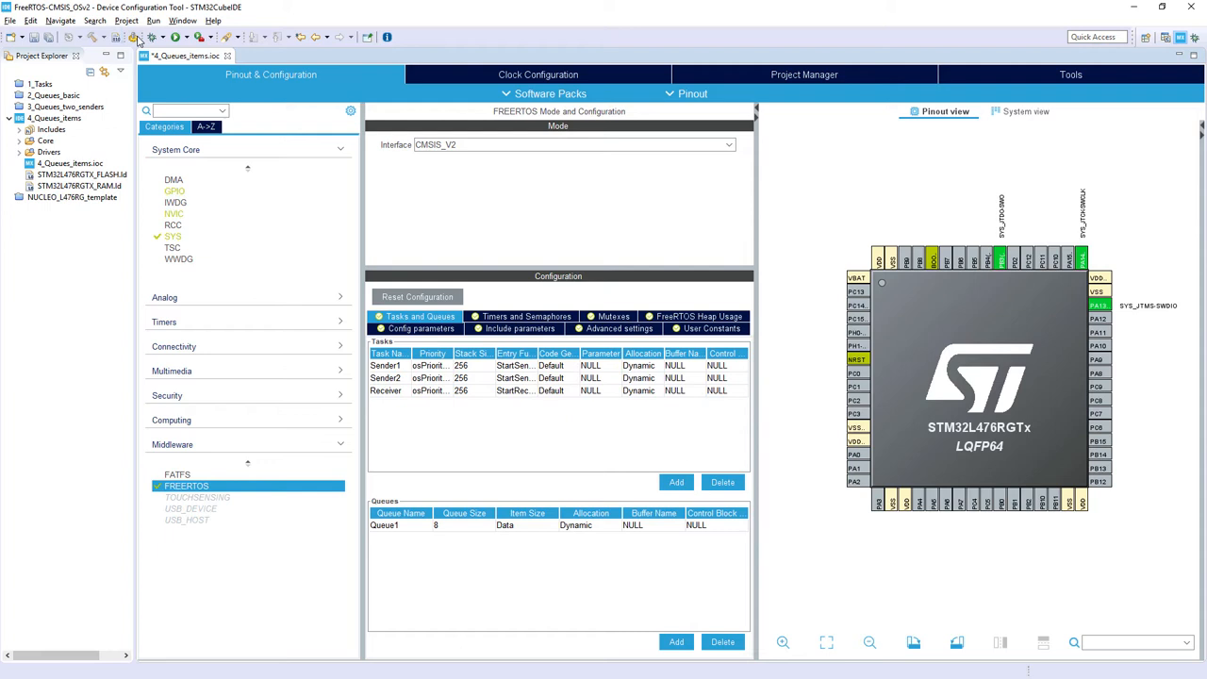
mouse_move(132, 37)
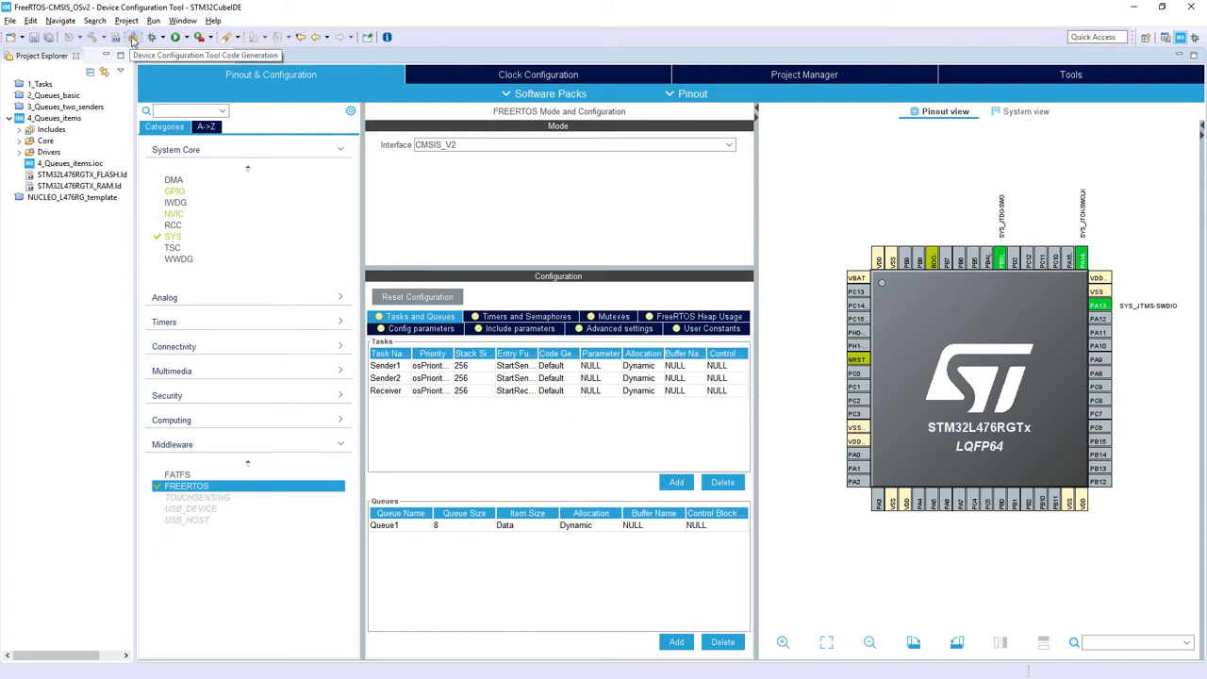
Generate code via Project > Generate Code and scroll main.c to the private variables section.
click(126, 21)
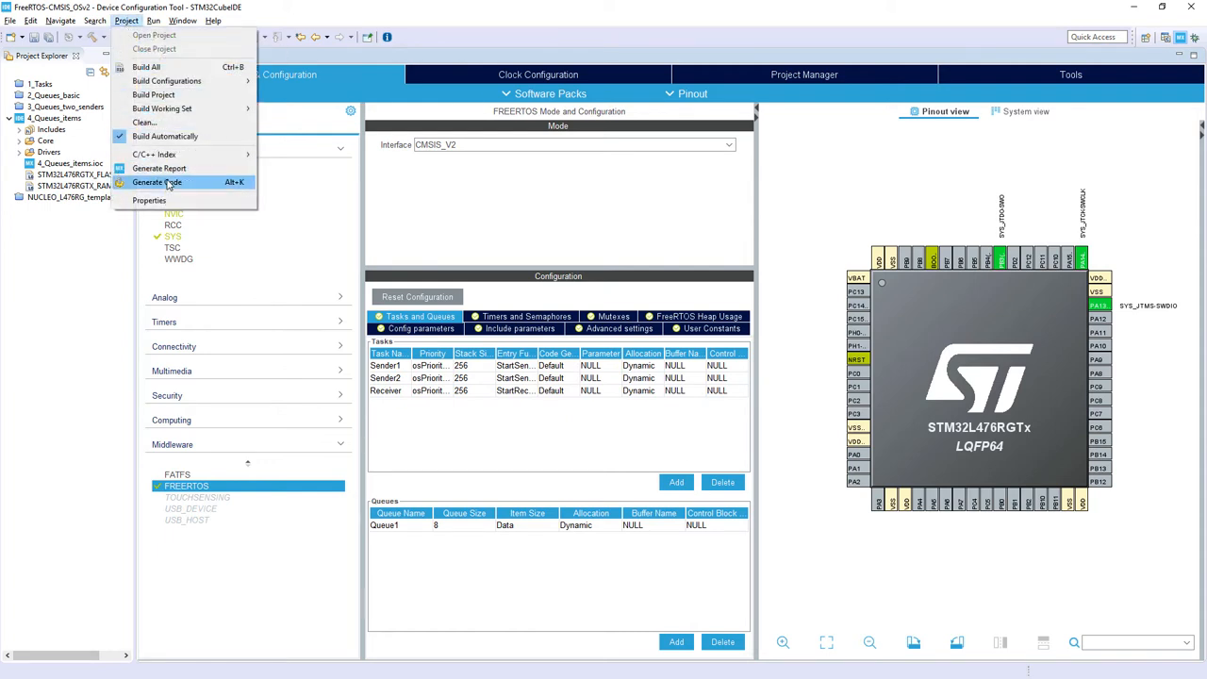
click(158, 181)
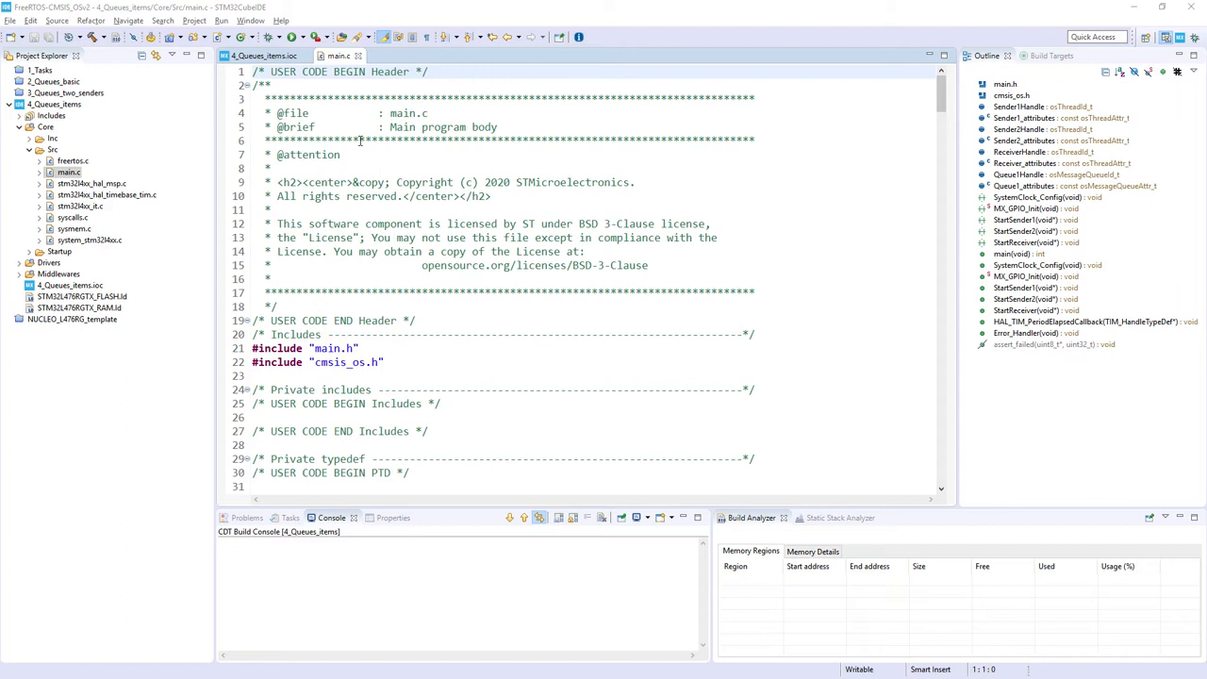
scroll(down, 3)
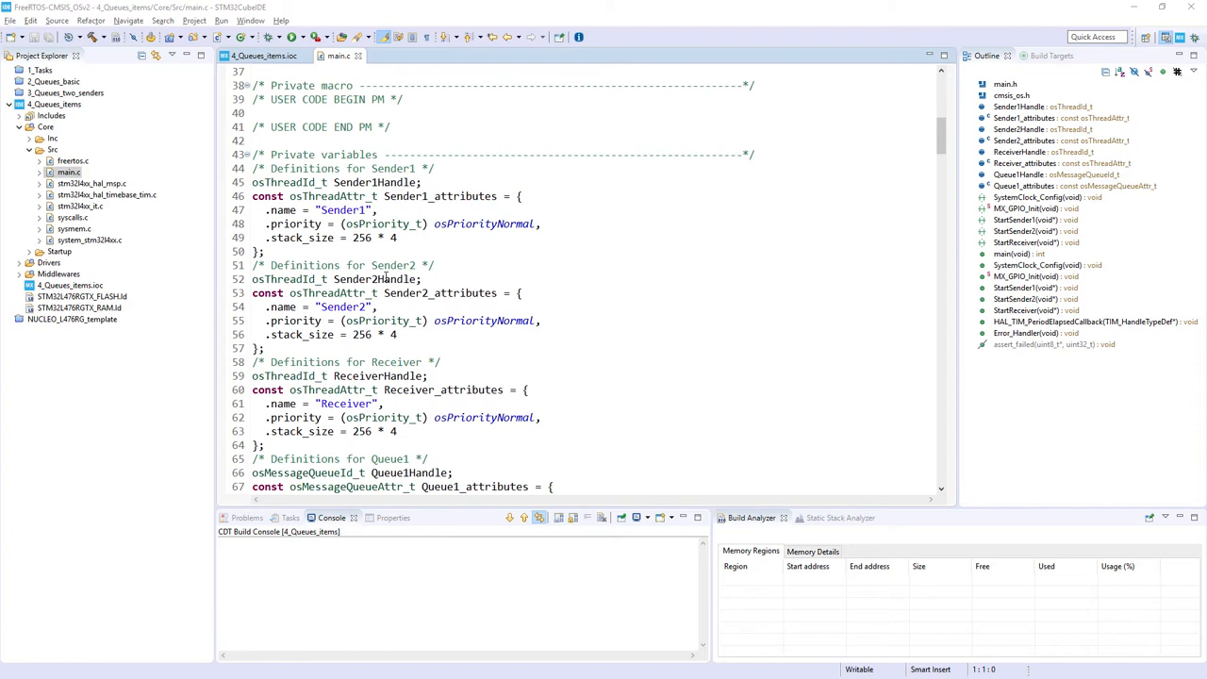
scroll(down, 3)
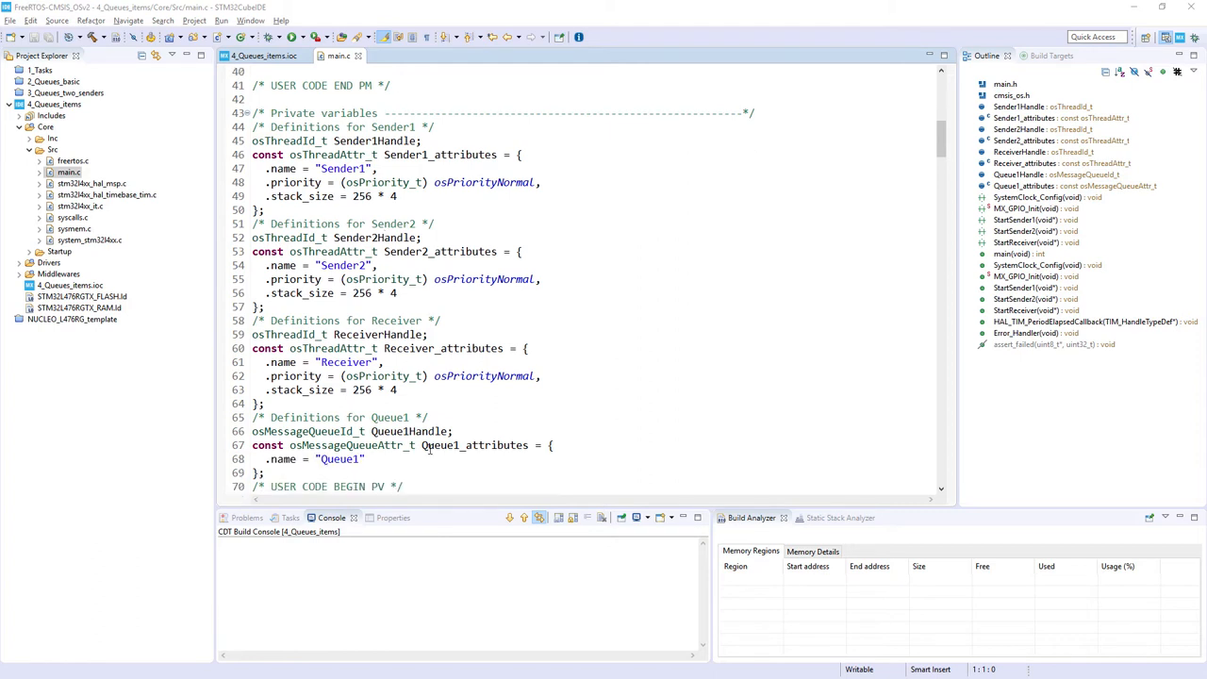
mouse_move(362, 437)
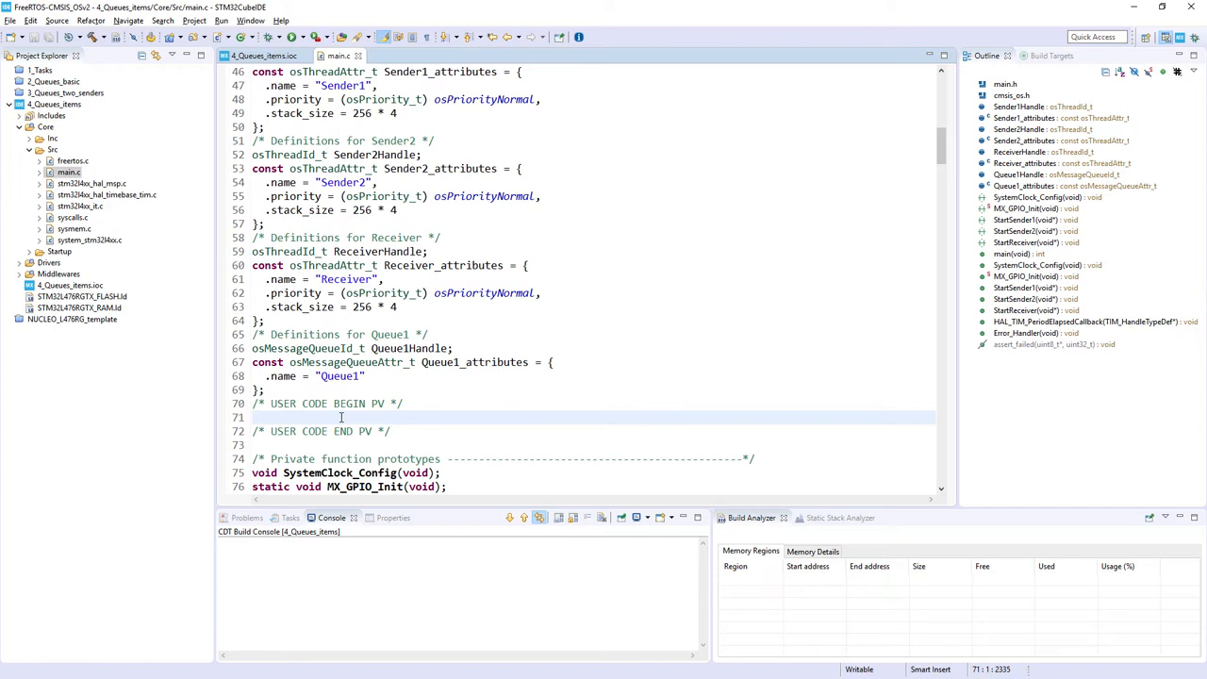
Type a typedef struct with uint16_t Value and uint8_t Source fields, named Data.
text(typedef)
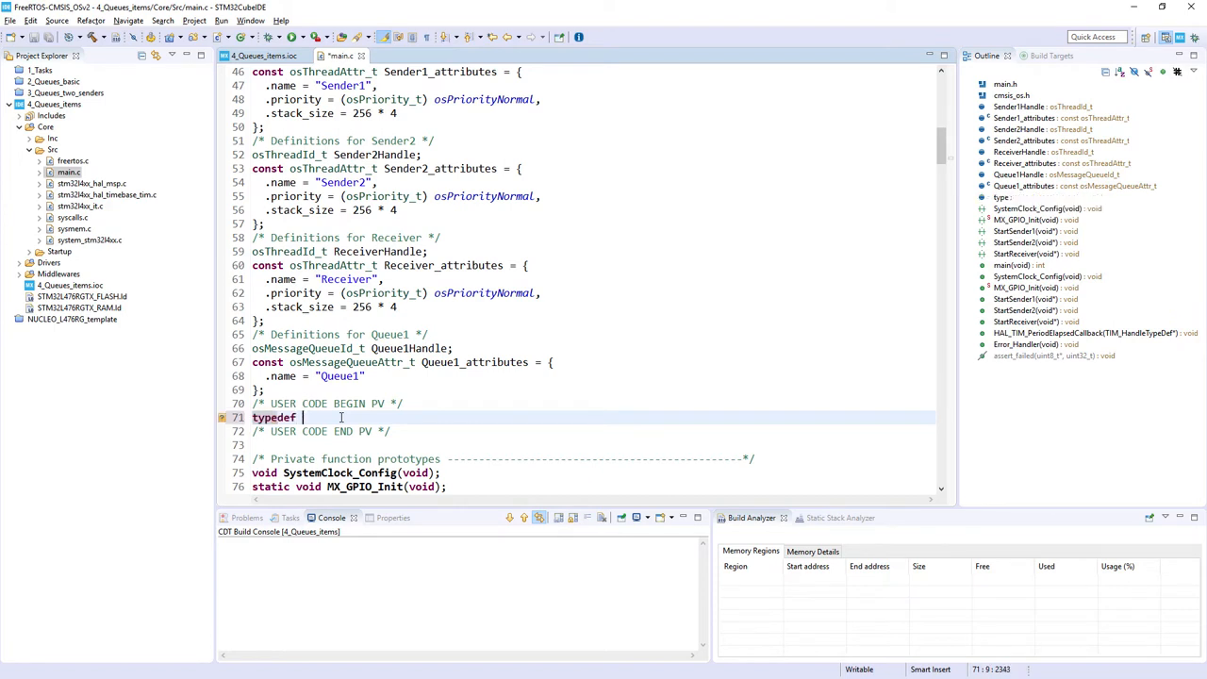
text(struct)
text({)
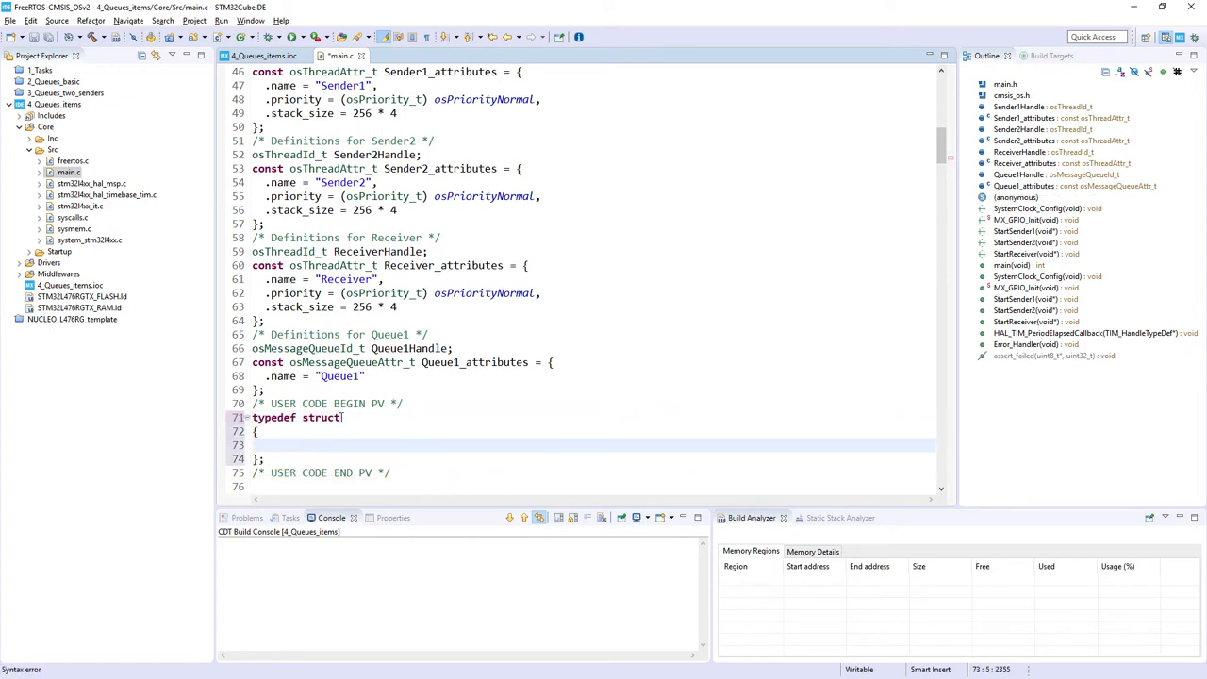
text(us)
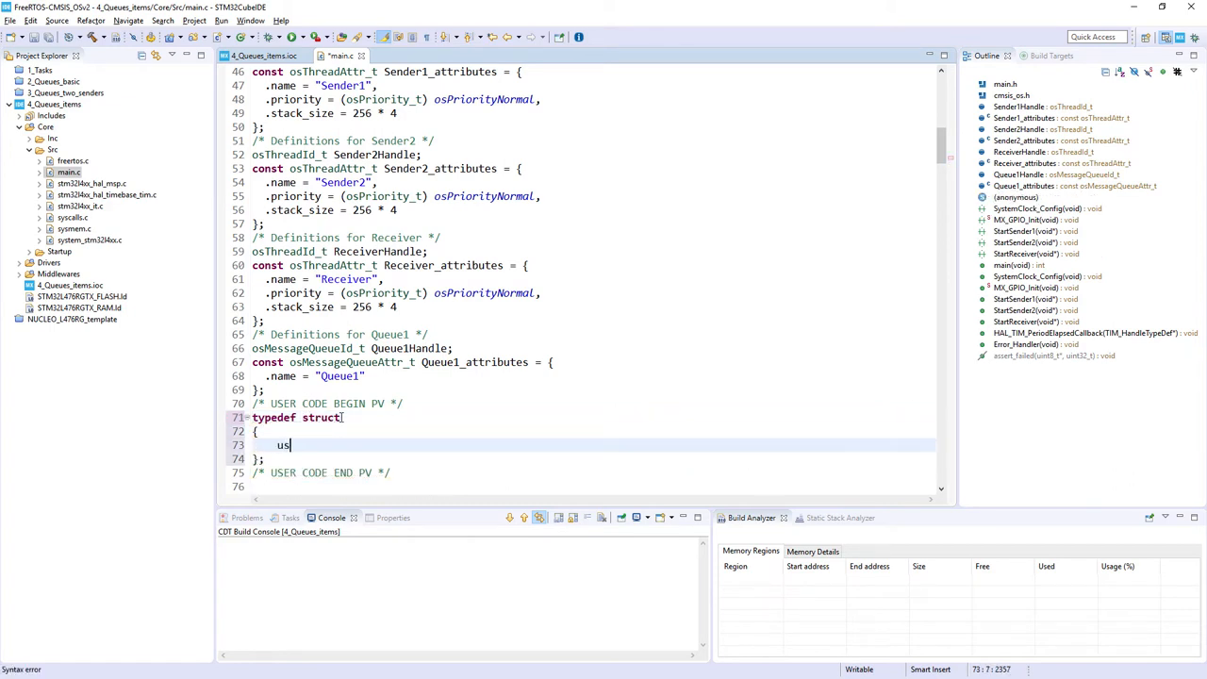
key(BackSpace)
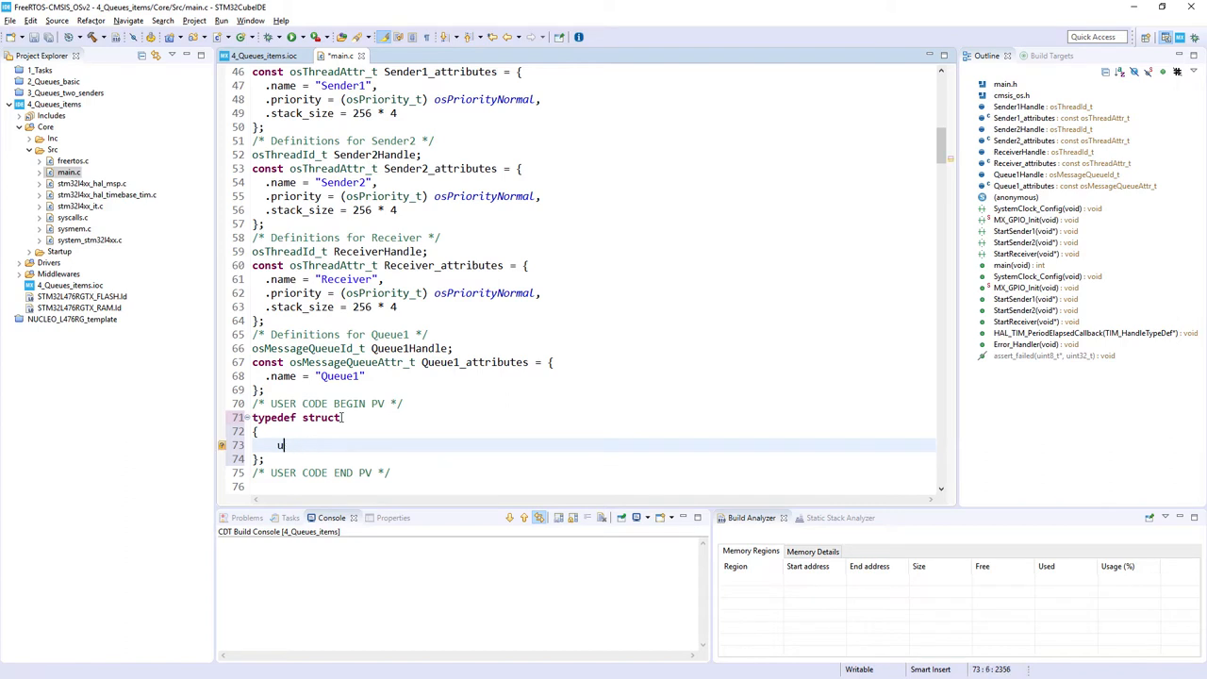
text(int1)
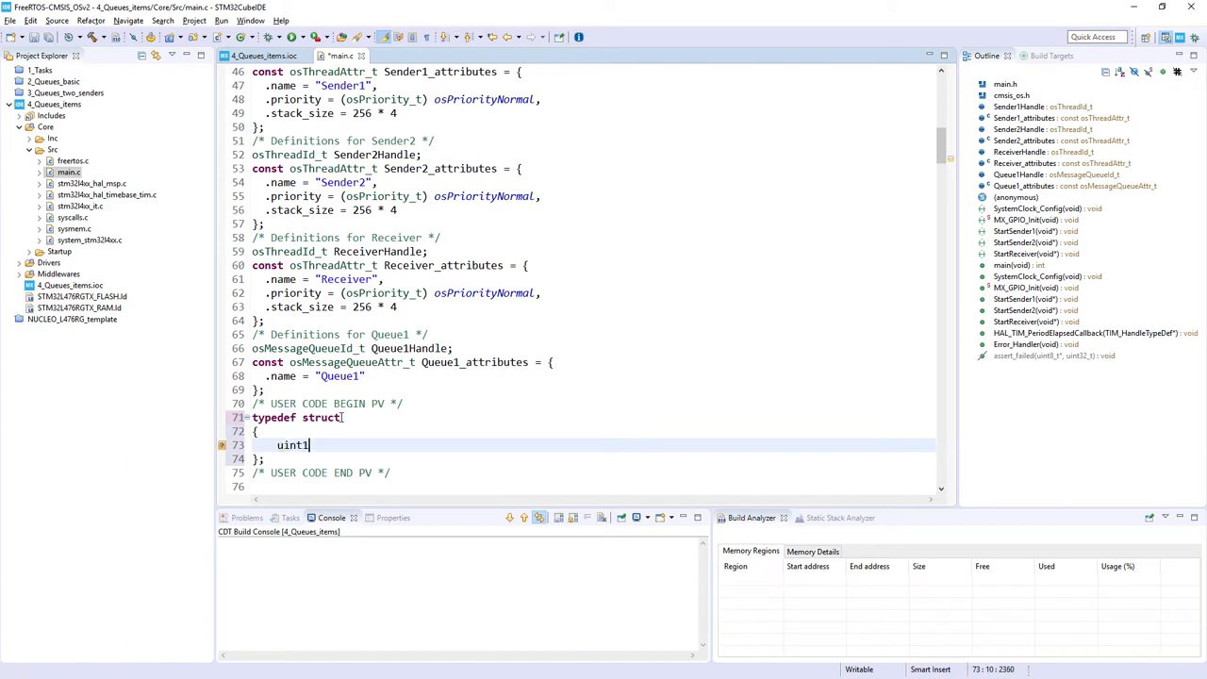
text(6_t)
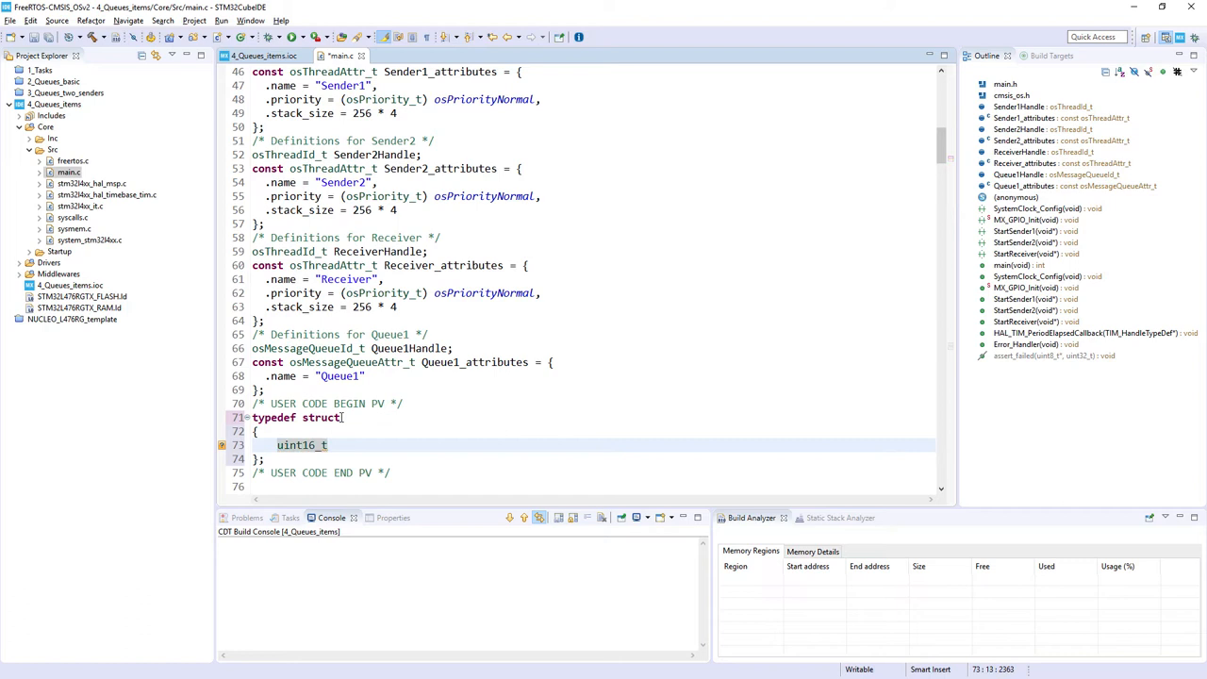
text(Velu)
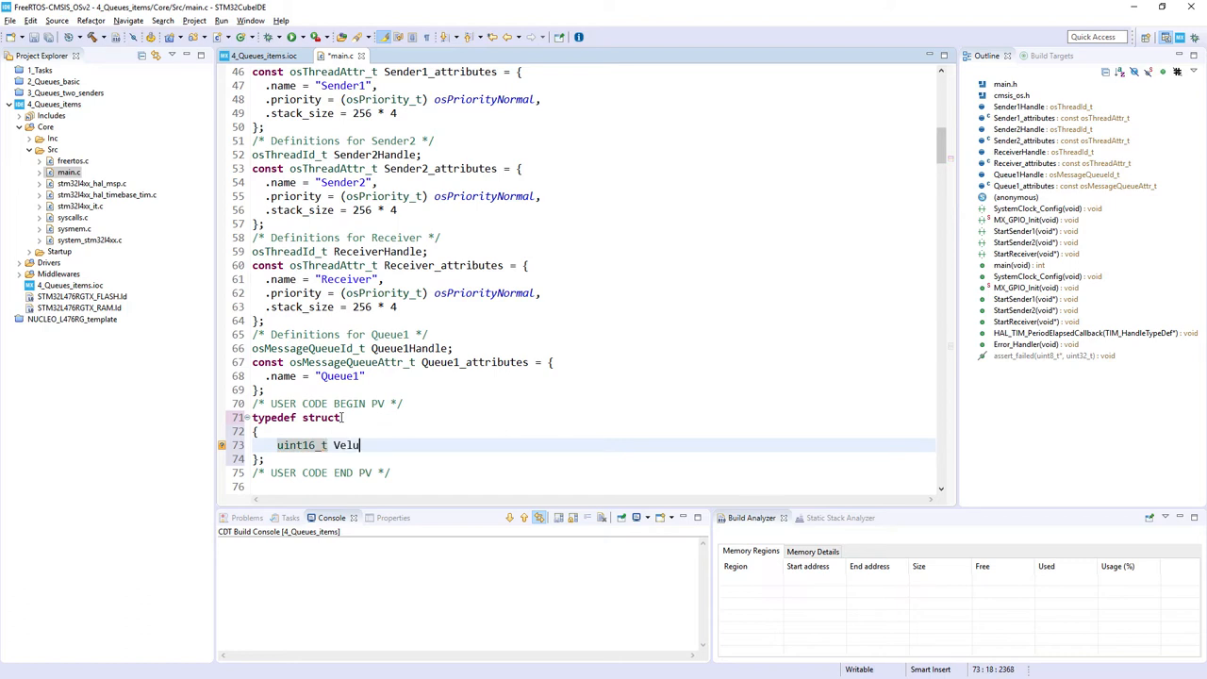
text(e;)
text(u)
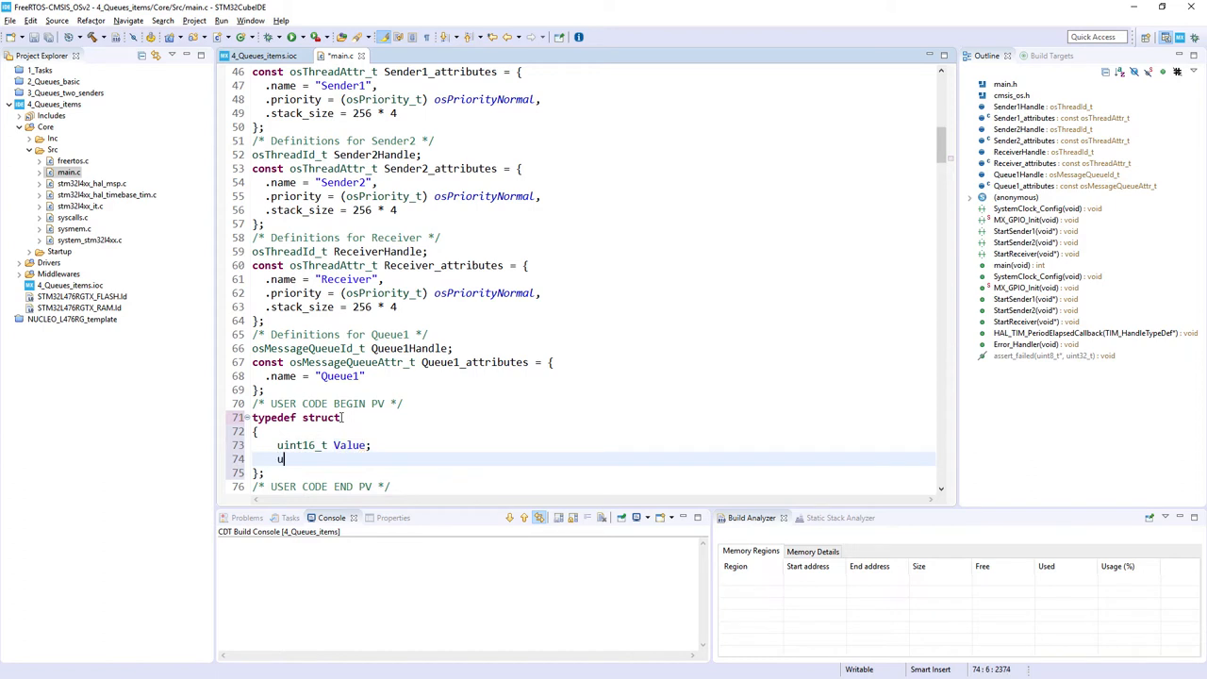
text(int8_t)
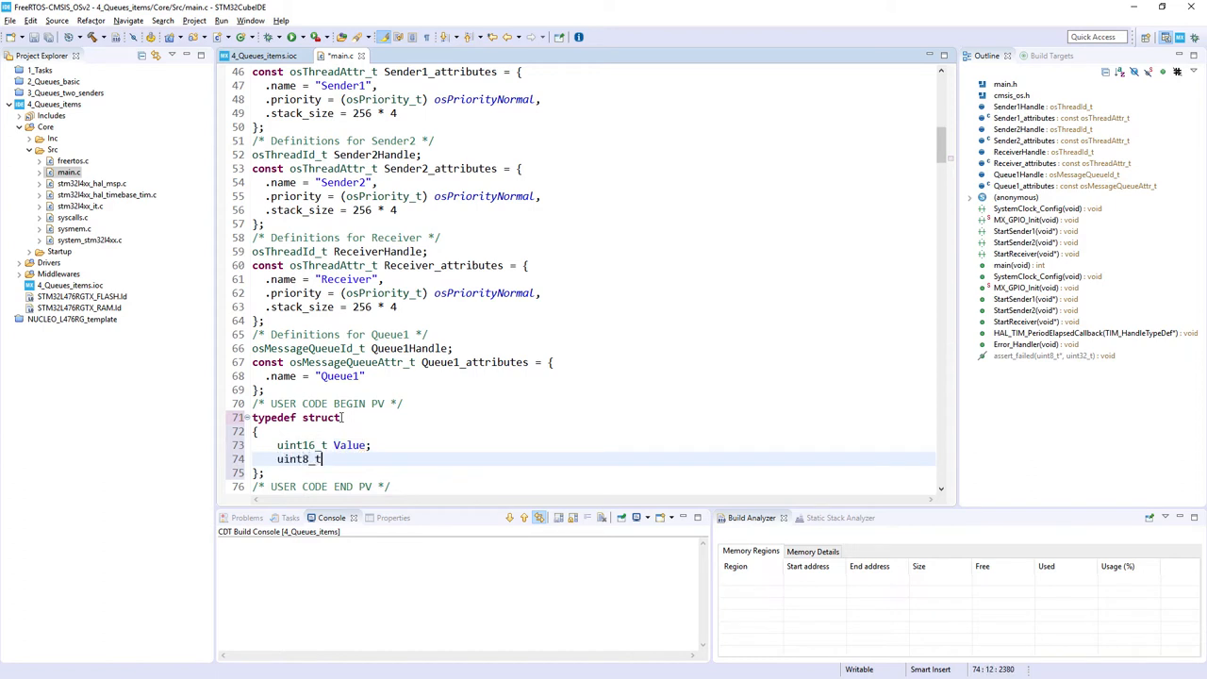
text(Source)
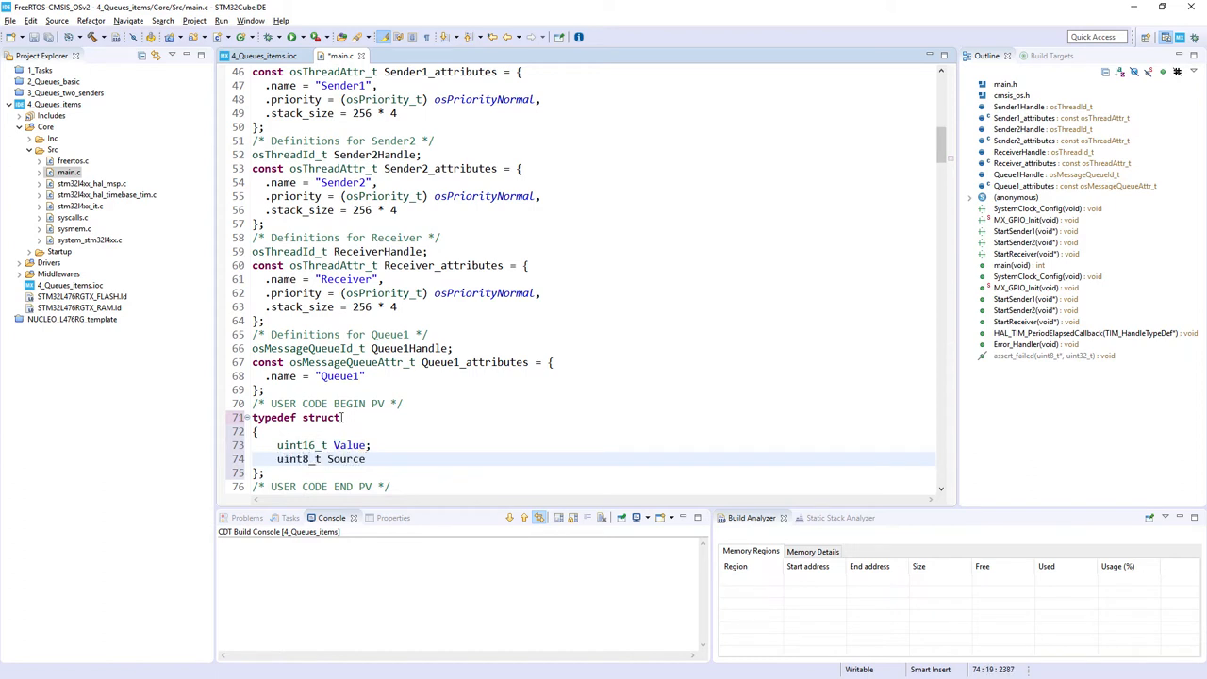
text(;)
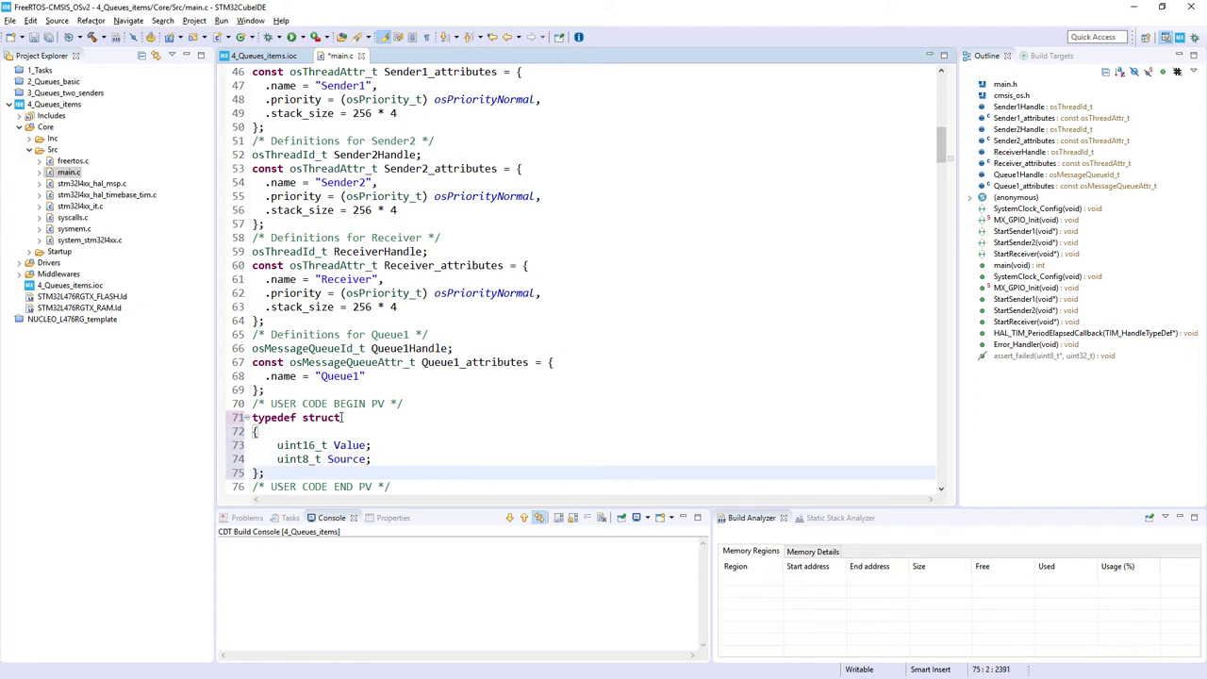
text(Data)
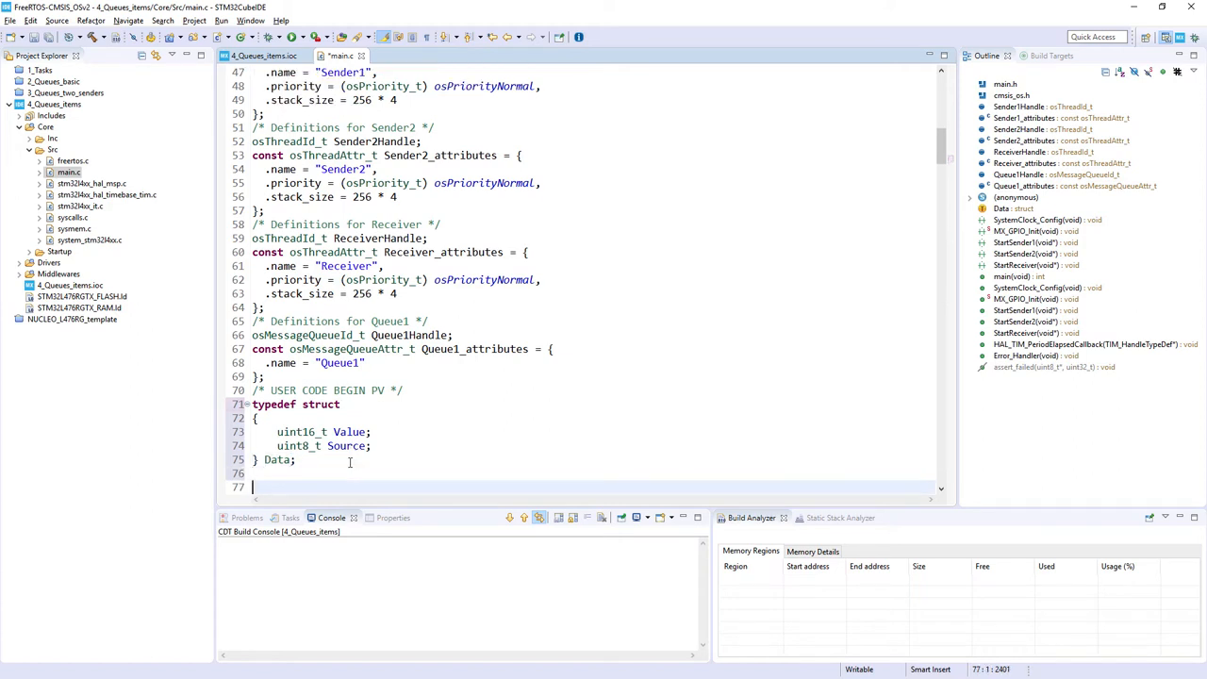
Declare DataToSend1 = {'a',1}; and DataToSend2 = {'b',2}; below the Data struct typedef.
text(DataToSend)
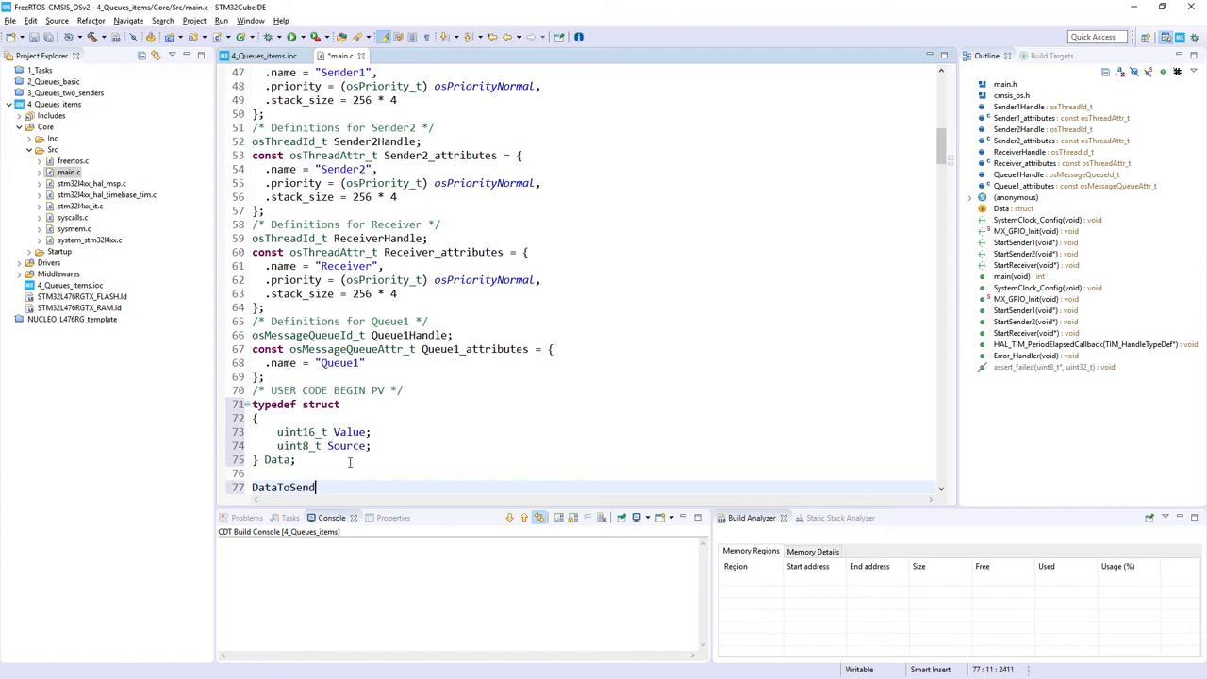
text(1={'a',1)
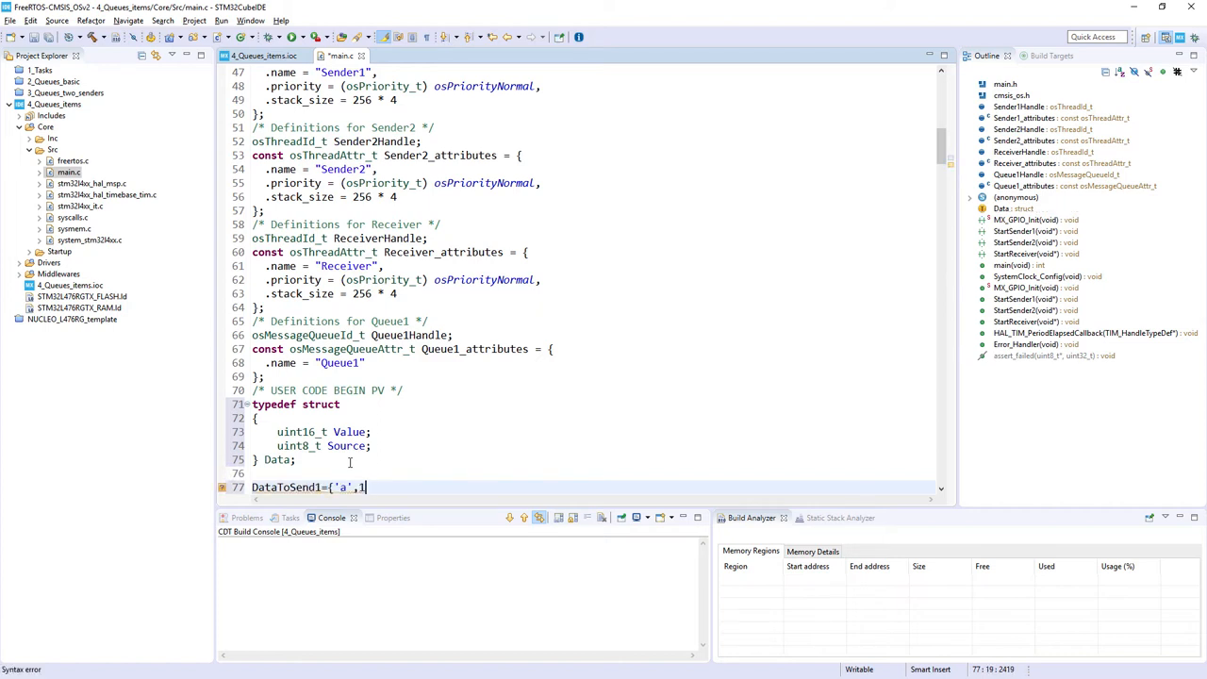
text(};)
text(DataToSend1={'',2};)
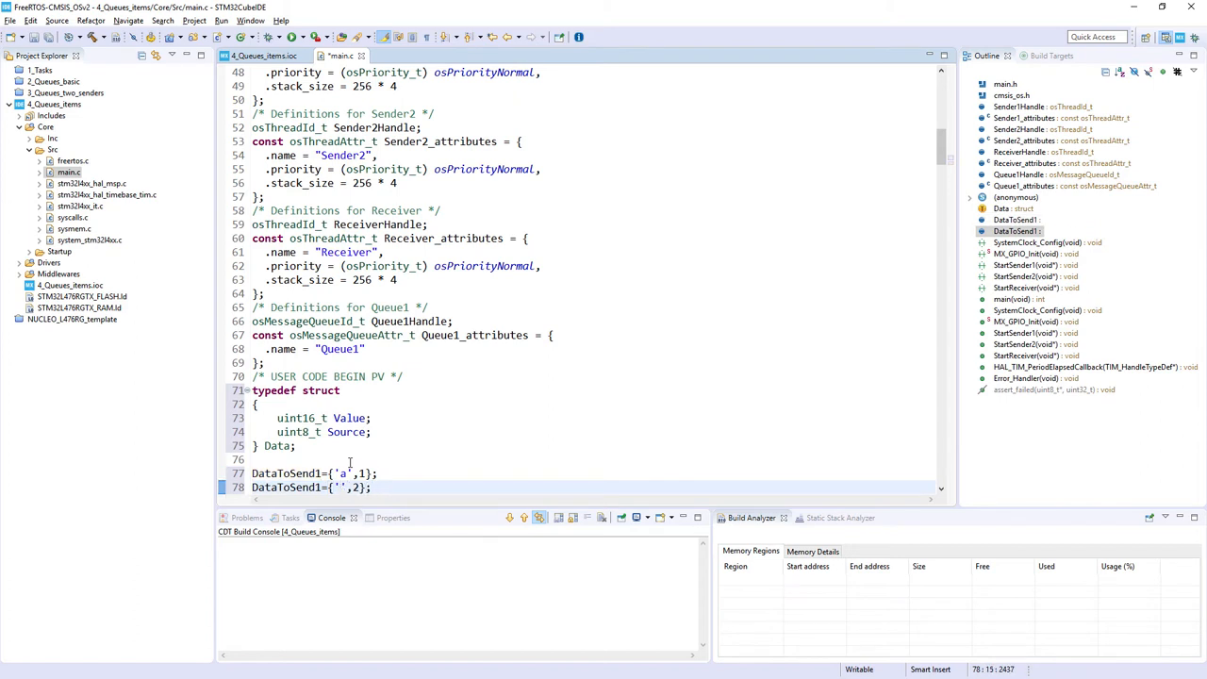
text(b)
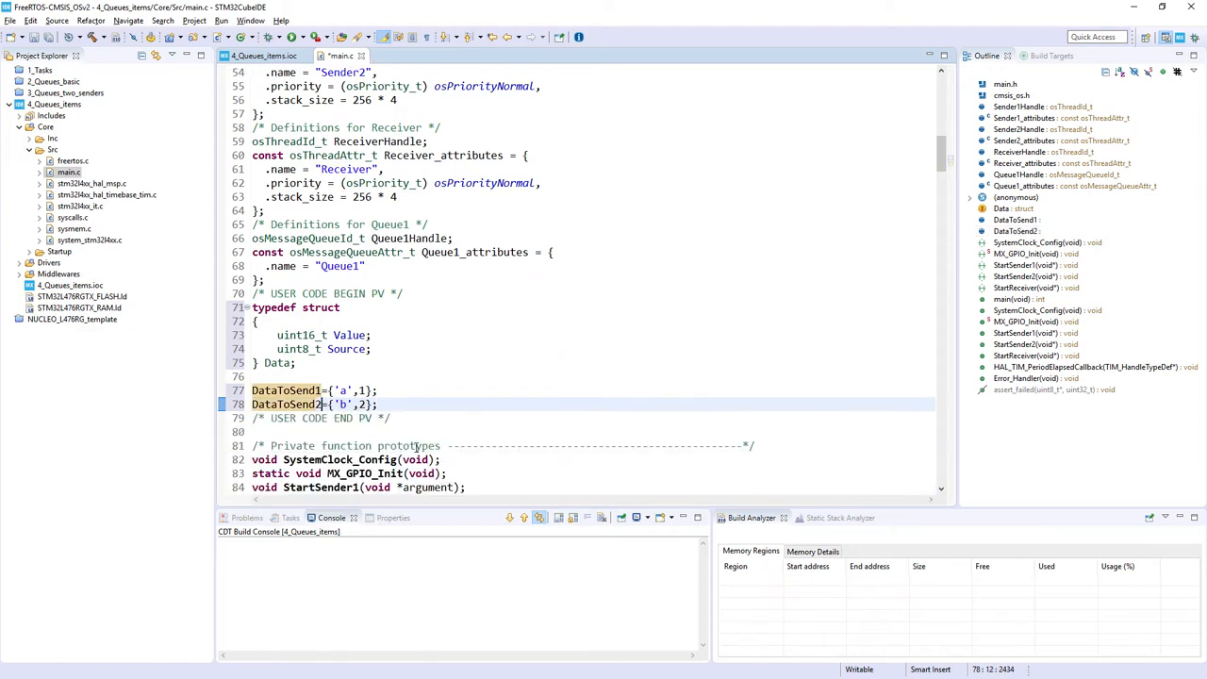
Scroll main.c down past main() and MX_GPIO_Init to the StartSender1 task function.
scroll(down, 3)
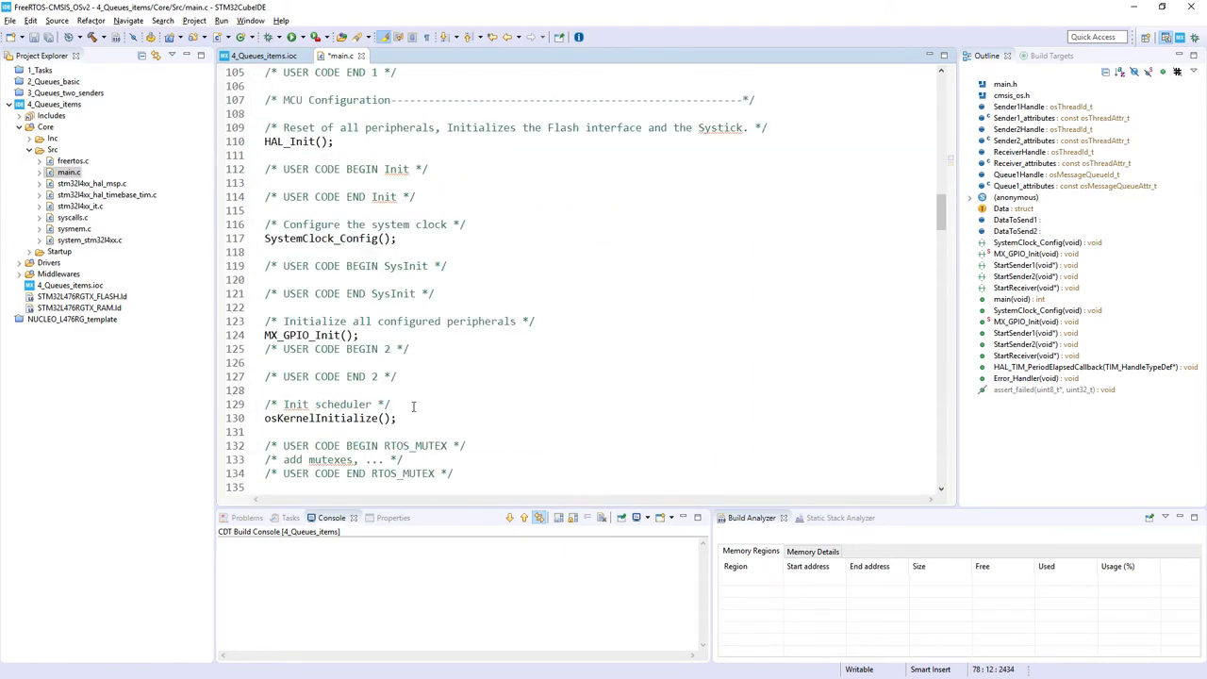
scroll(down, 3)
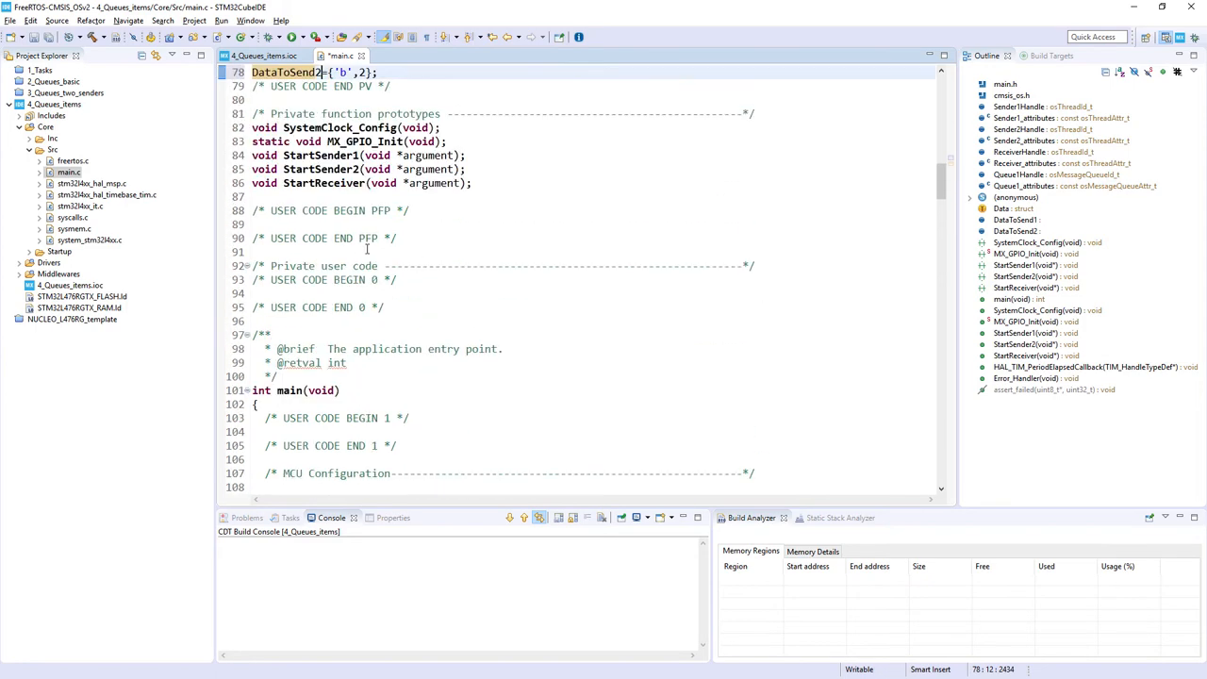
scroll(down, 3)
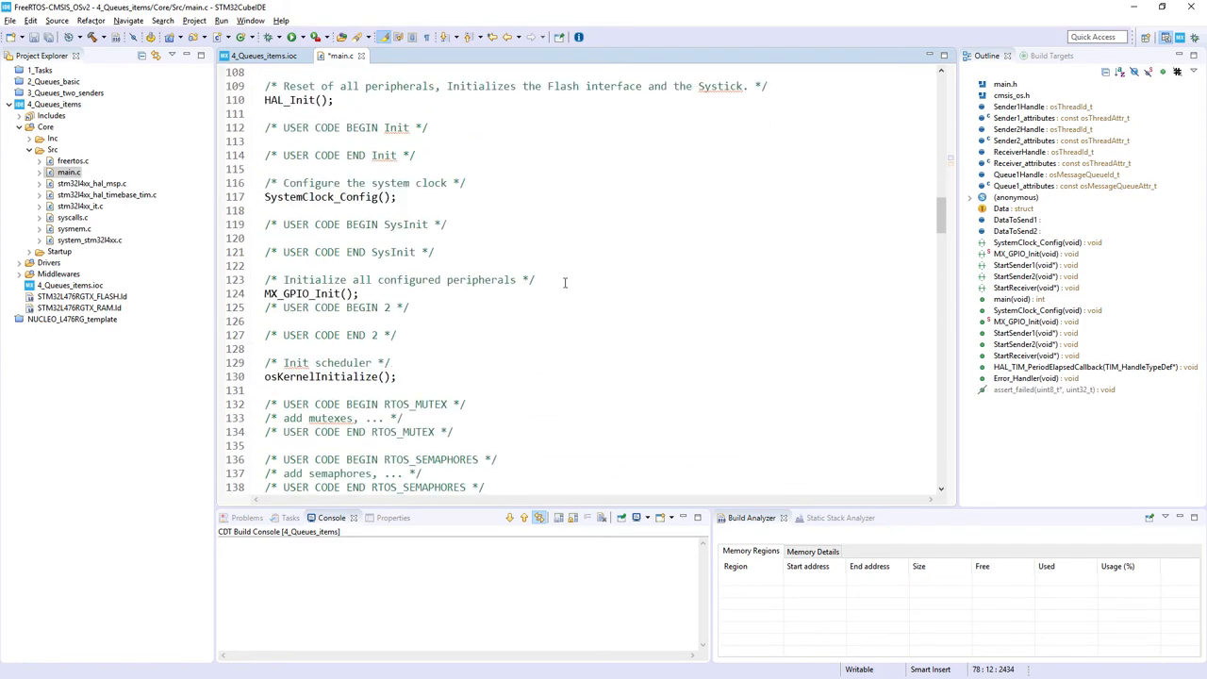
scroll(down, 3)
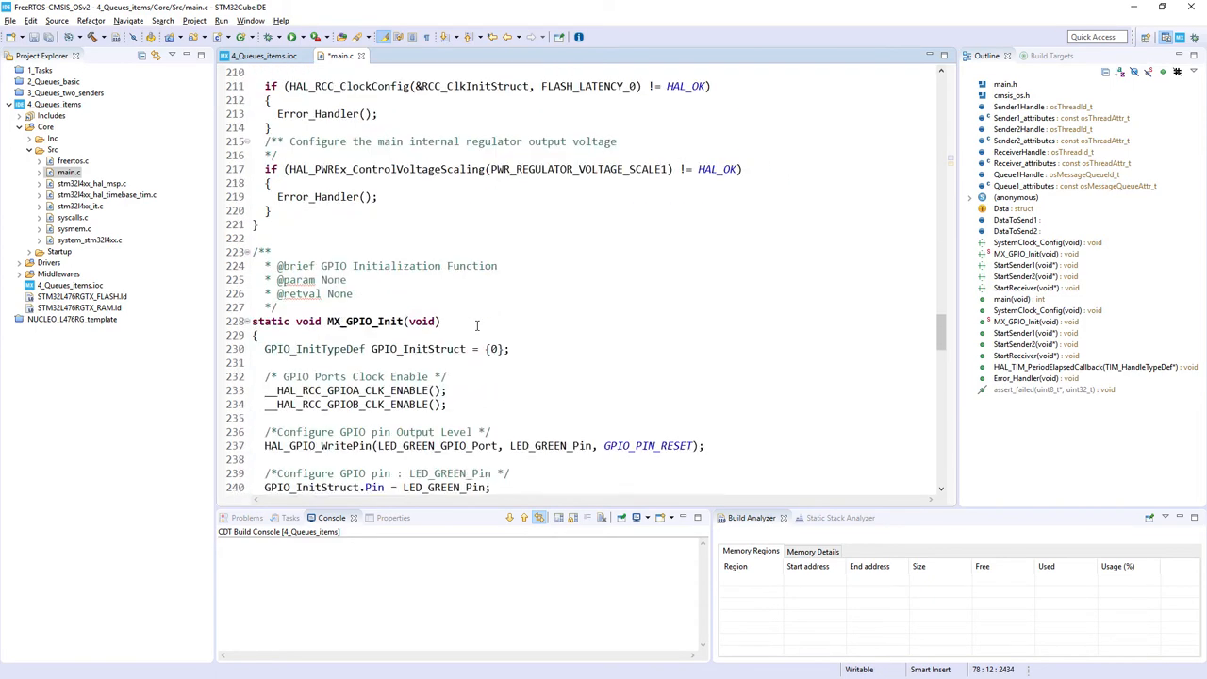
scroll(down, 3)
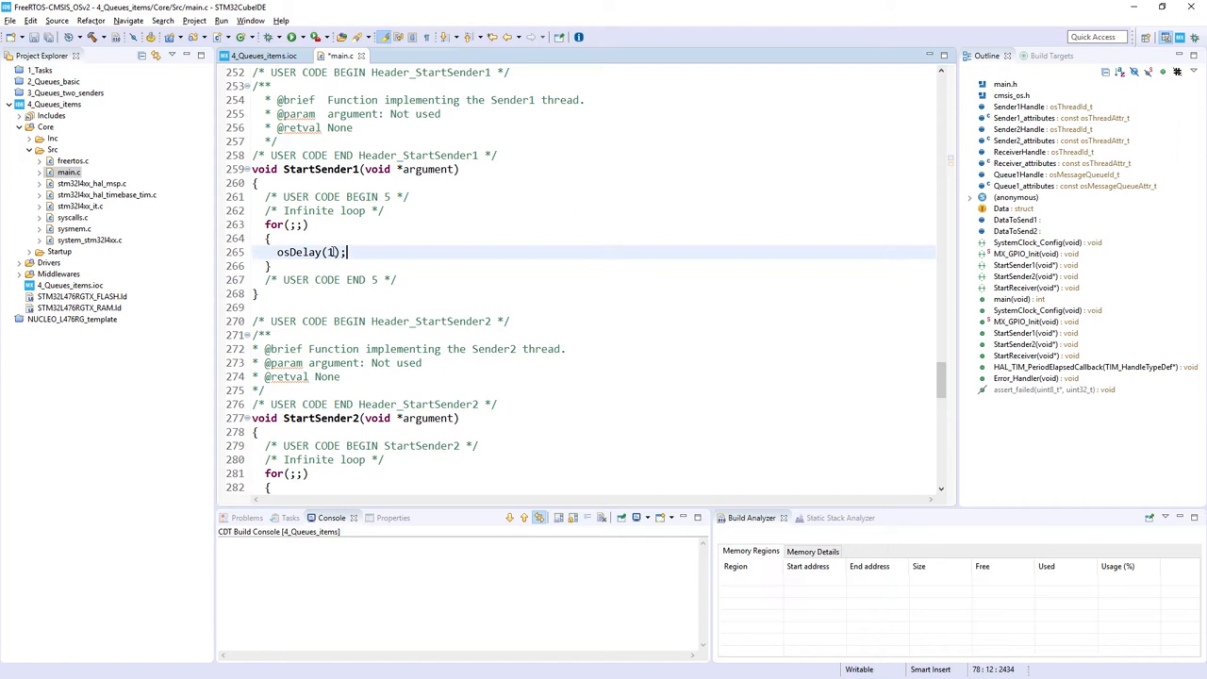
Replace Sender1's osDelay(1) placeholder with a Task_action('s'); call.
double_click(302, 253)
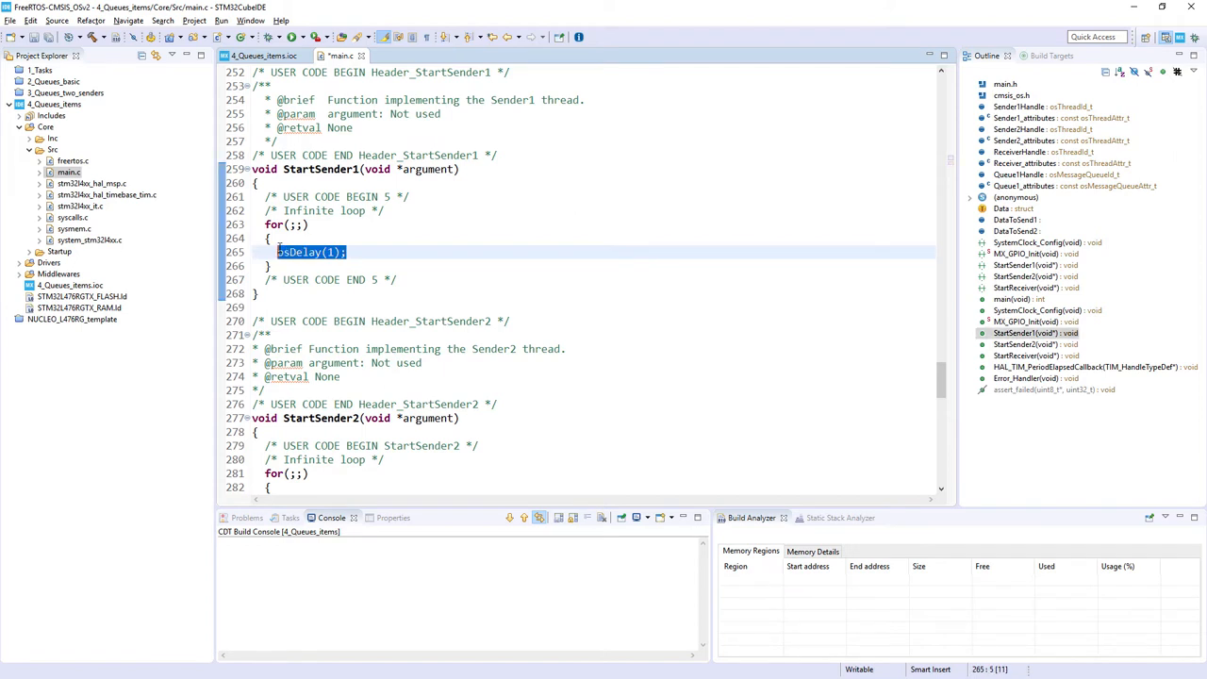
text(task_action()
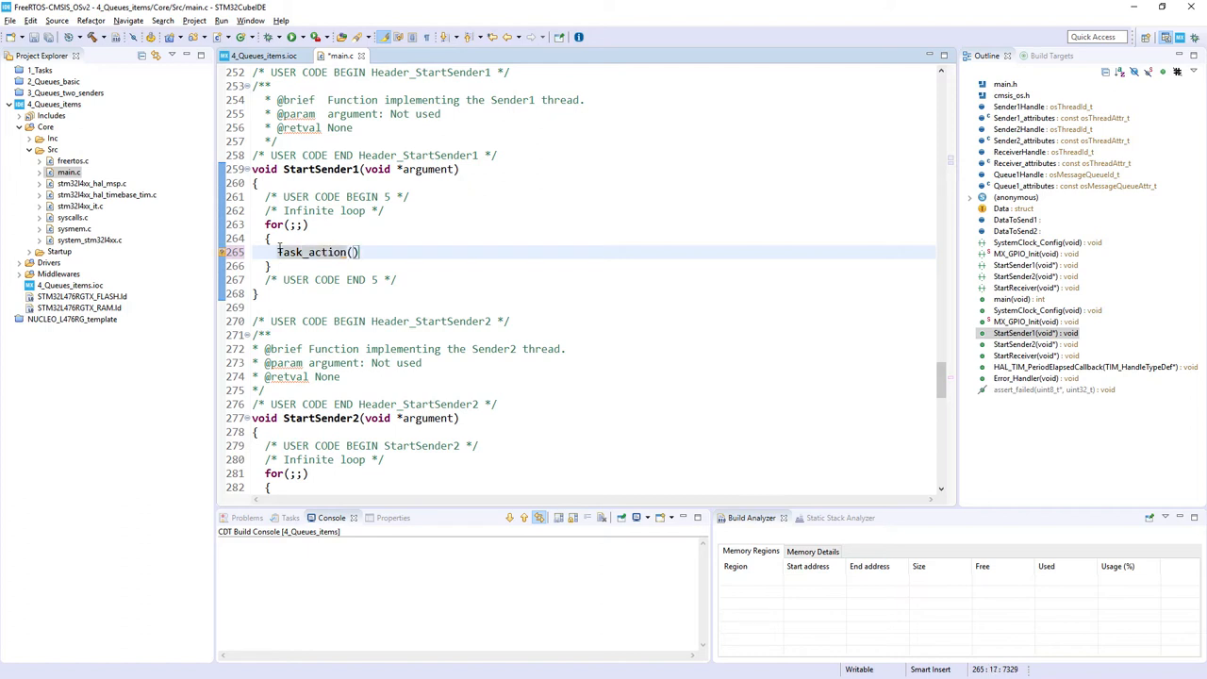
text('s')
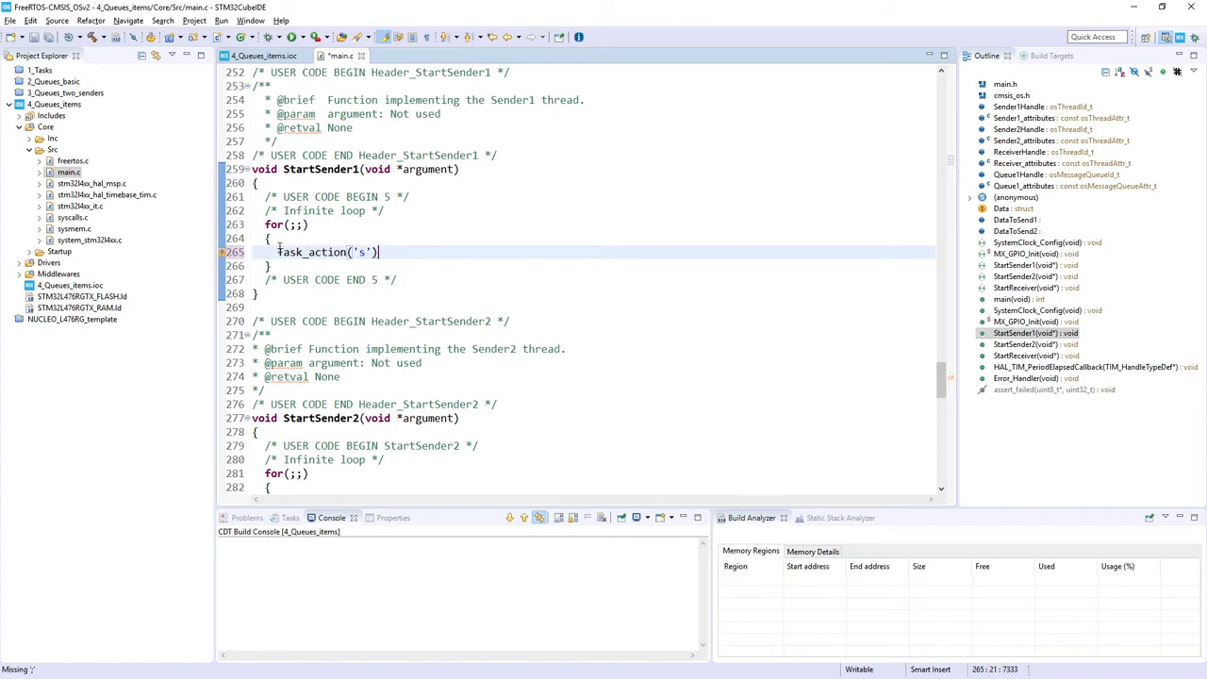
text(;)
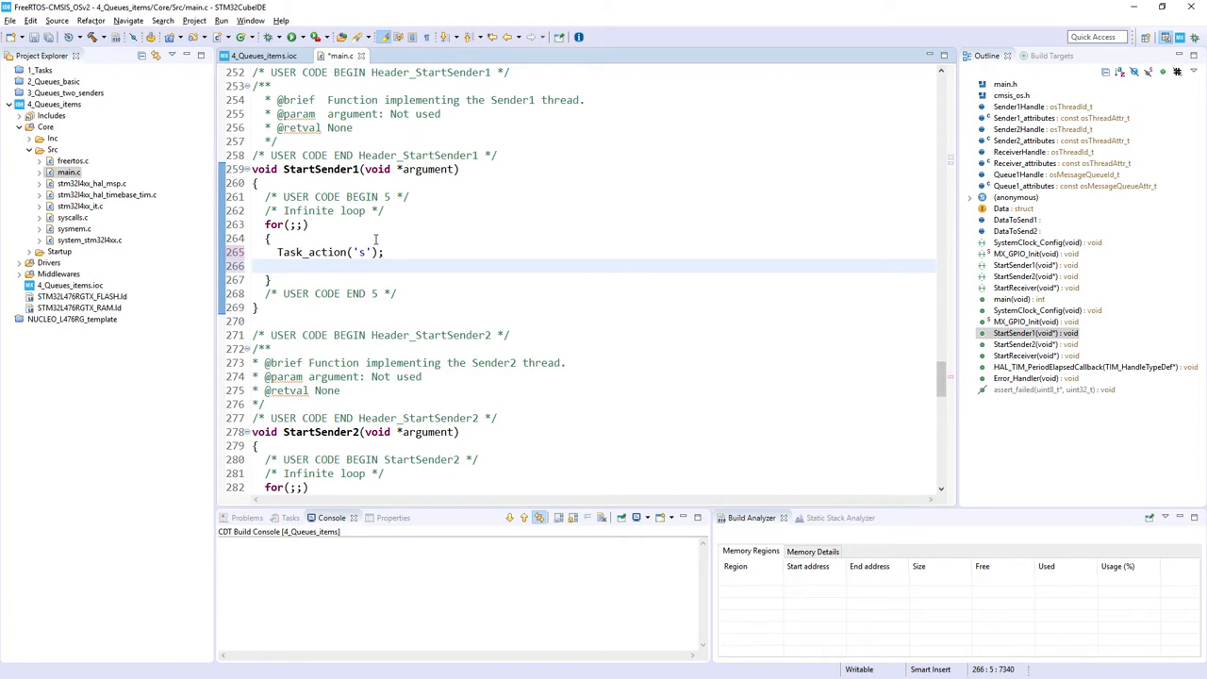
Add osMessageQueuePut(Queue1Handle, &DataToSend1, 0, 200); and begin the osDelay call.
text(osMessageQueuePut(Queue1Handle, msg_ptr, msg_prio, timeout)
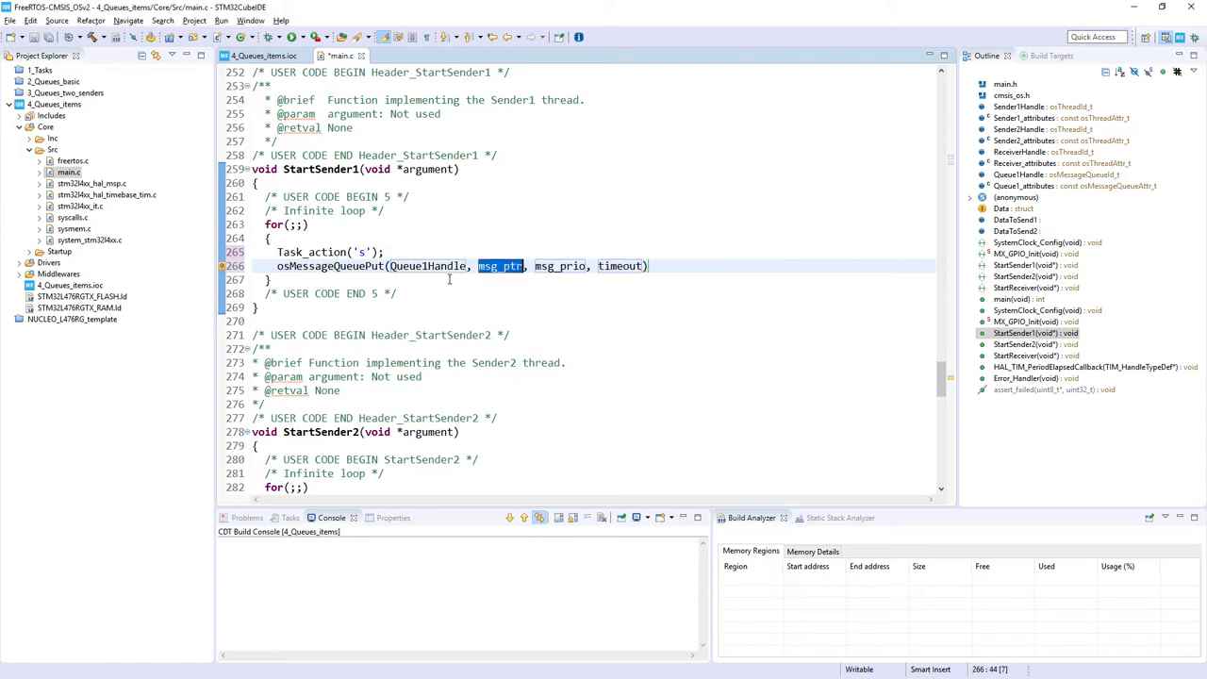
text(&DataToSend1)
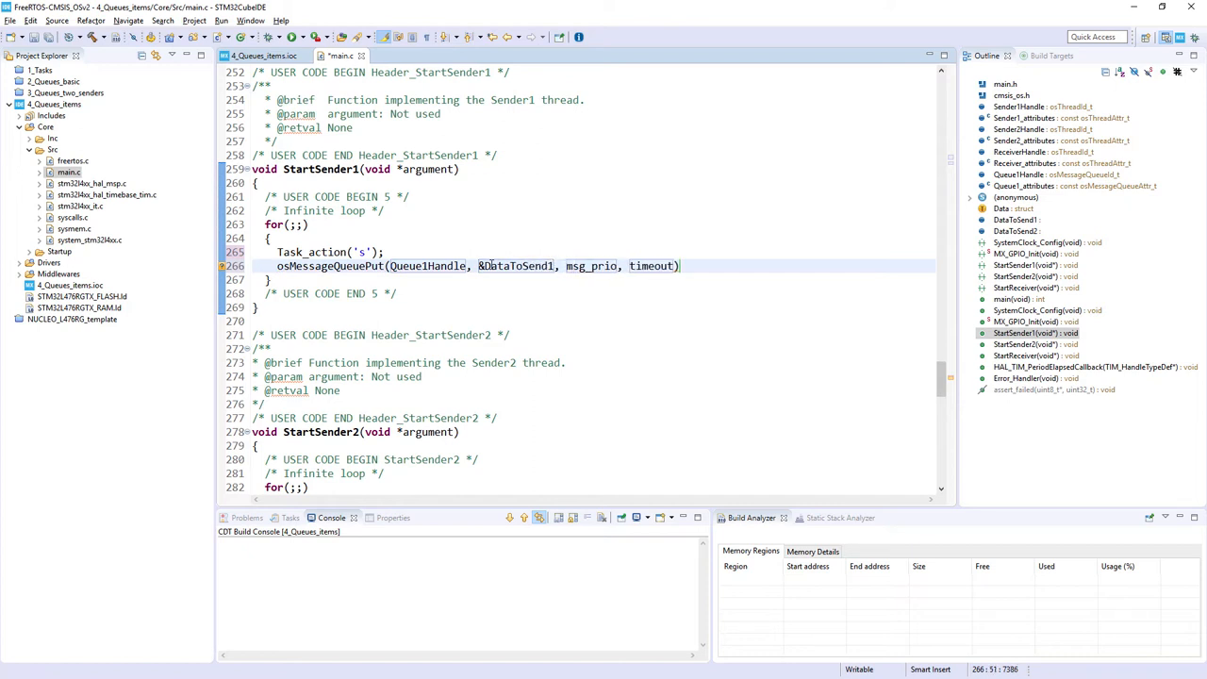
double_click(590, 265)
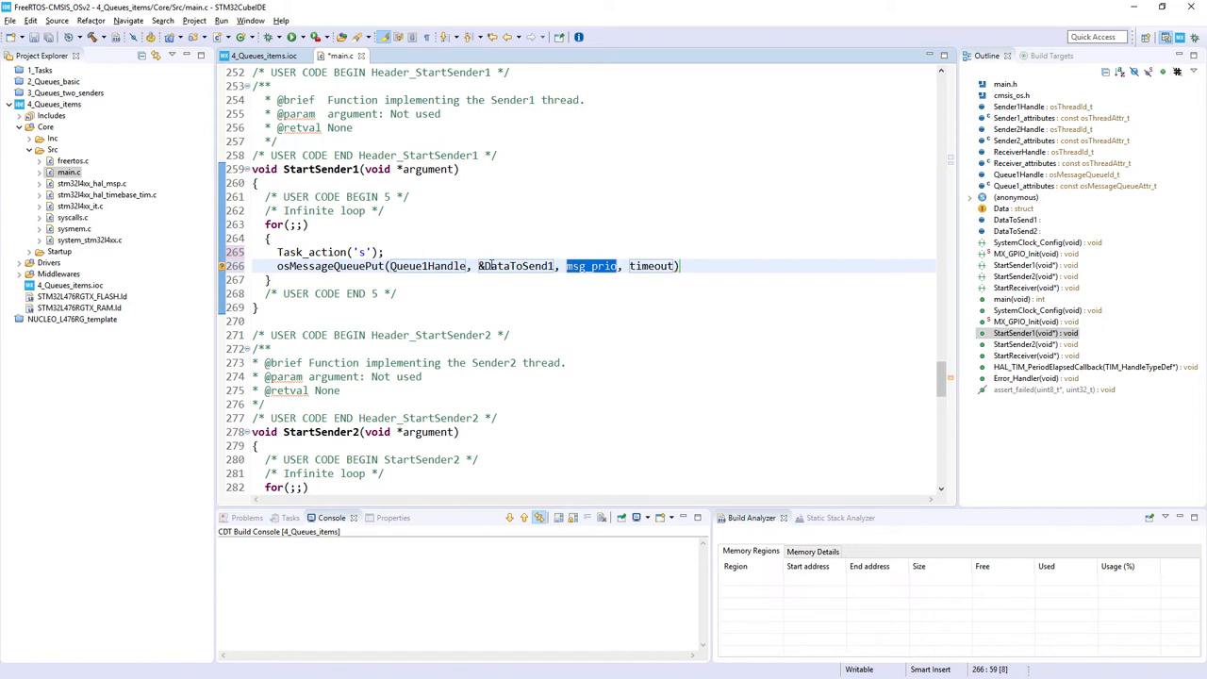
text(0)
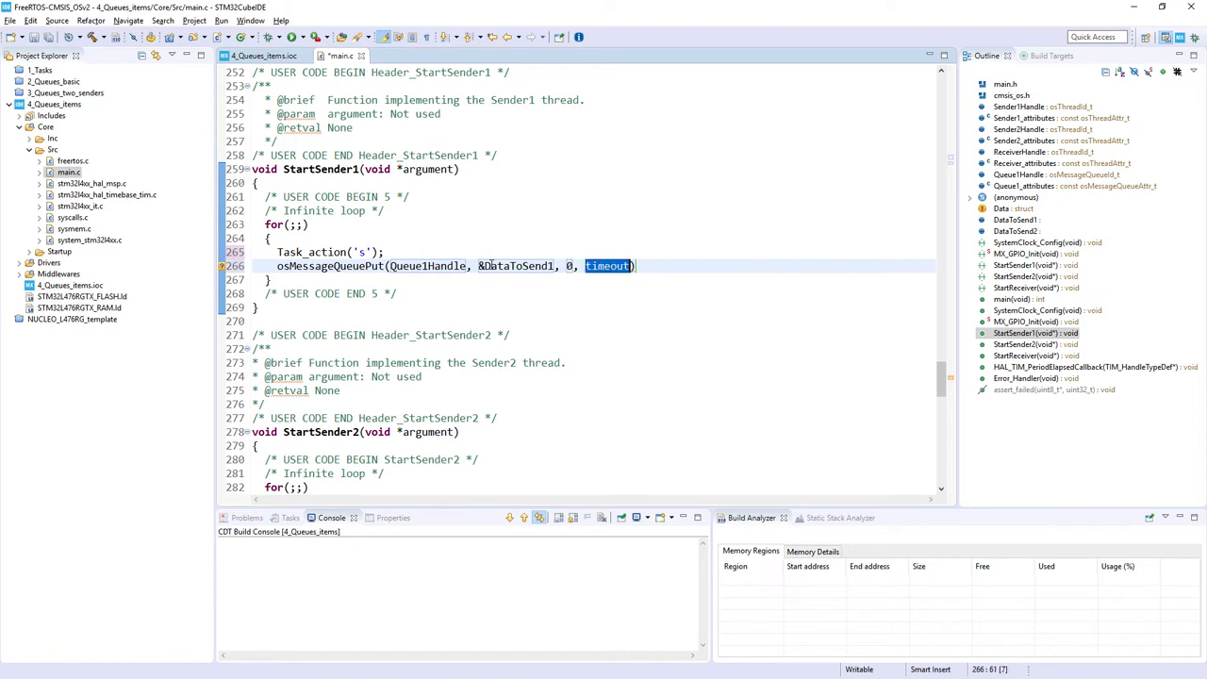
text(200)
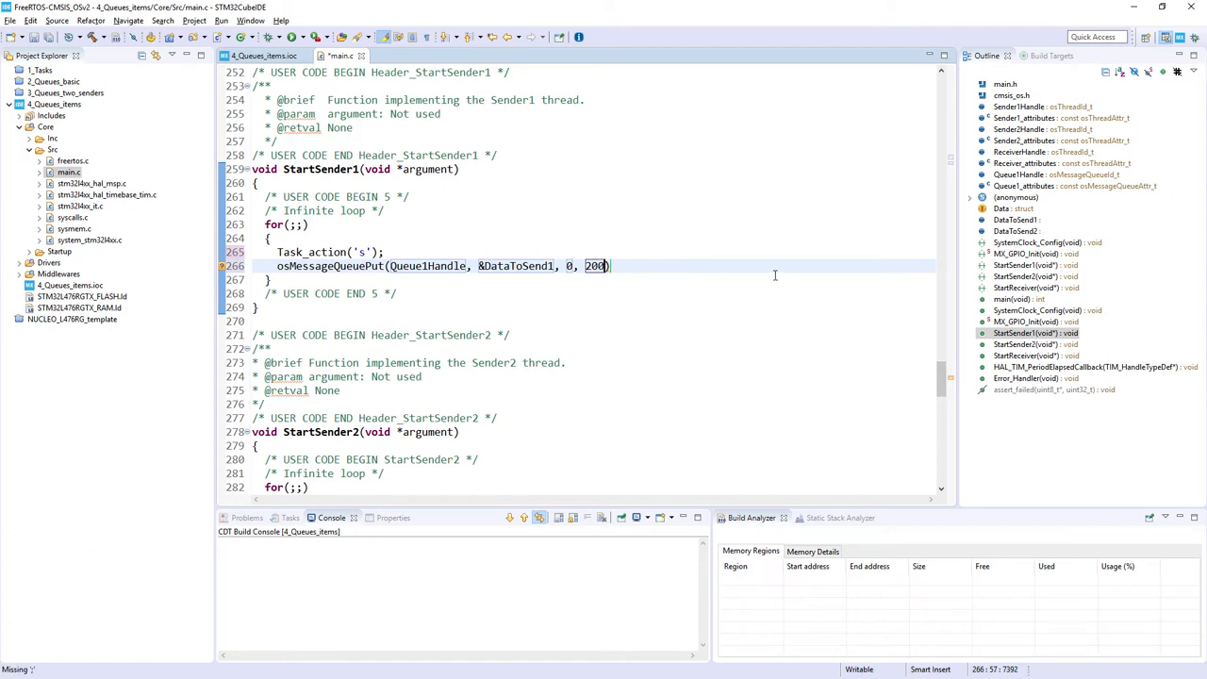
text(;)
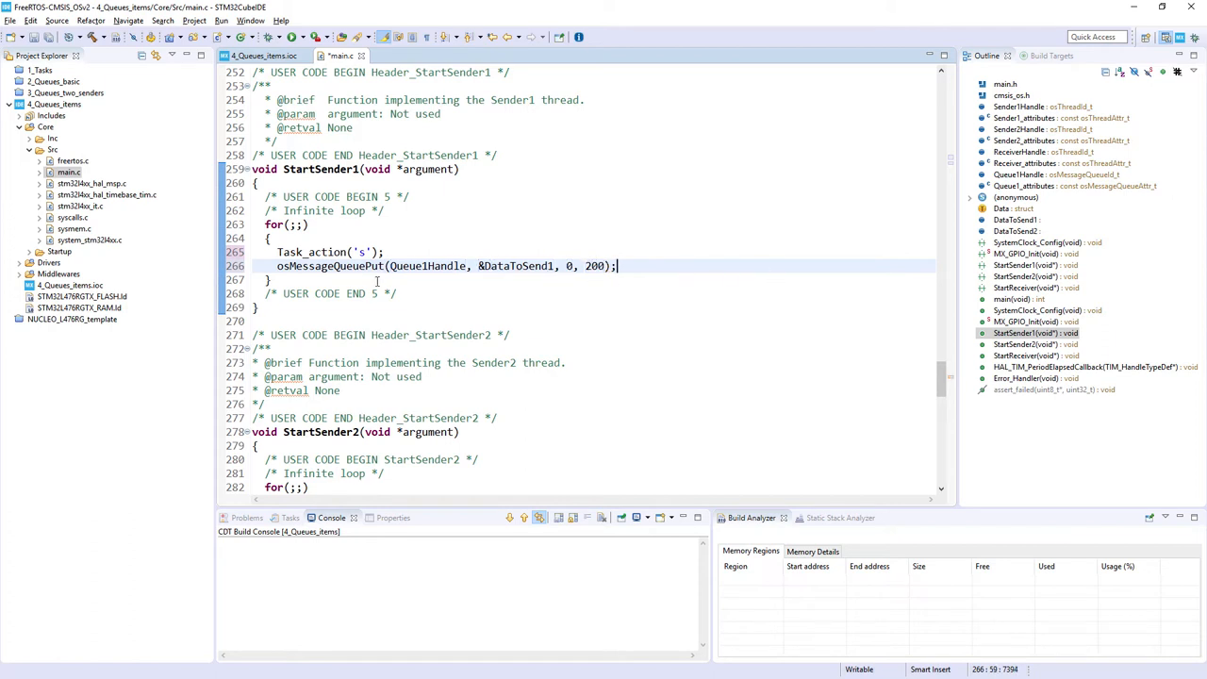
text(osDelay(2000);)
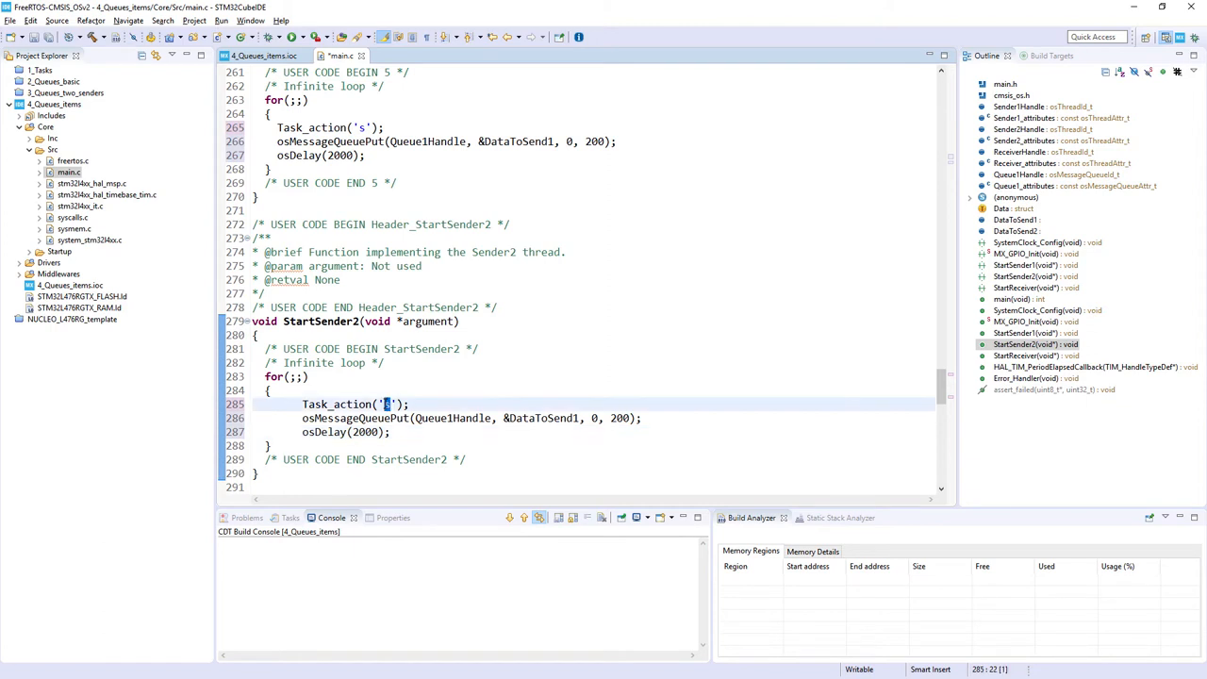
Copy Sender1's loop body into StartSender2 and change its action character to 'S'.
text(S)
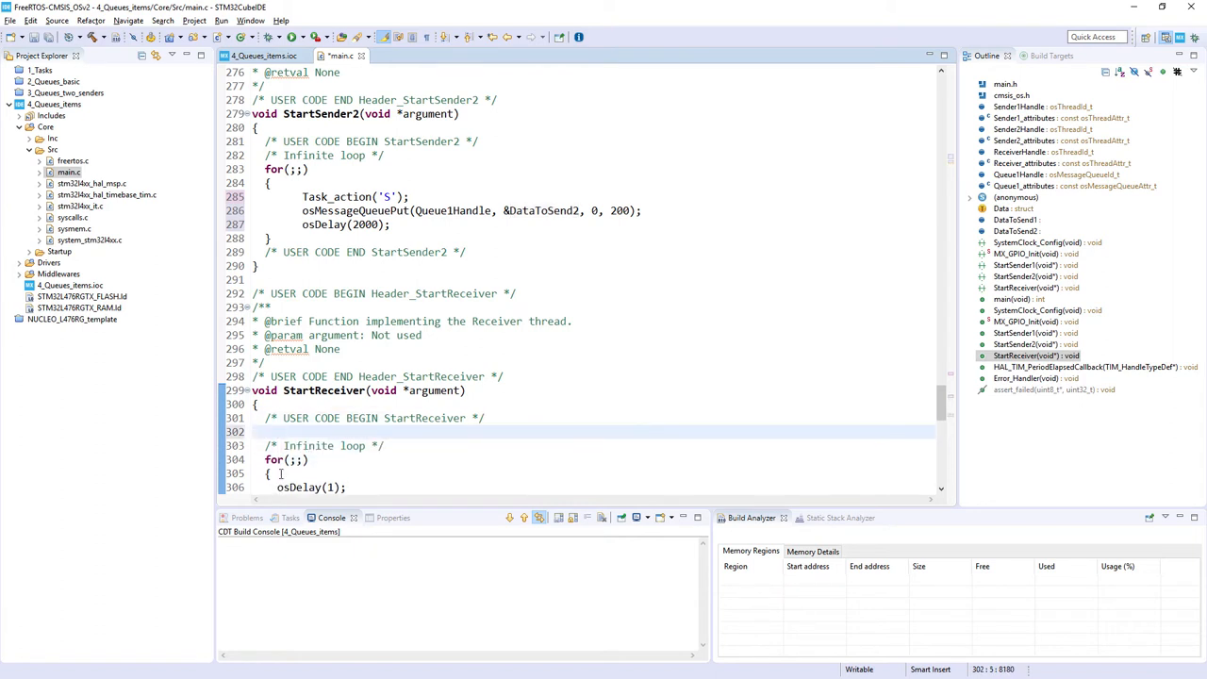
Declare Data retvalue in StartReceiver and call ITM_SendChar('R'); in its loop.
text(Data)
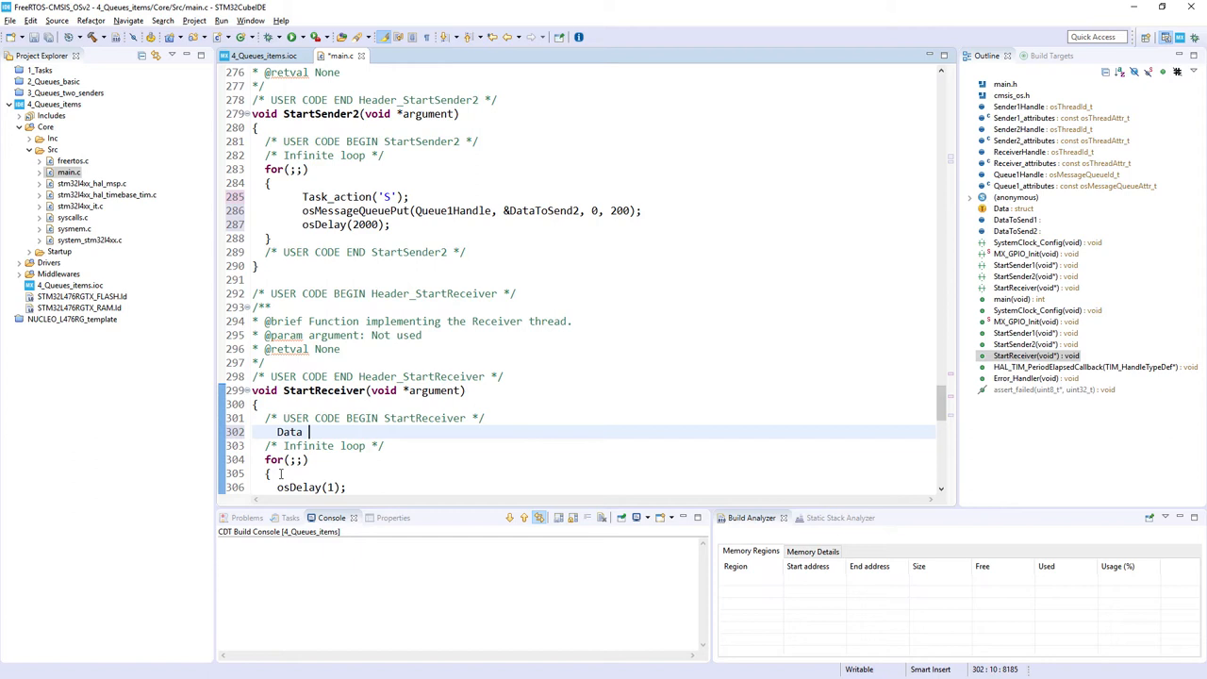
text(retvalue)
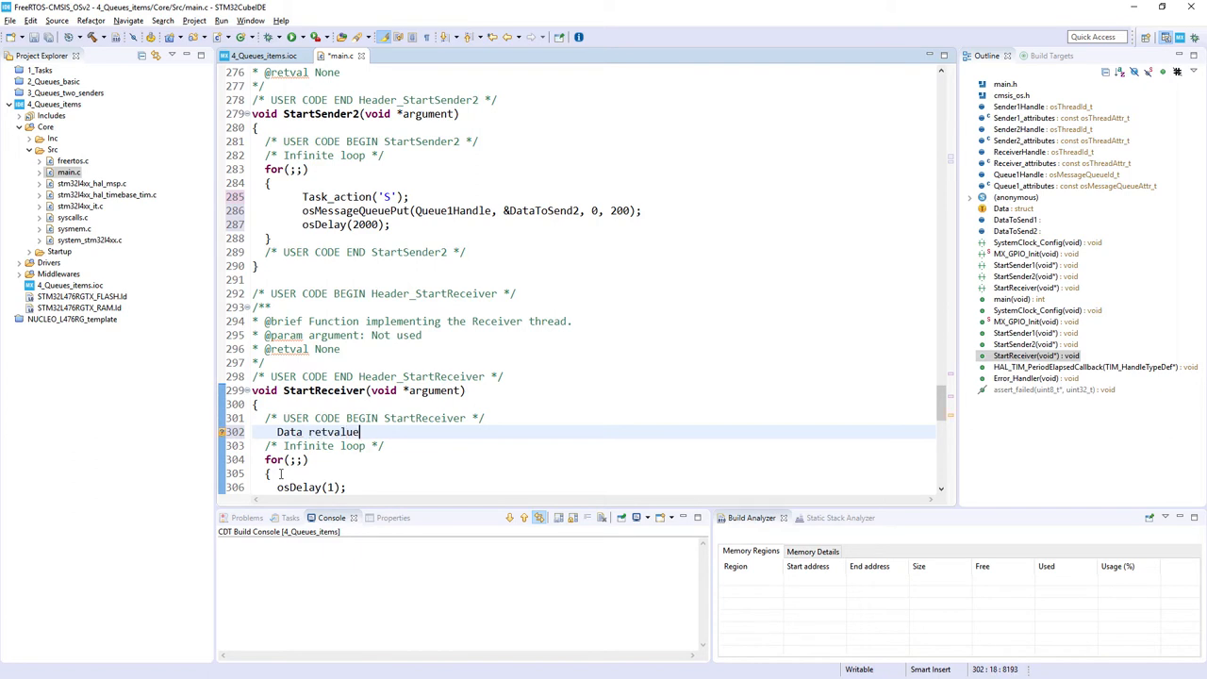
text(;)
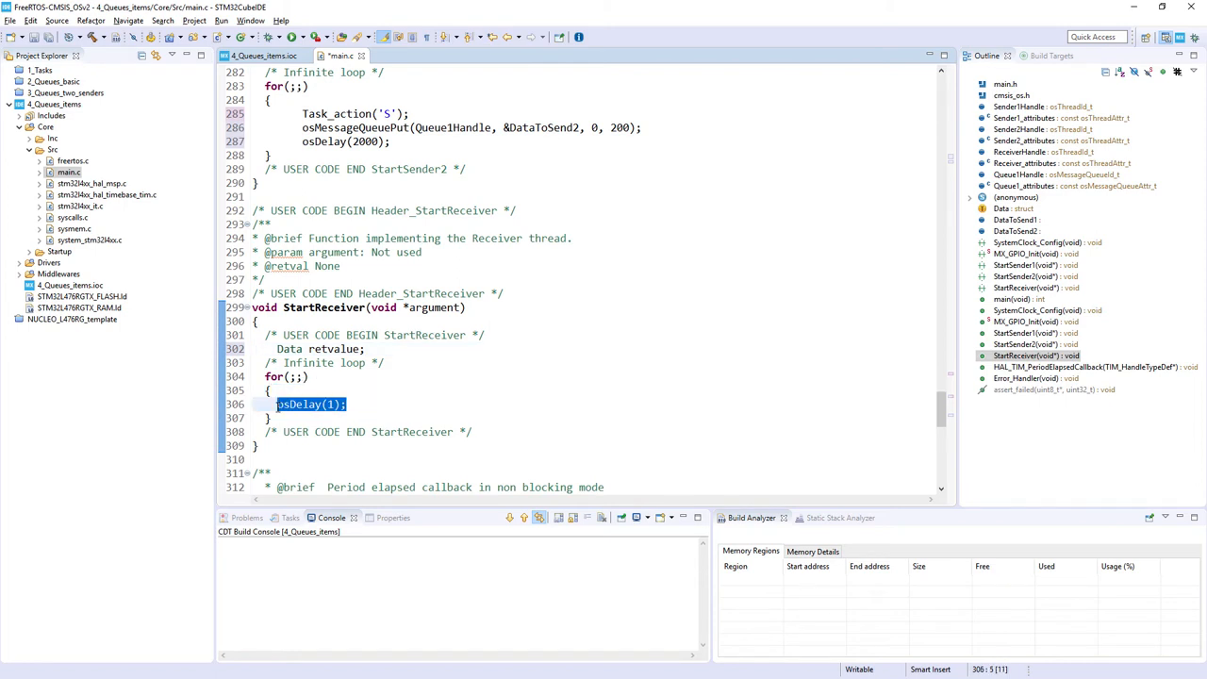
text(TM)
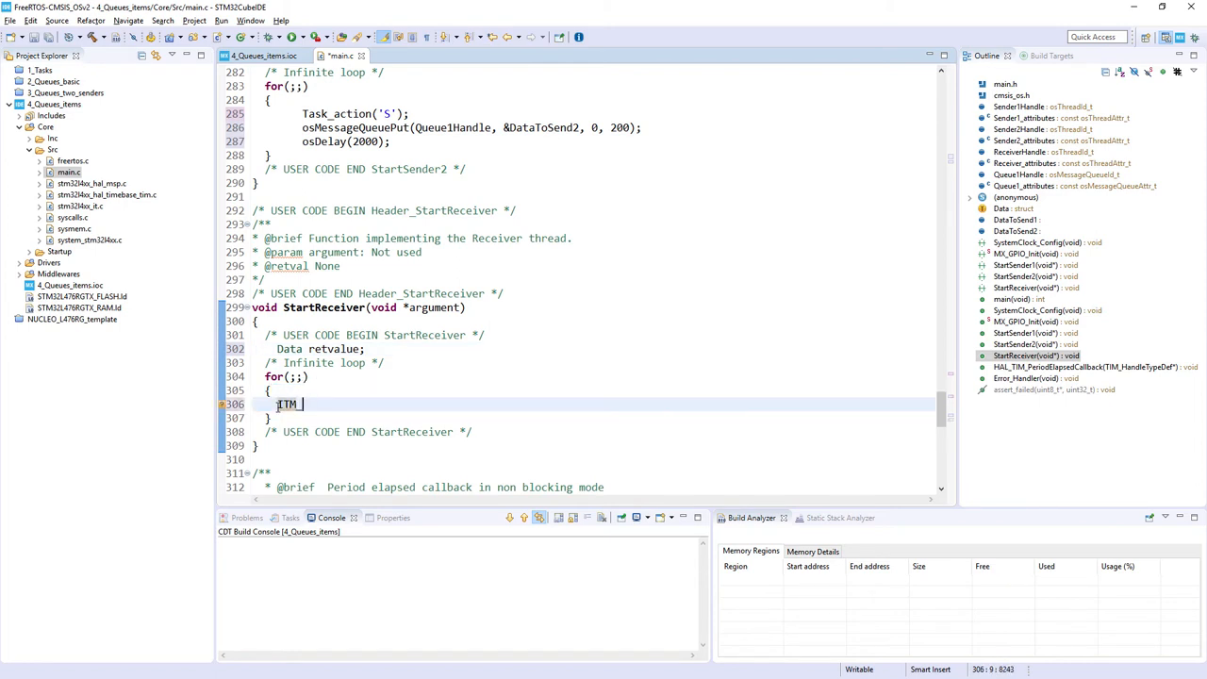
text(_Se)
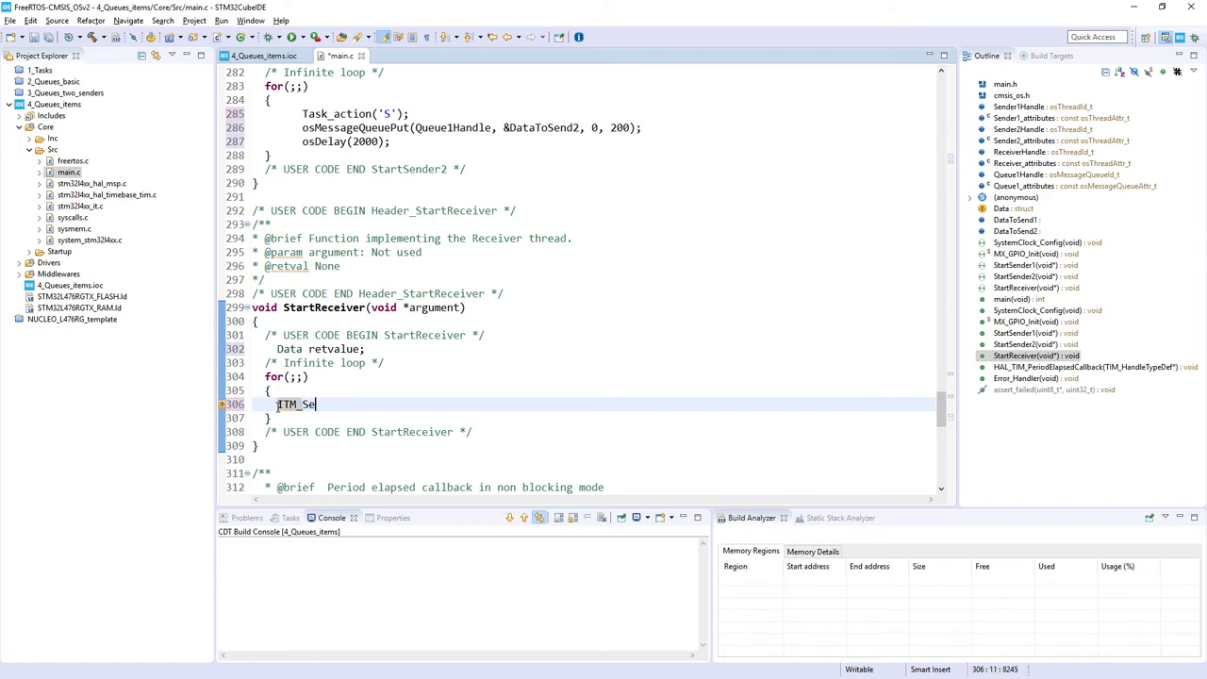
text(ndChar)
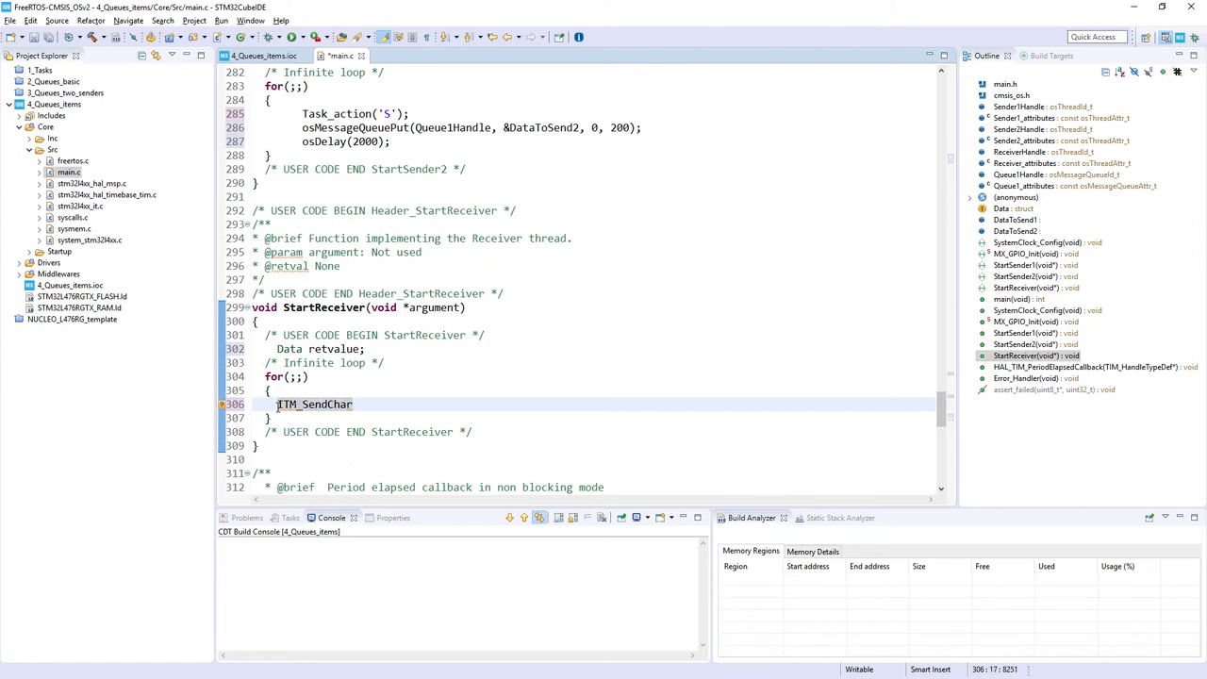
text(('R'))
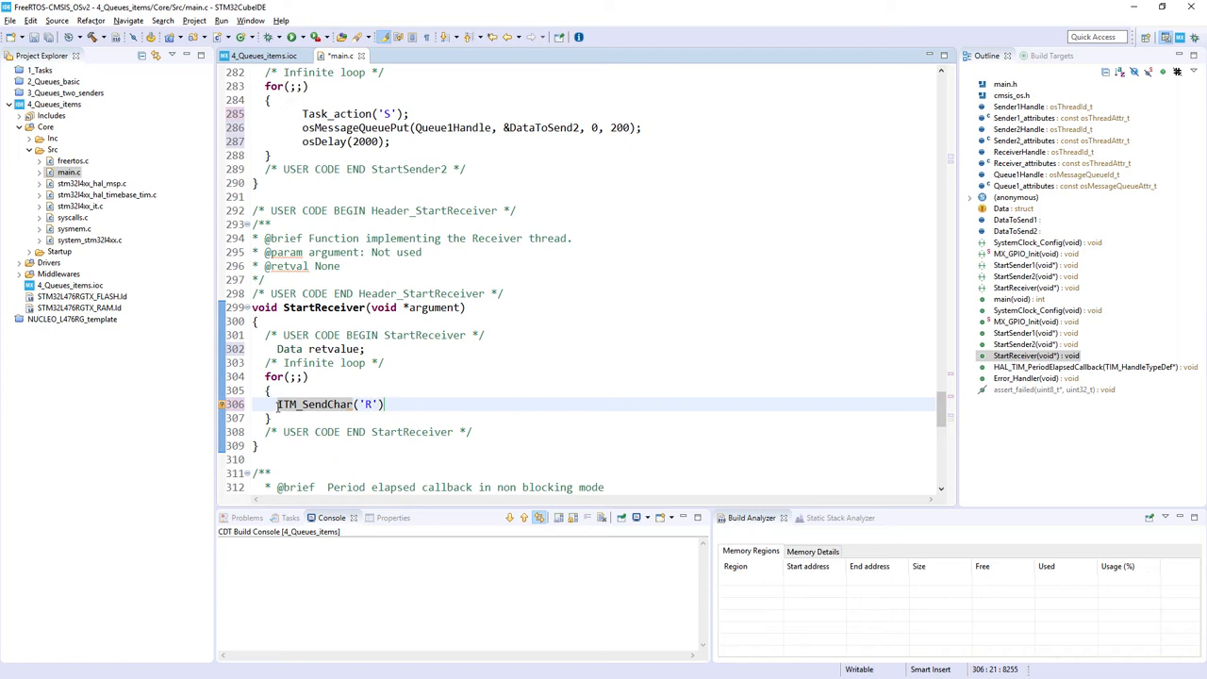
text(;)
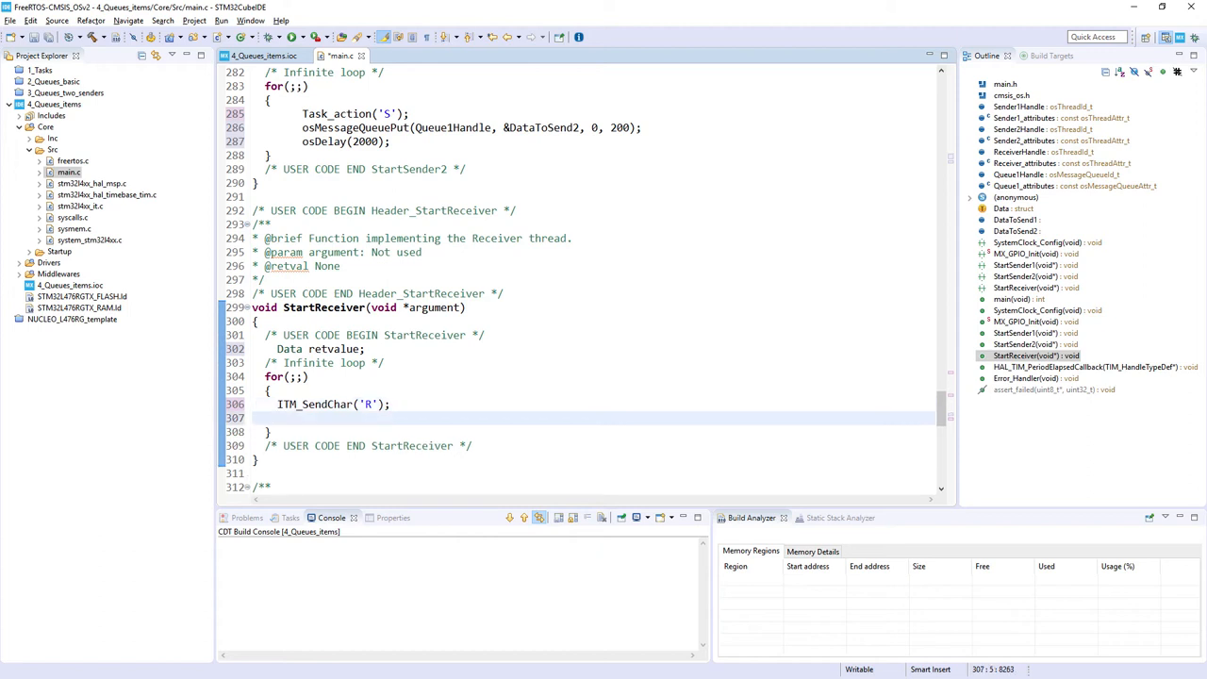
Add osMessageQueueGet(Queue1Handle, &retvalue, NULL, osWaitForever); and begin an if statement.
text(osMe)
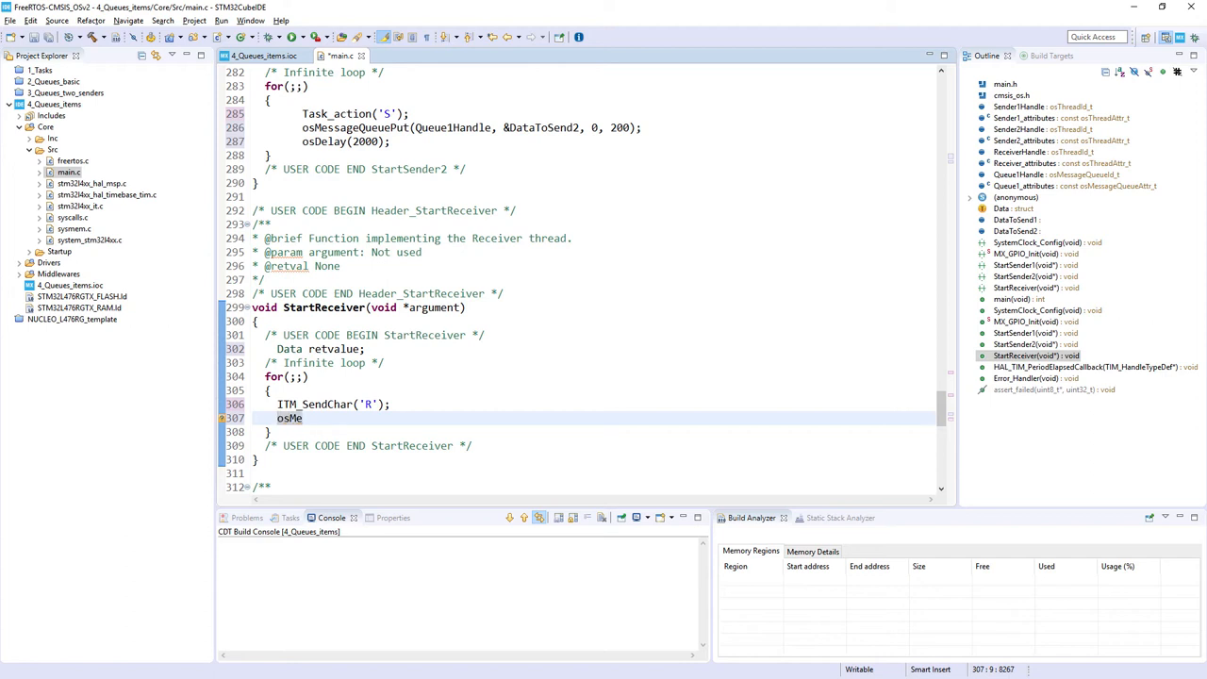
text(ssage)
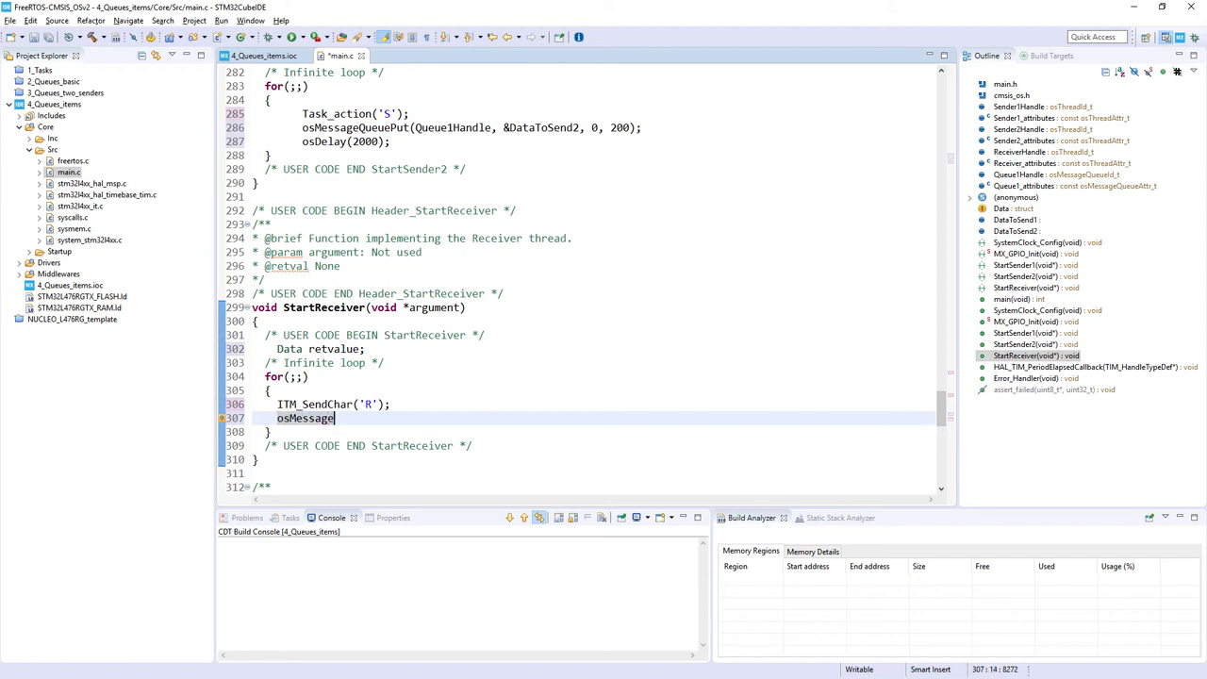
text(QueueGet(Queue1Handle, msg_ptr, msg_prio, timeout)
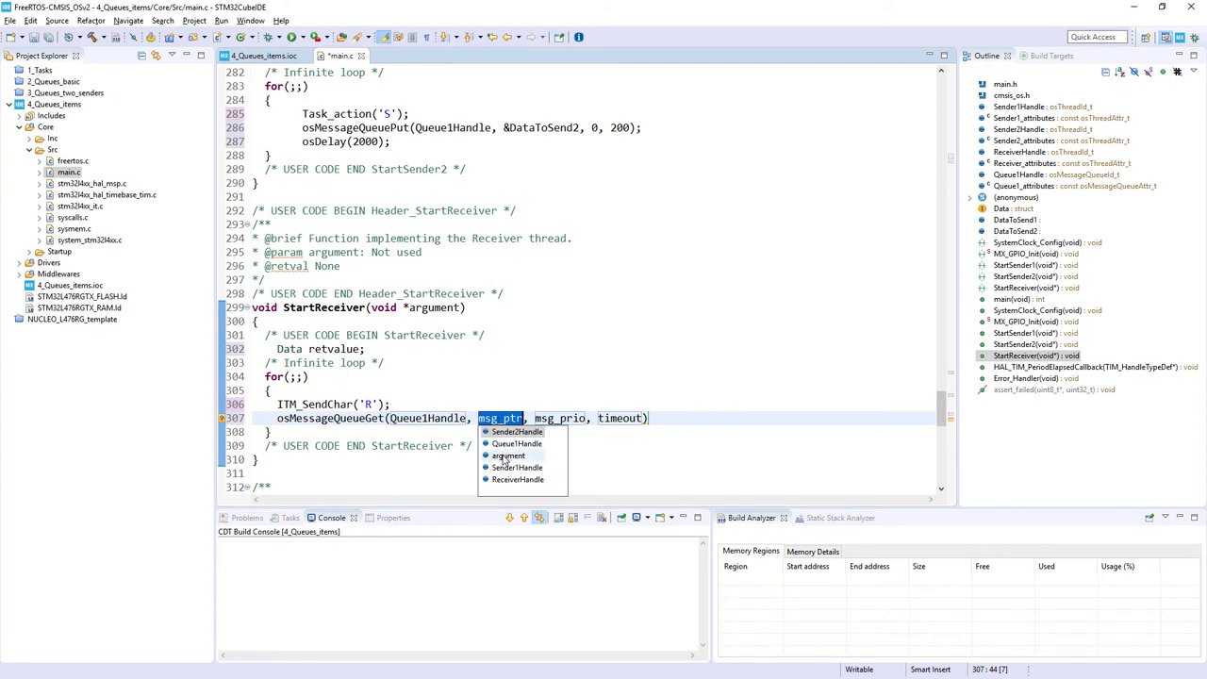
mouse_move(502, 460)
text(&retvalue)
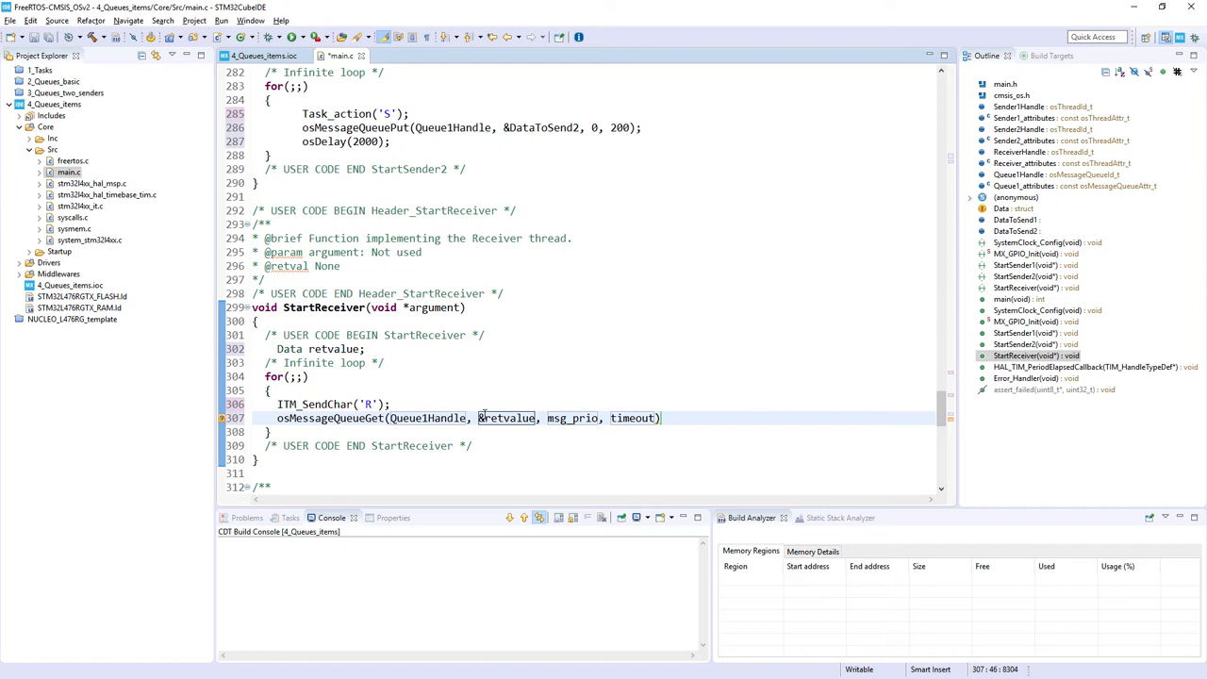
double_click(571, 419)
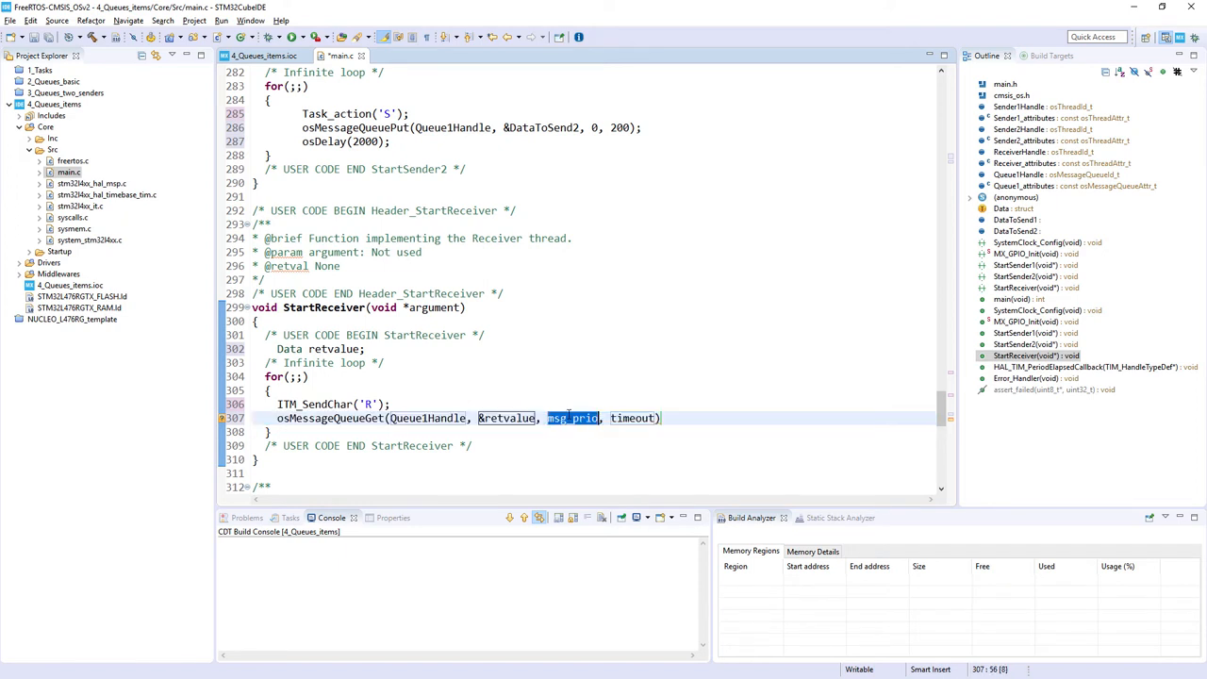
text(NULL)
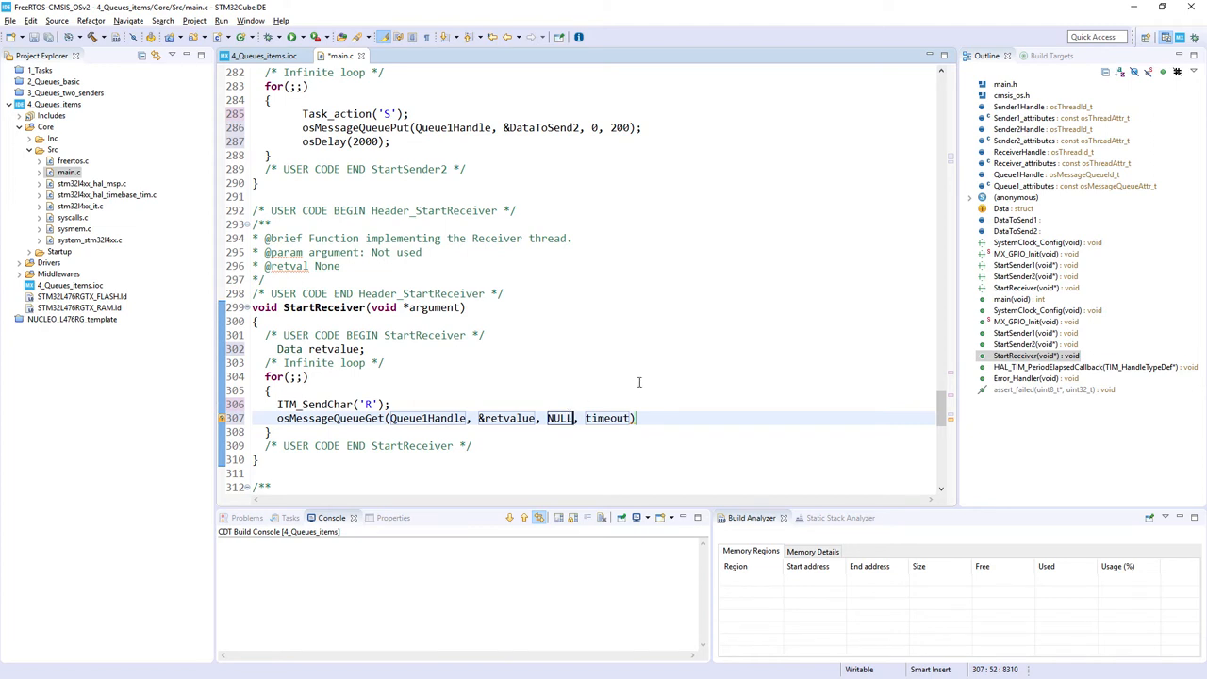
double_click(607, 419)
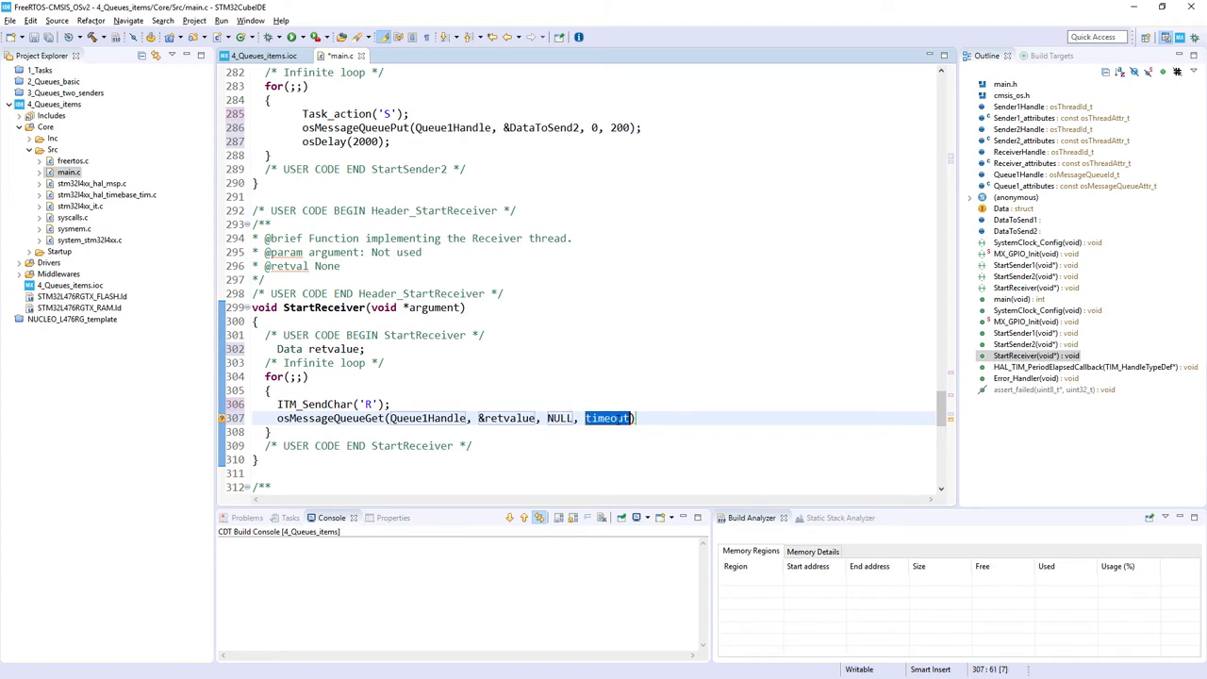
text(osWaitForever)
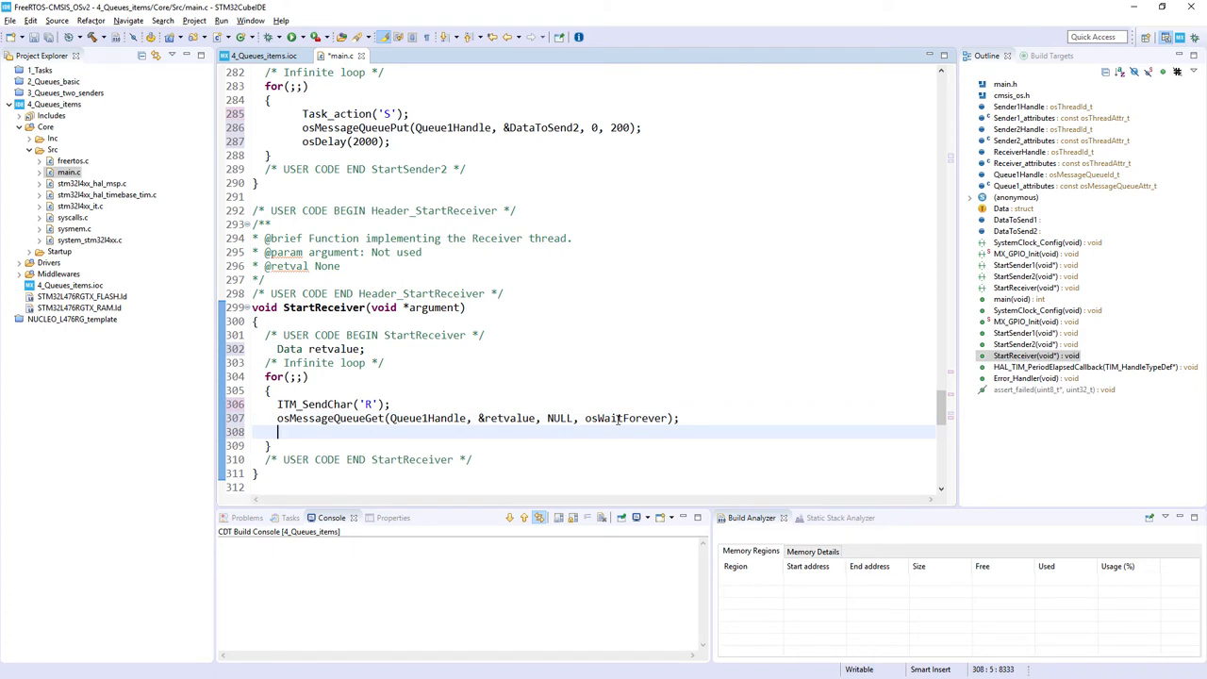
text(if)
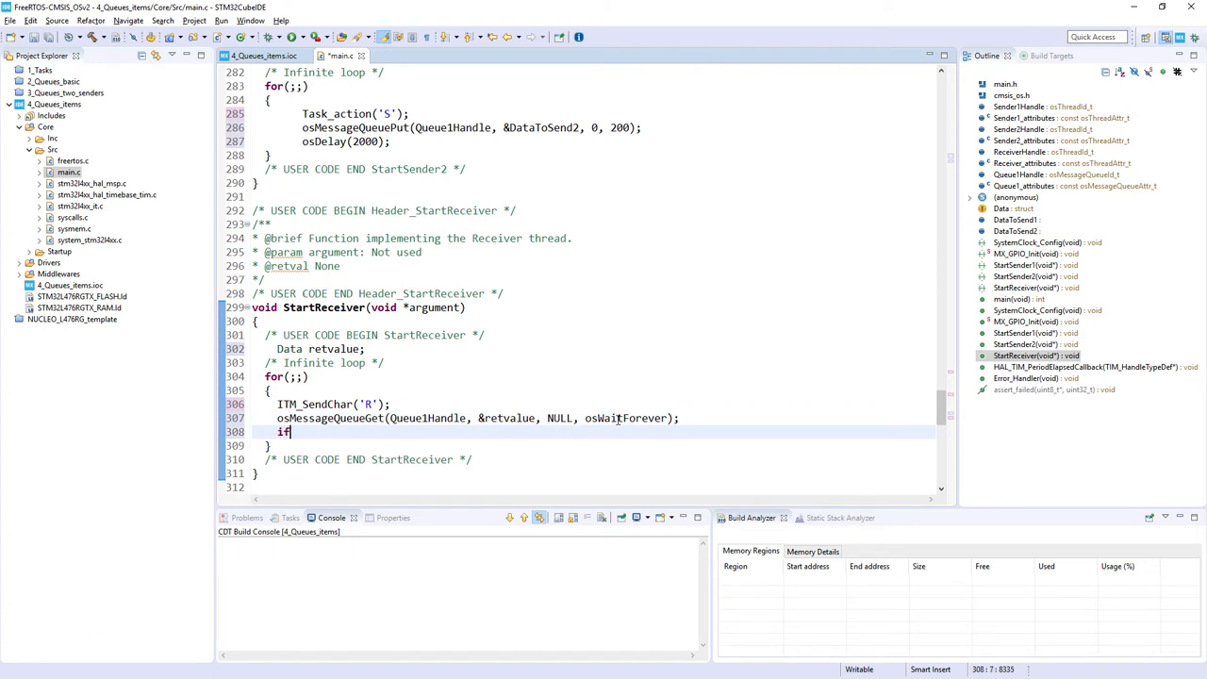
Write the condition if(retvalue.Source==1){ after the queue get.
text((ret))
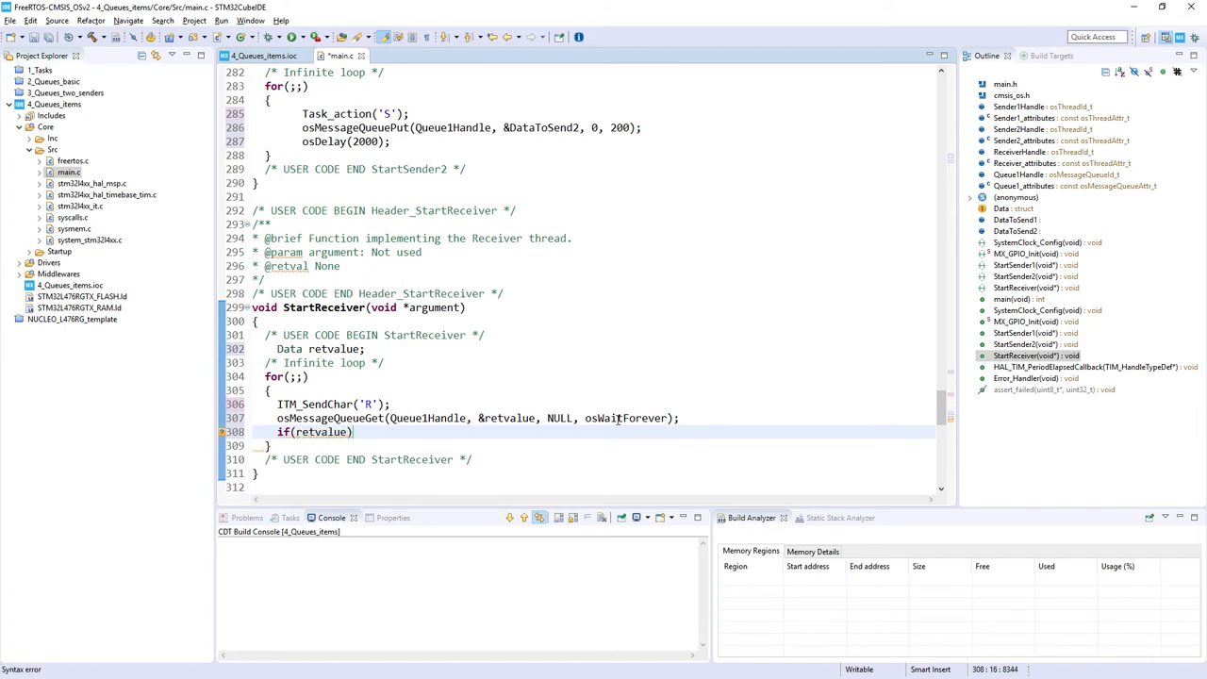
text(.Sourc)
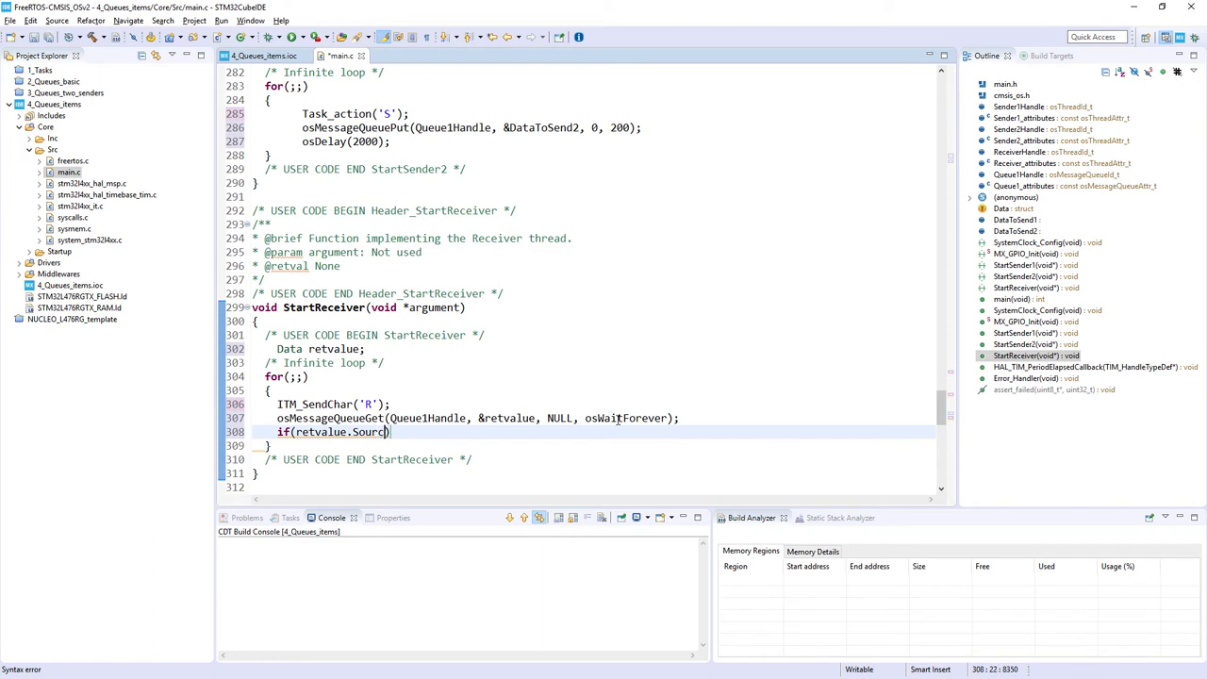
text(==)
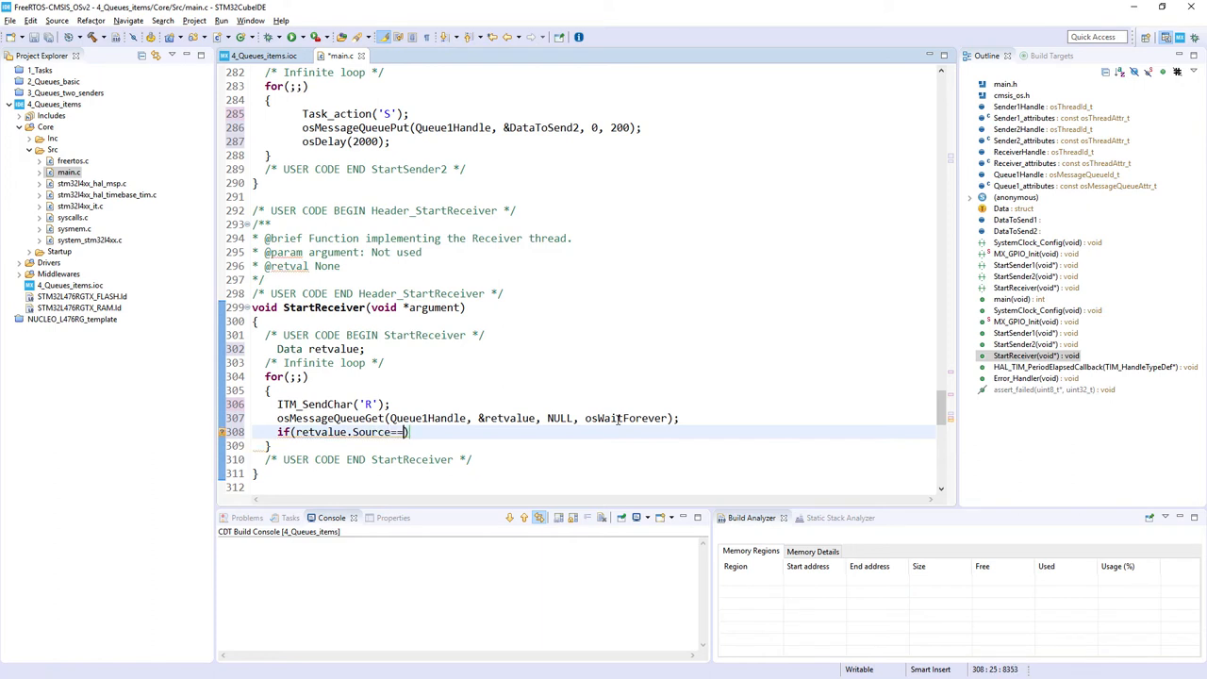
text(1)
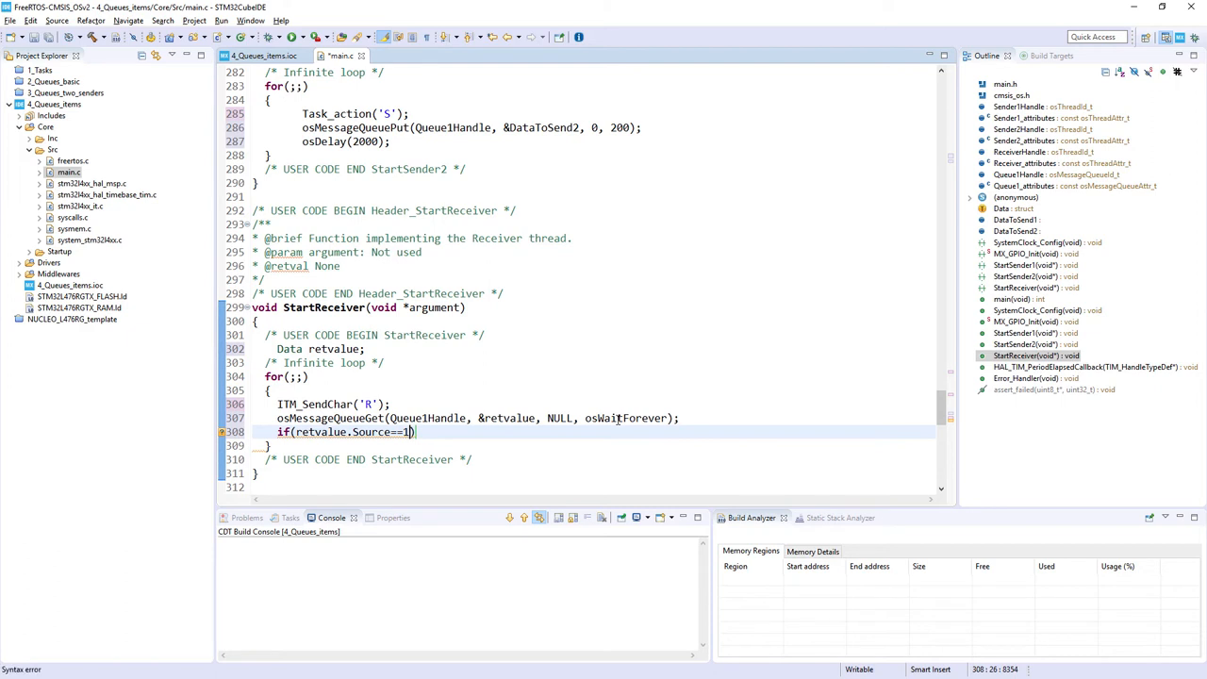
text({)
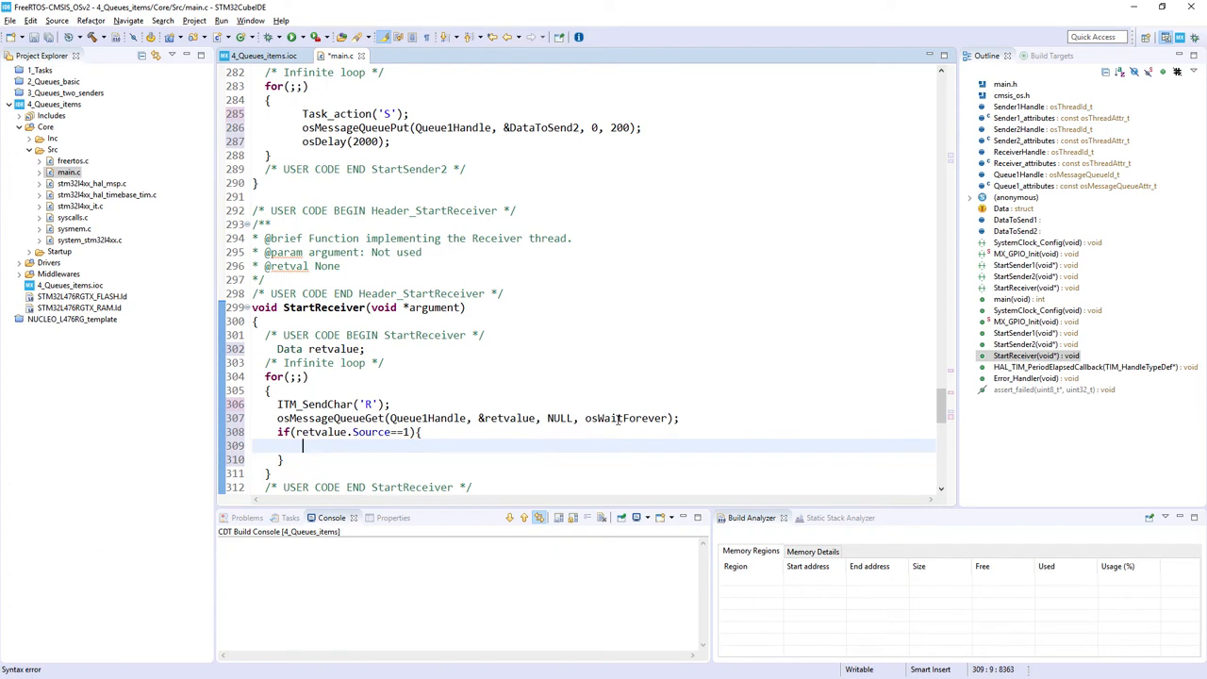
Set LED_GREEN with HAL_GPIO_WritePin(LED_GREEN_GPIO_Port, LED_GREEN_Pin, GPIO_PIN_SET); and start the else branch.
text(HAL_GPIO_WritePin(GPIOx, GPIO_Pin, PinState)
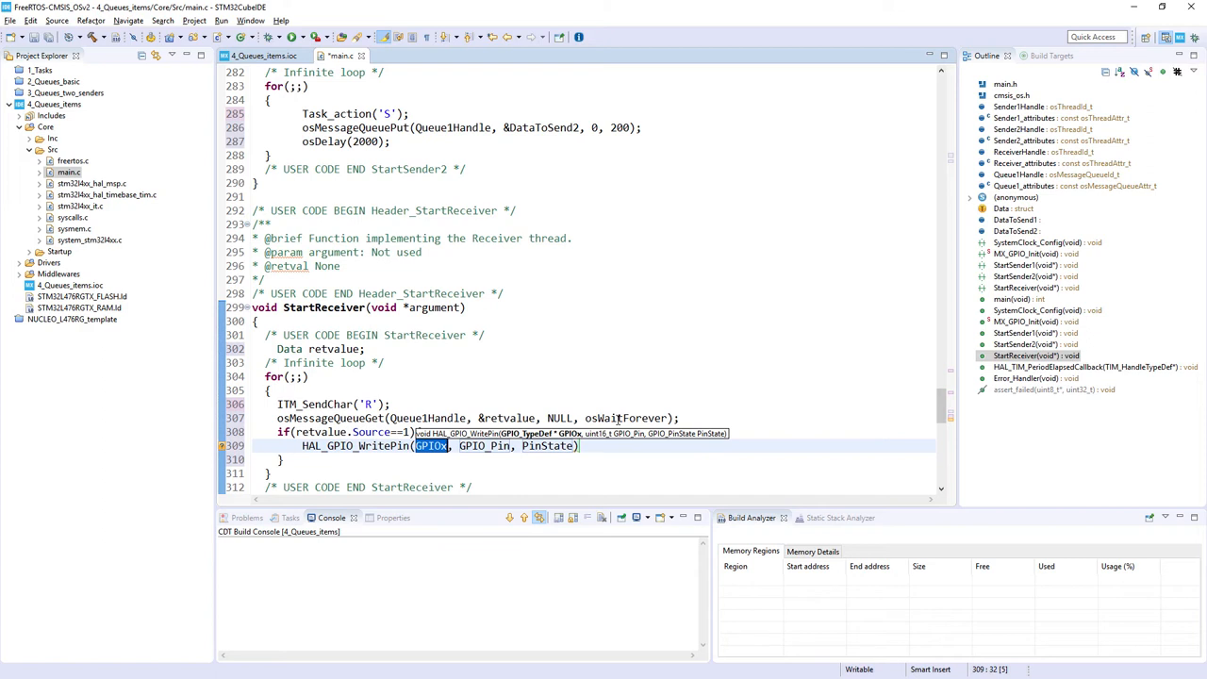
text(LED_GREEN_)
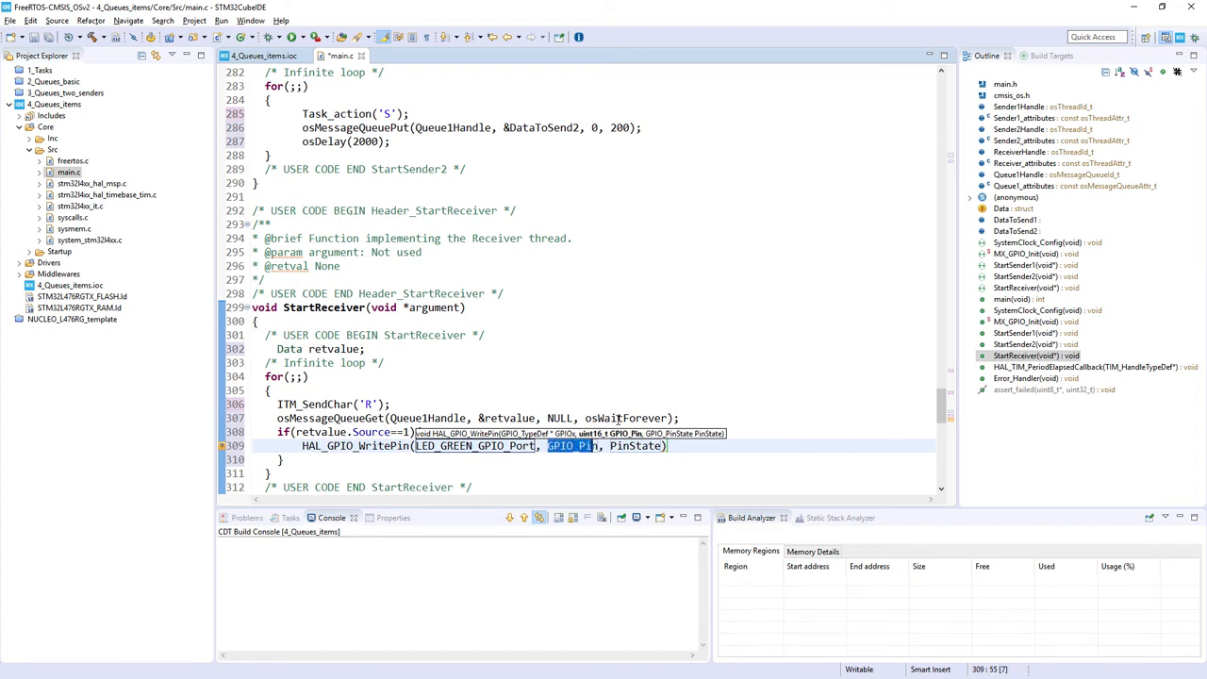
text(LED_GREEN)
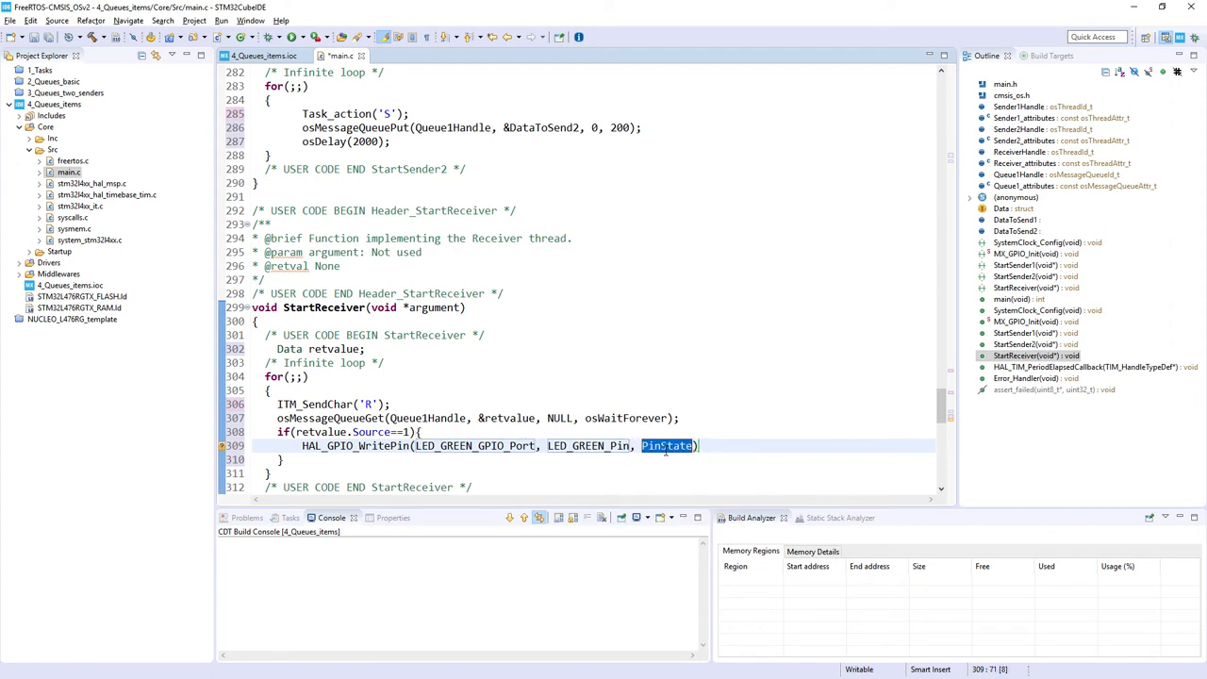
text(GPIO_PIN_SET)
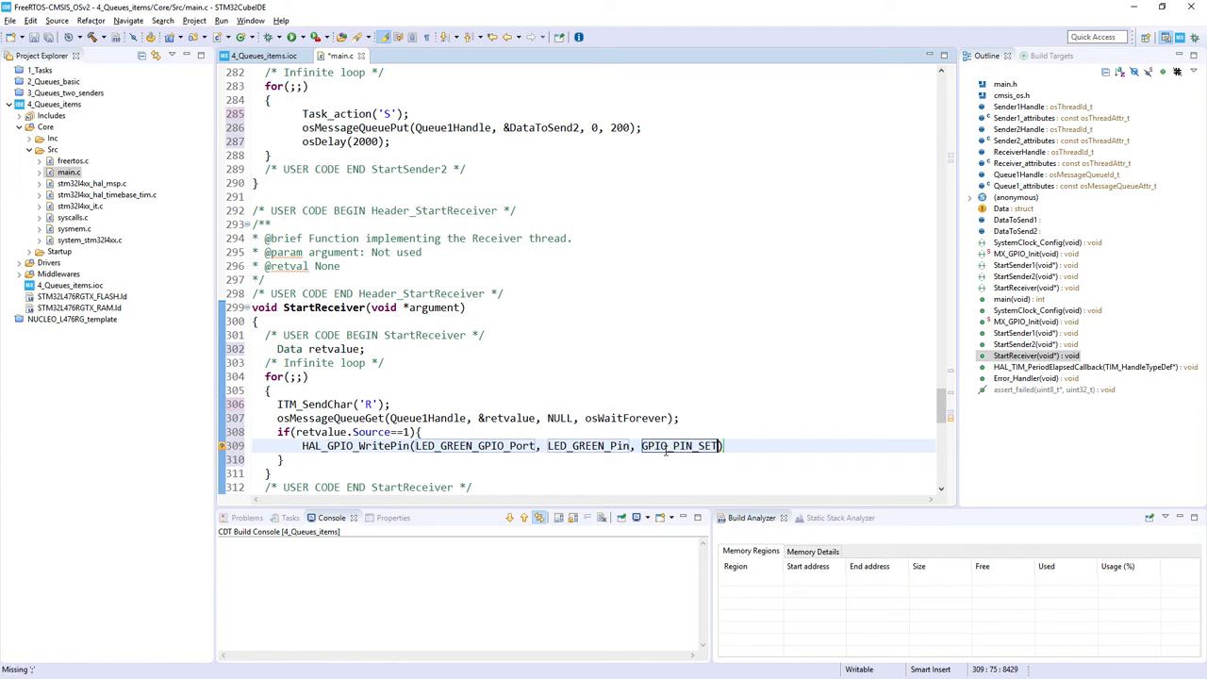
text(;)
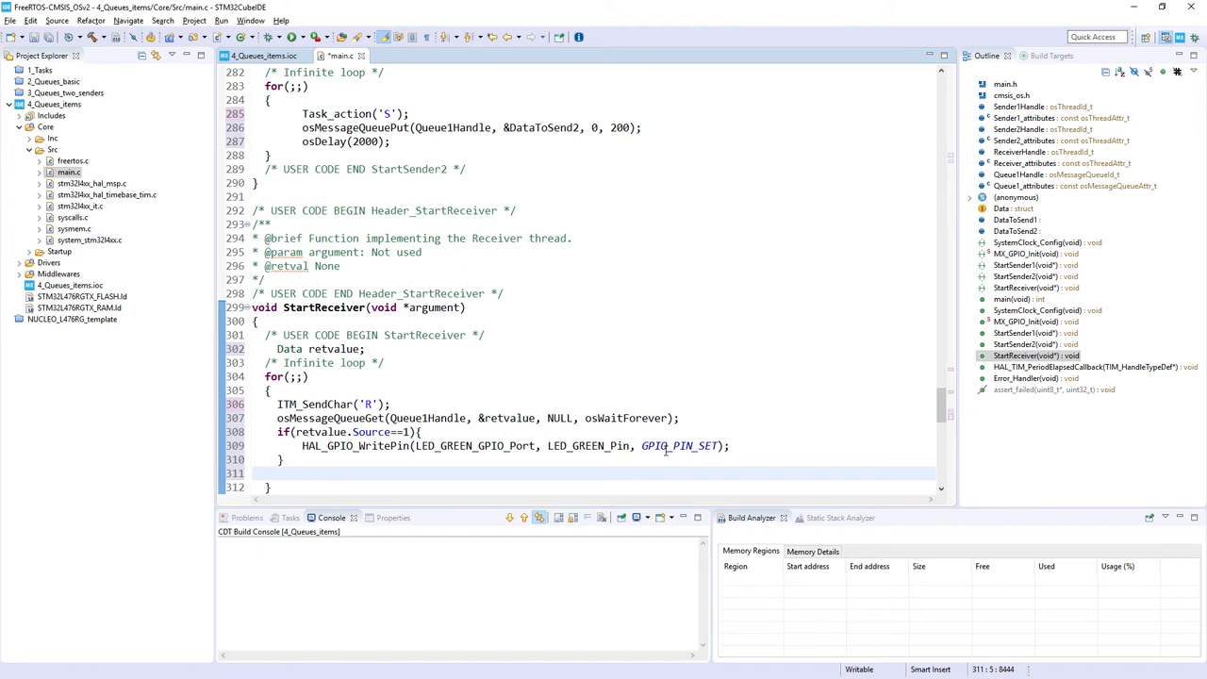
text(else{)
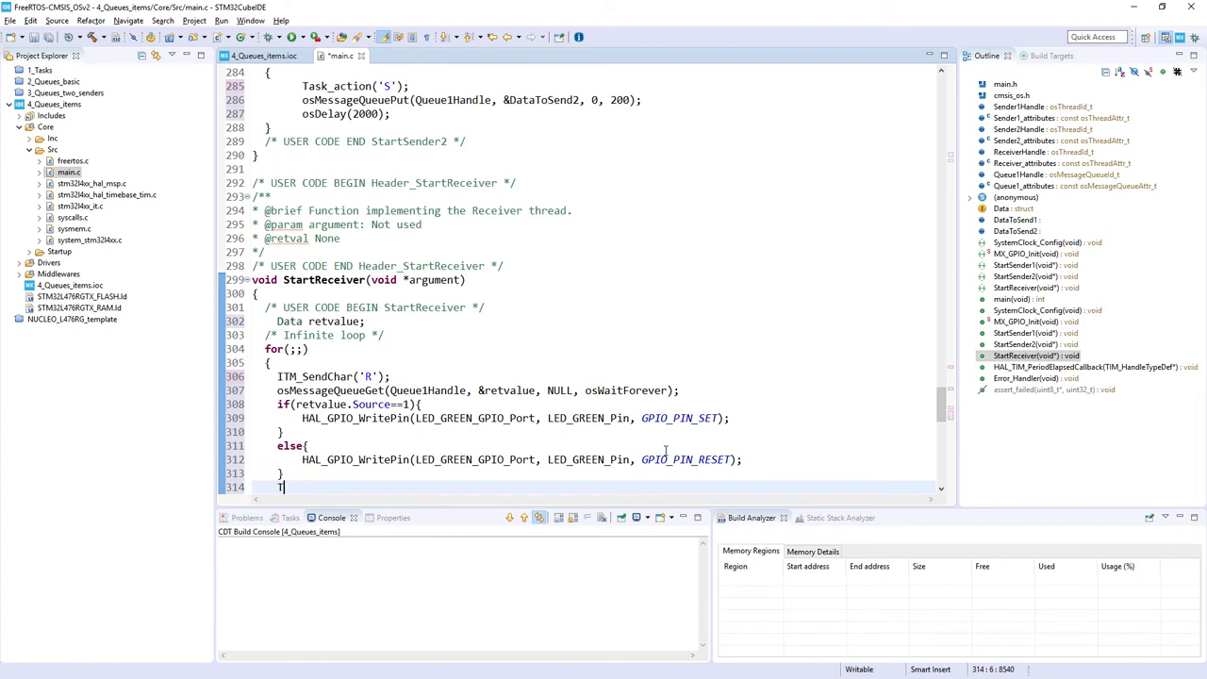
End the receiver loop with Task_action(retvalue.Value); and reuse the name under USER CODE BEGIN 4.
text(Task_action())
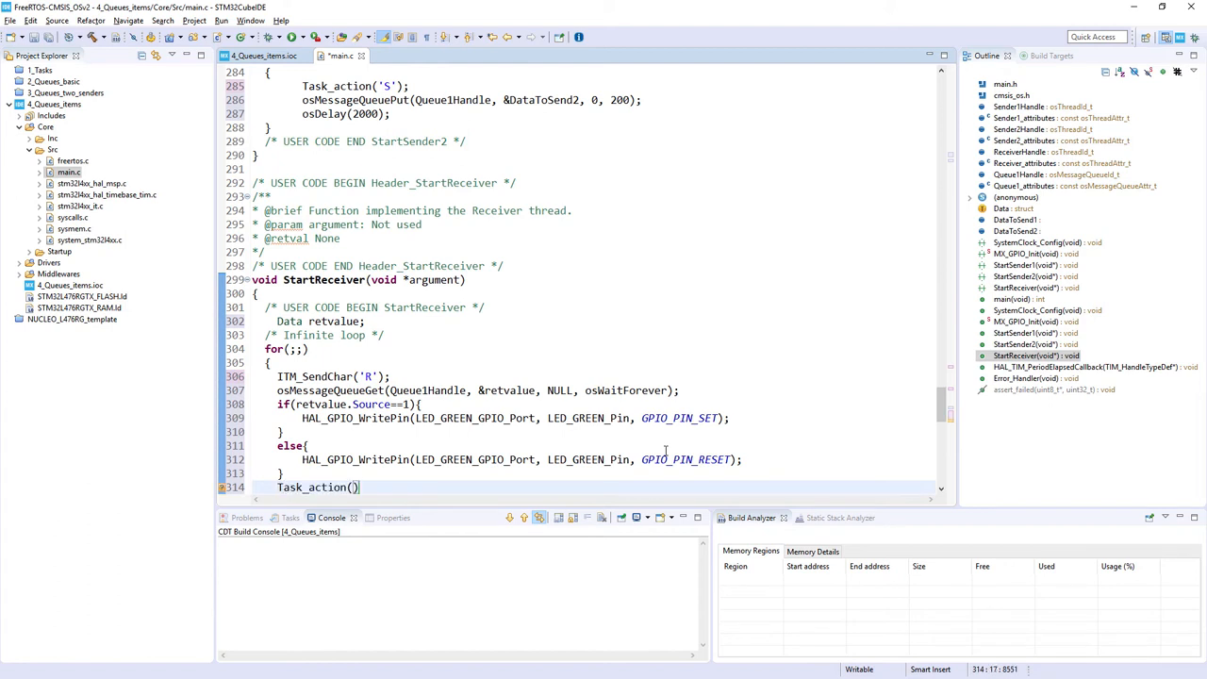
text(retvalue.)
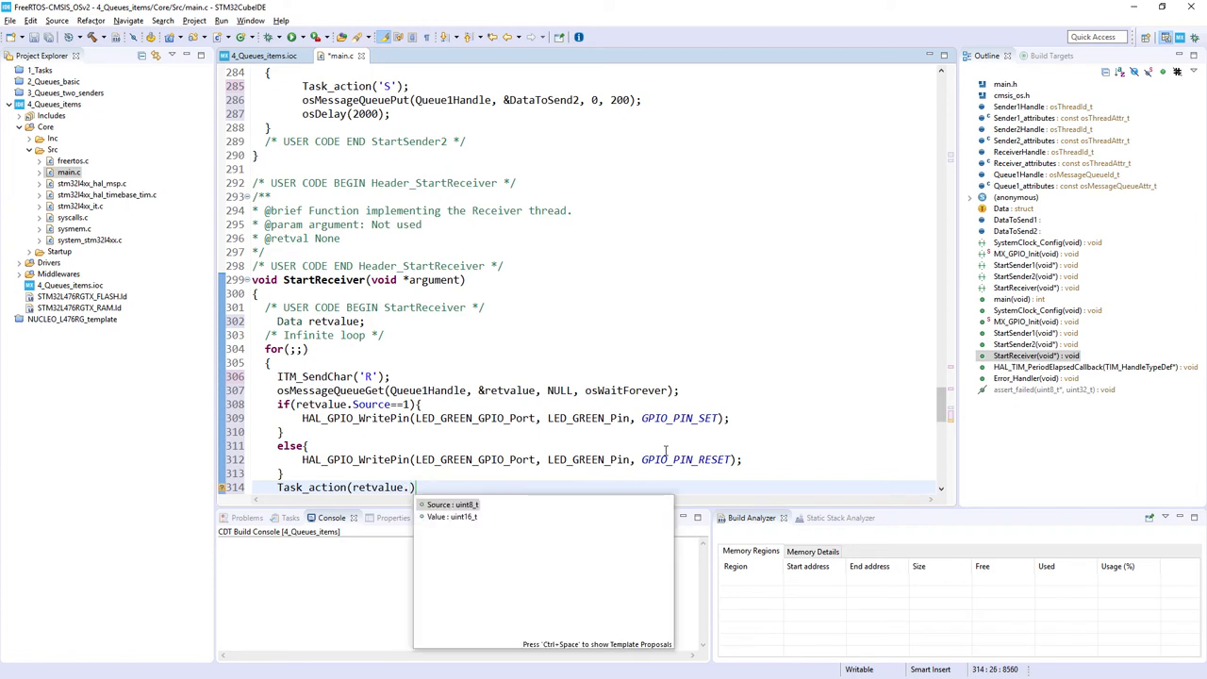
text(Value)
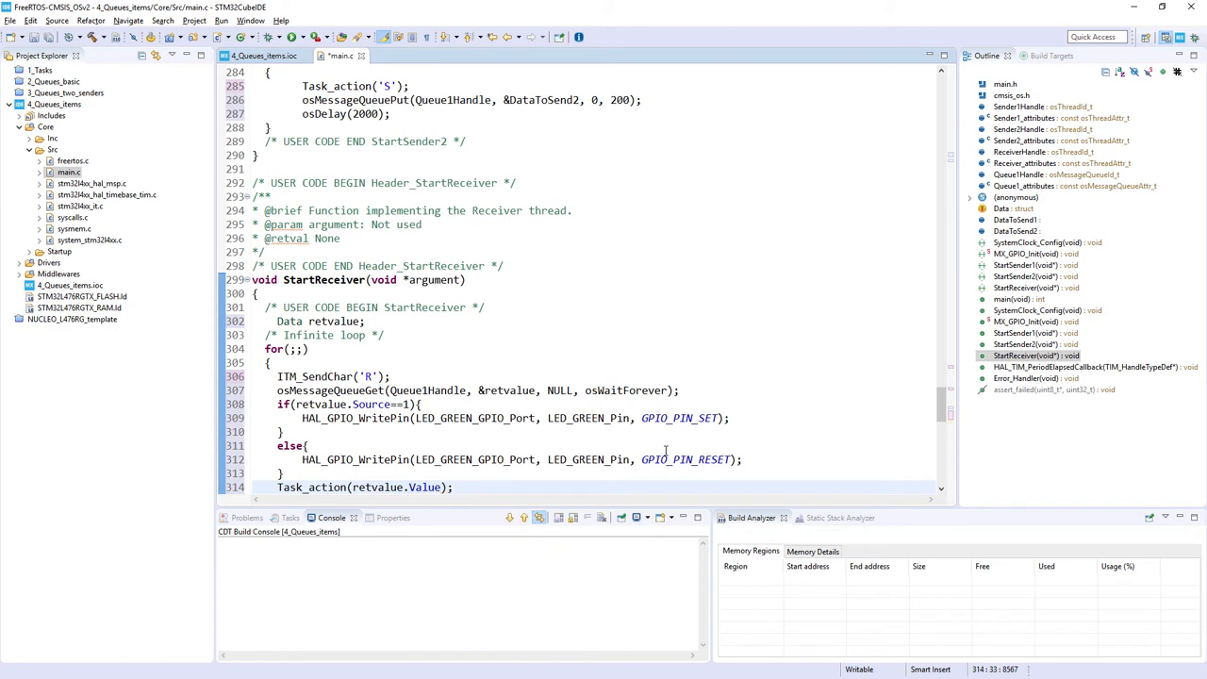
click(453, 486)
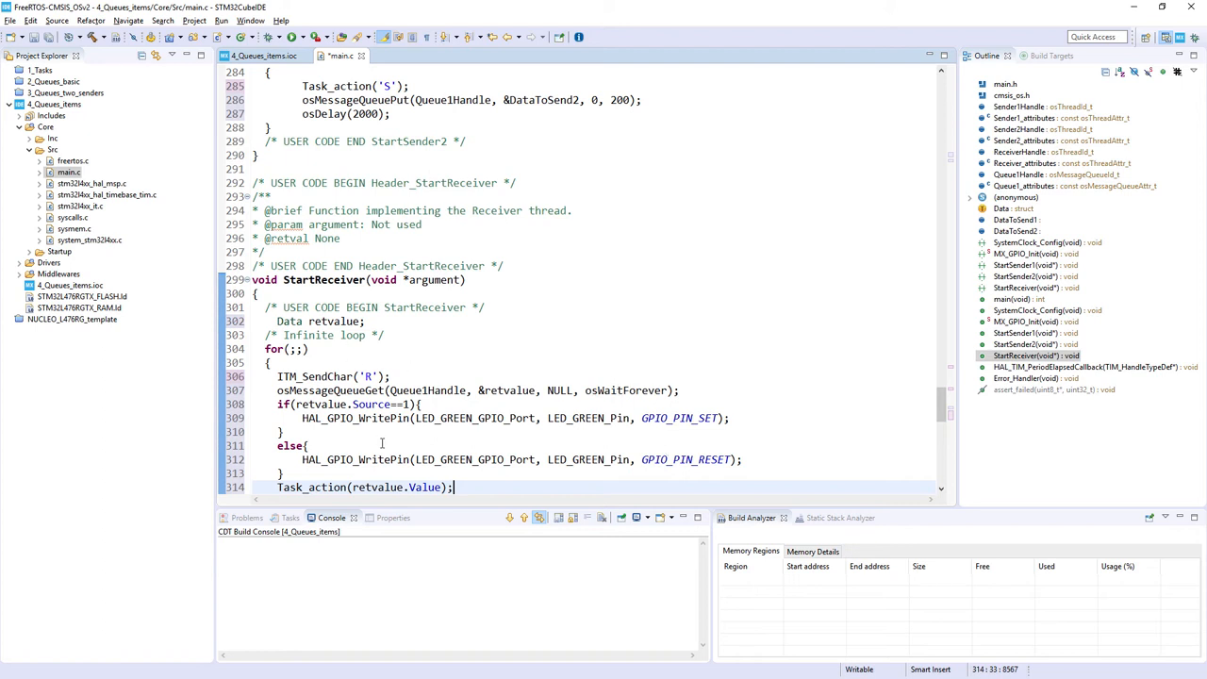
double_click(311, 487)
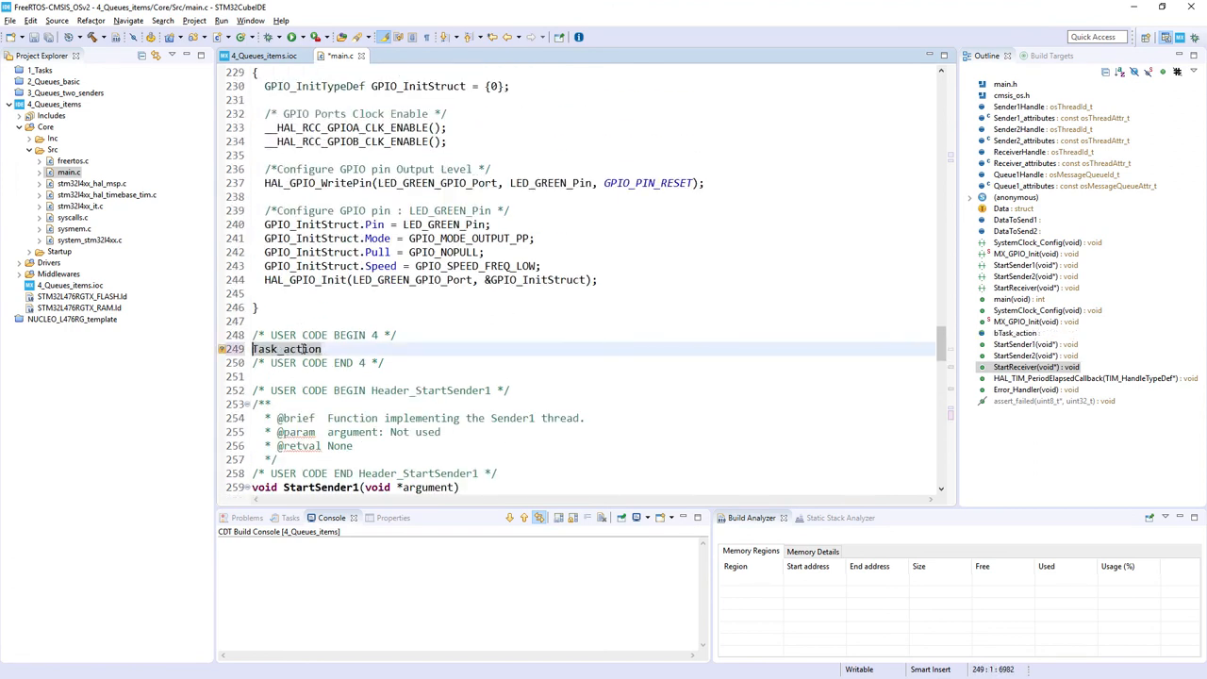
Define void Task_action(char message) calling ITM_SendChar(message) and a second ITM_SendChar.
text(void)
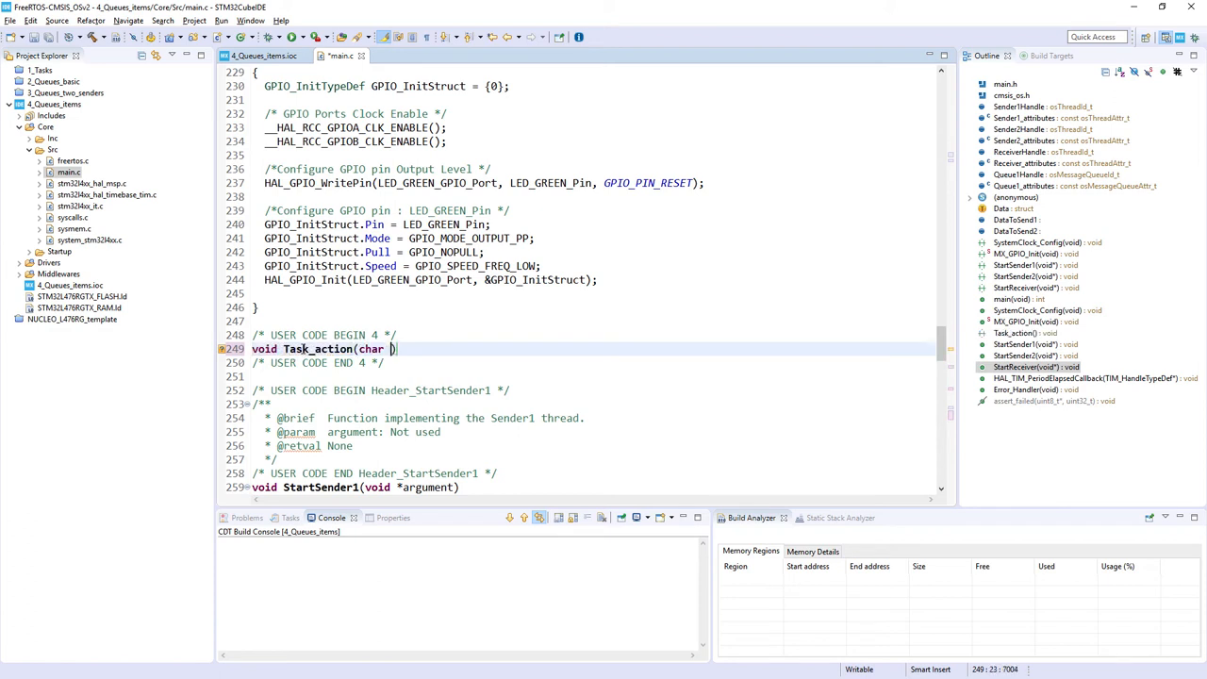
text(mes)
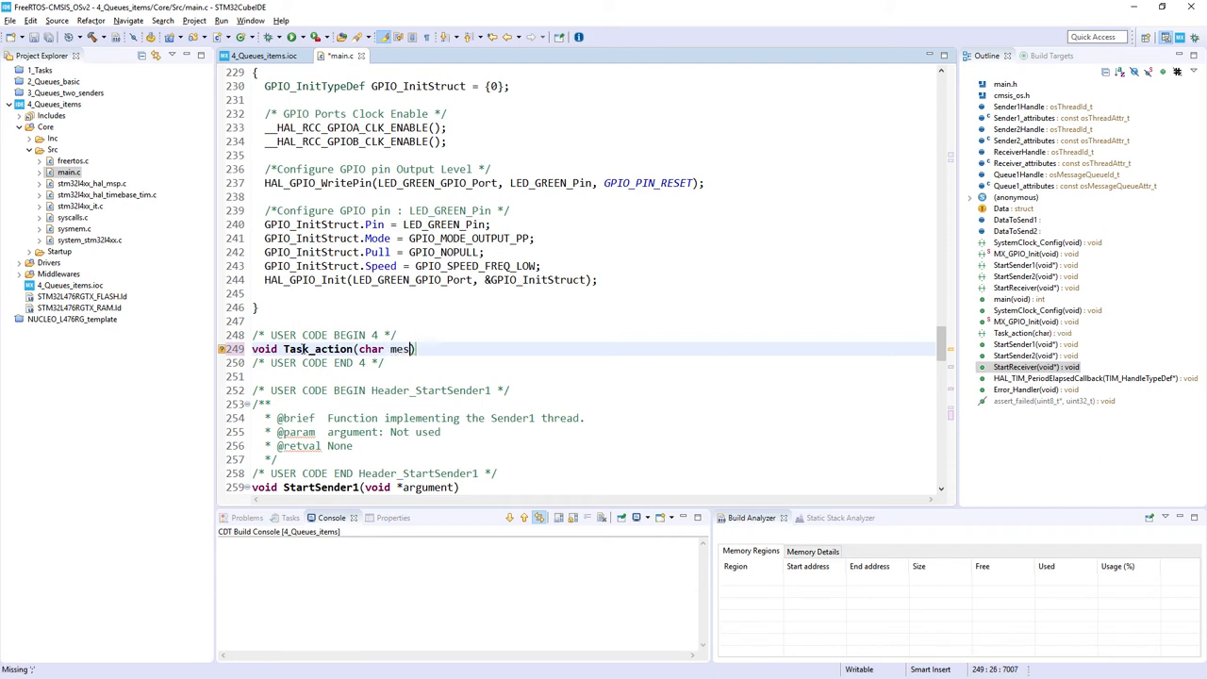
text(sage)
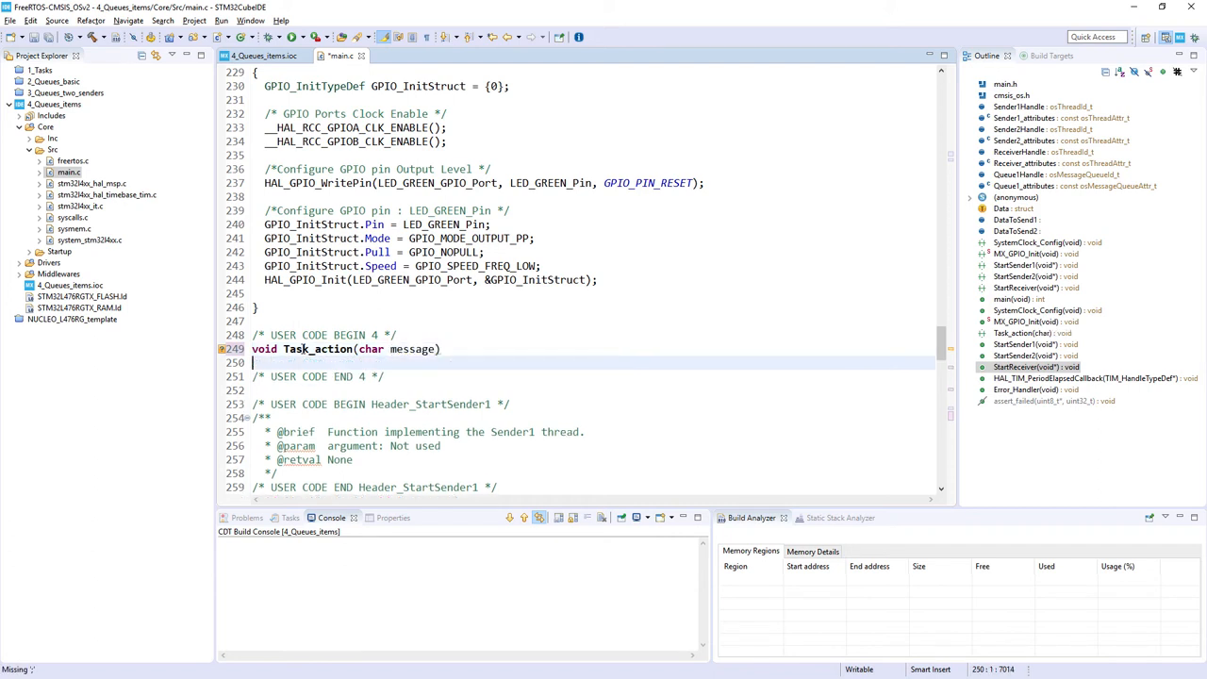
text({)
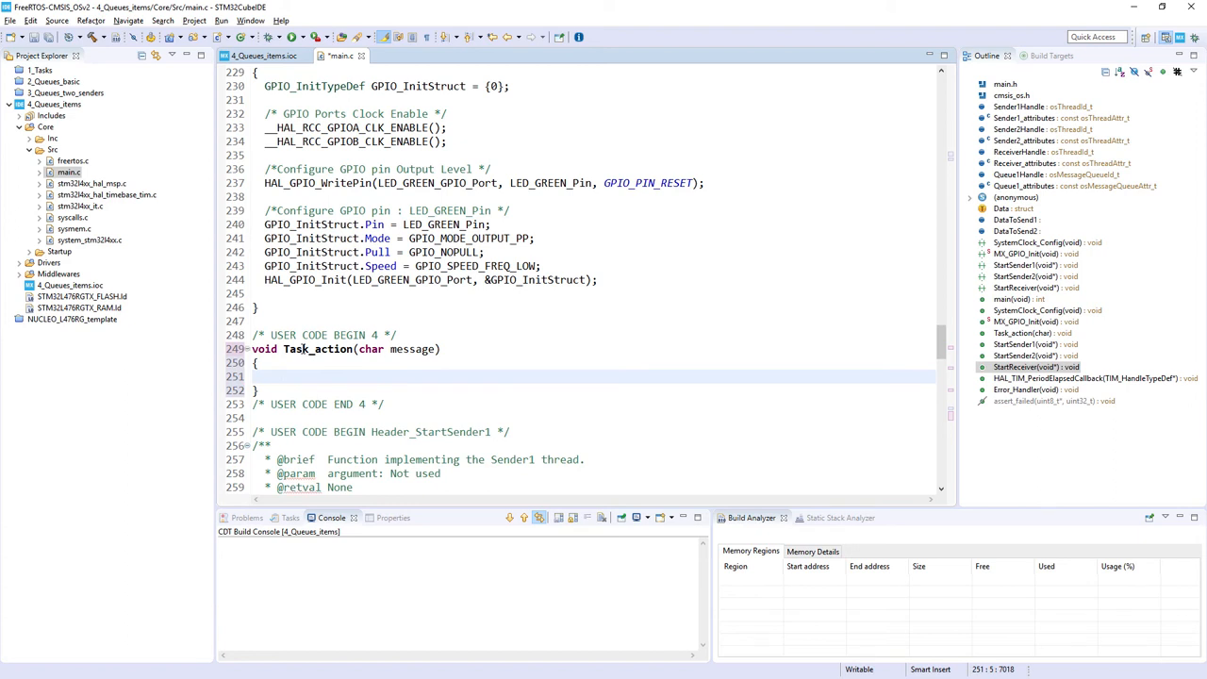
text(ITM_S)
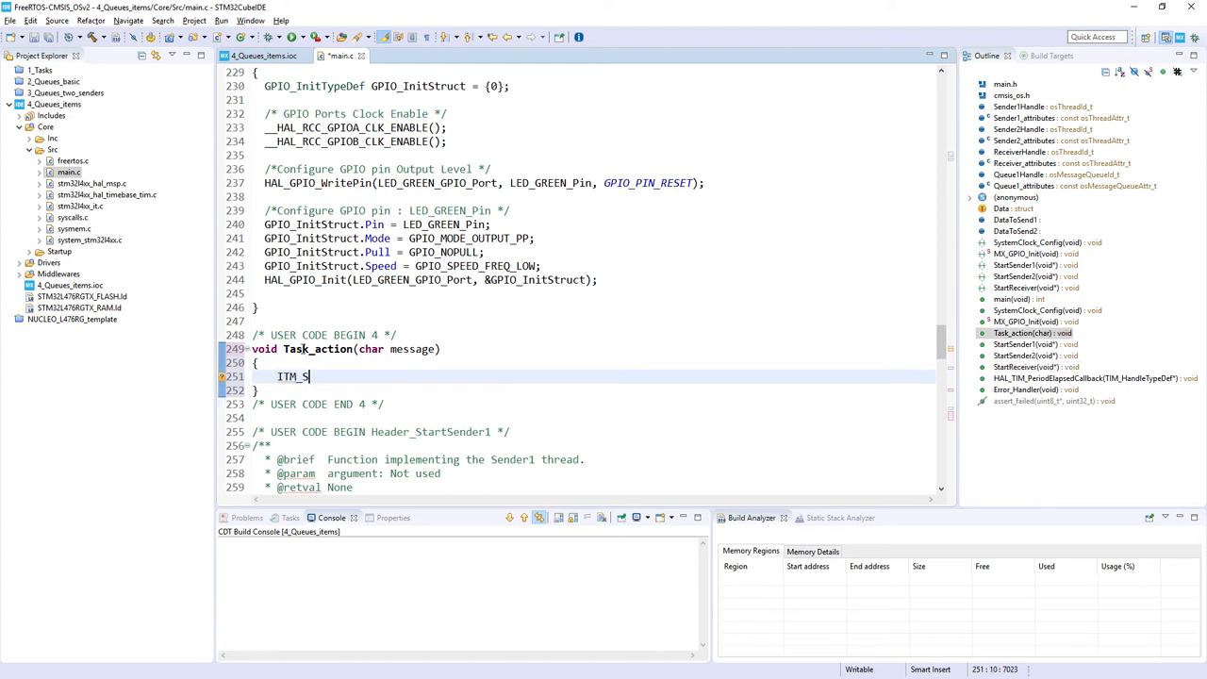
text(endChar(message);)
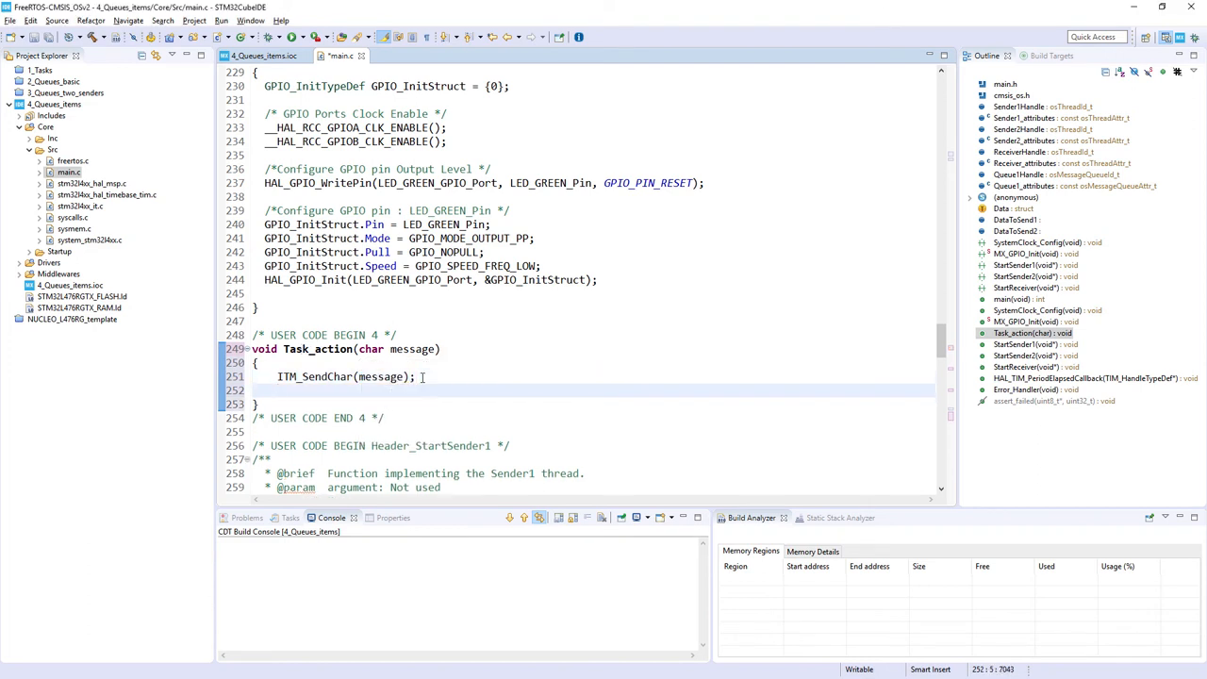
text(ITM_SendChar('\)
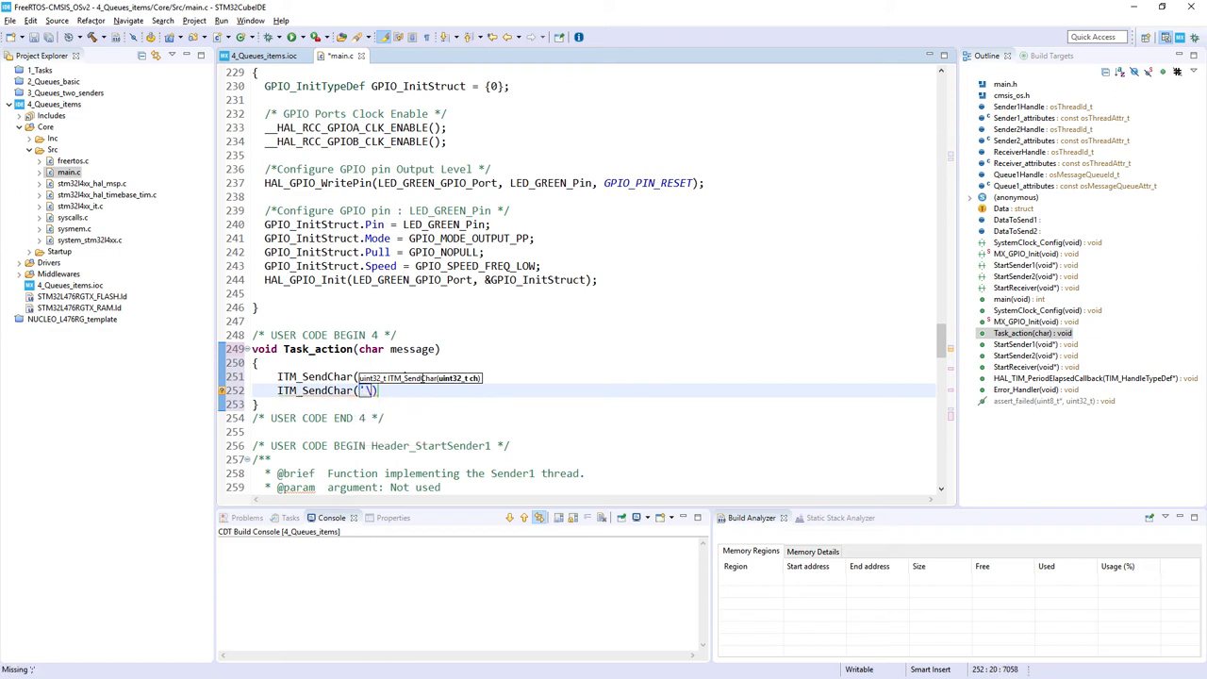
text(n)
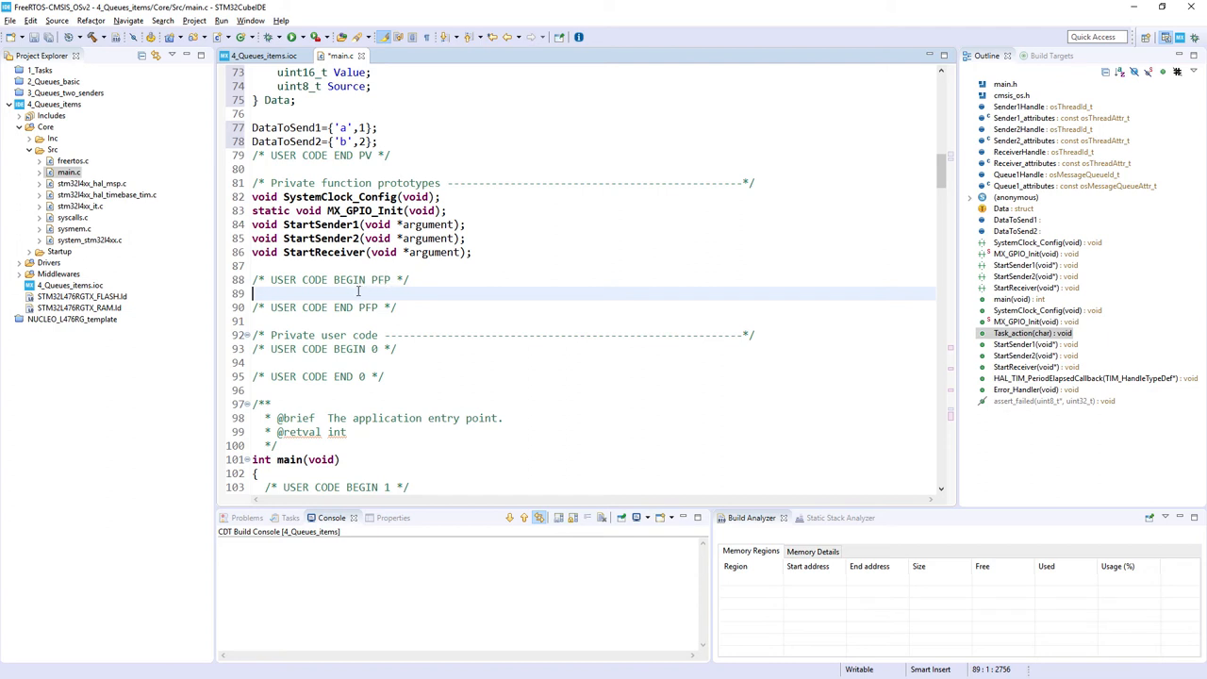
Add the void Task_action(char message); prototype in PFP and type DataToSend1/2 as Data.
text(void Task_action(char message);)
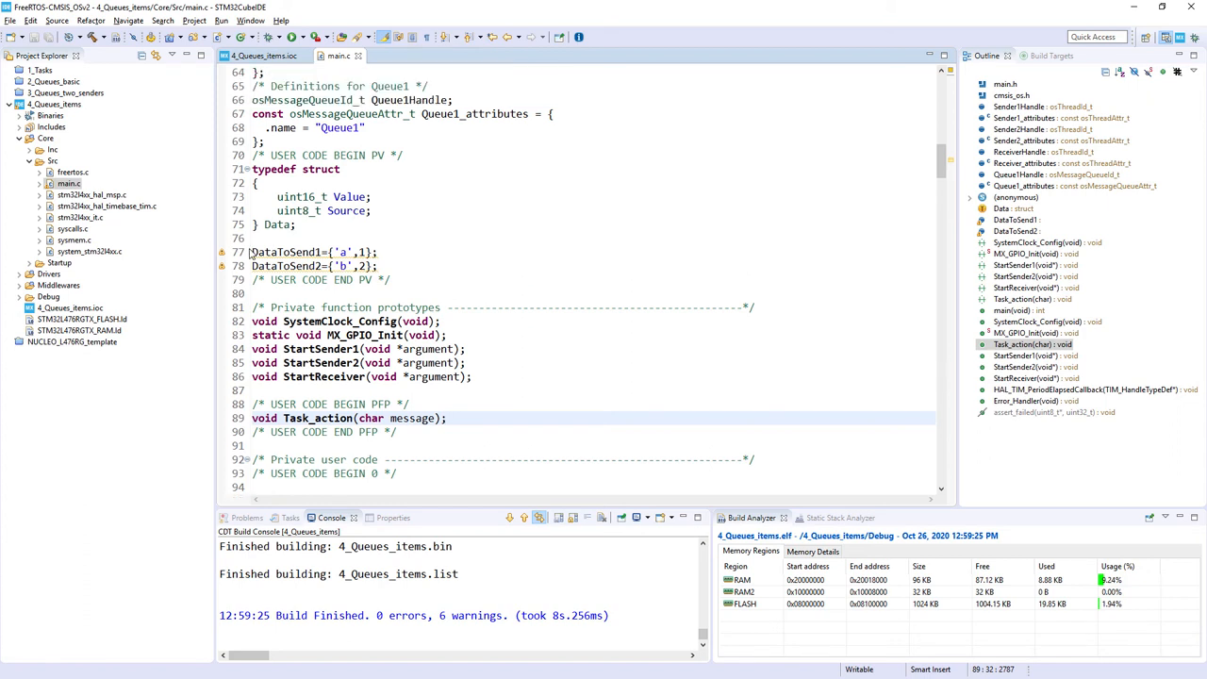
double_click(285, 253)
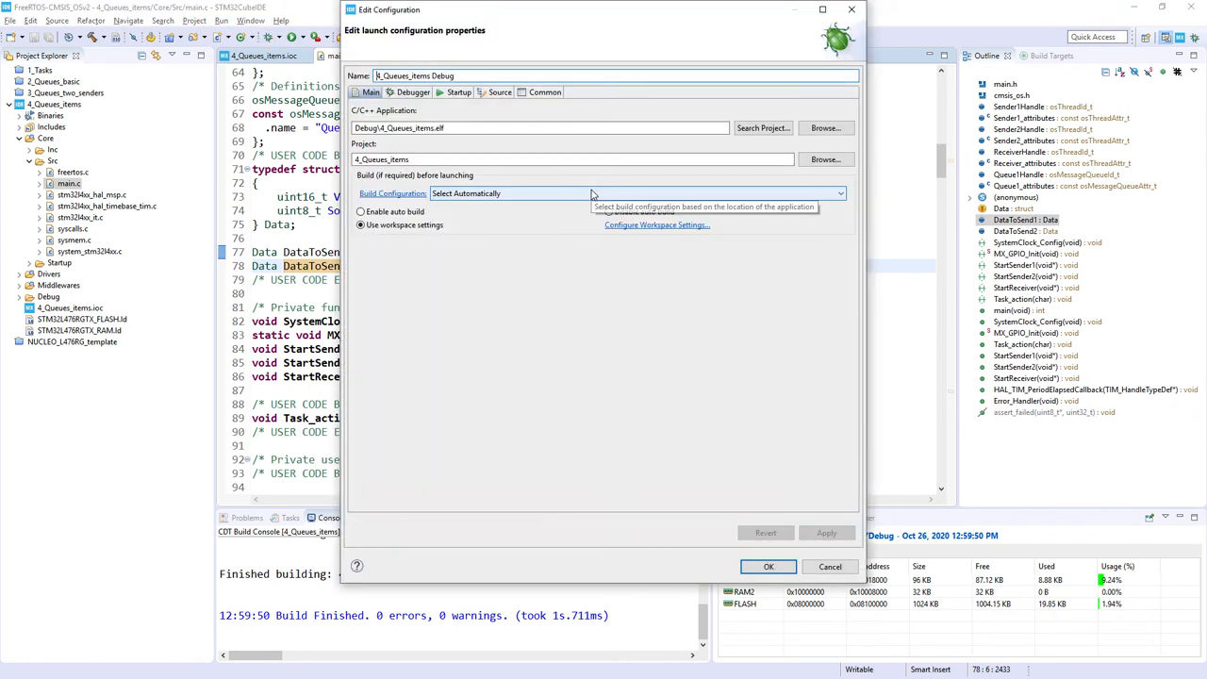
Enable Serial Wire Viewer in the Debugger settings with Core Clock 4 MHz and start debugging.
click(411, 91)
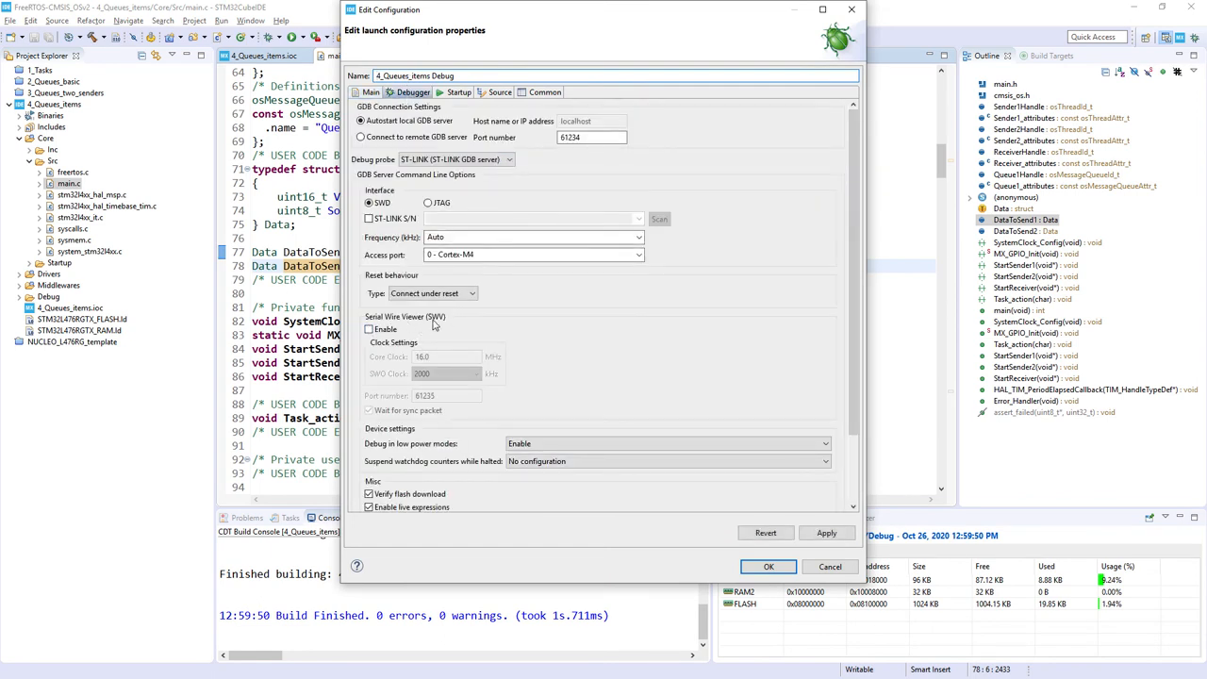
click(370, 328)
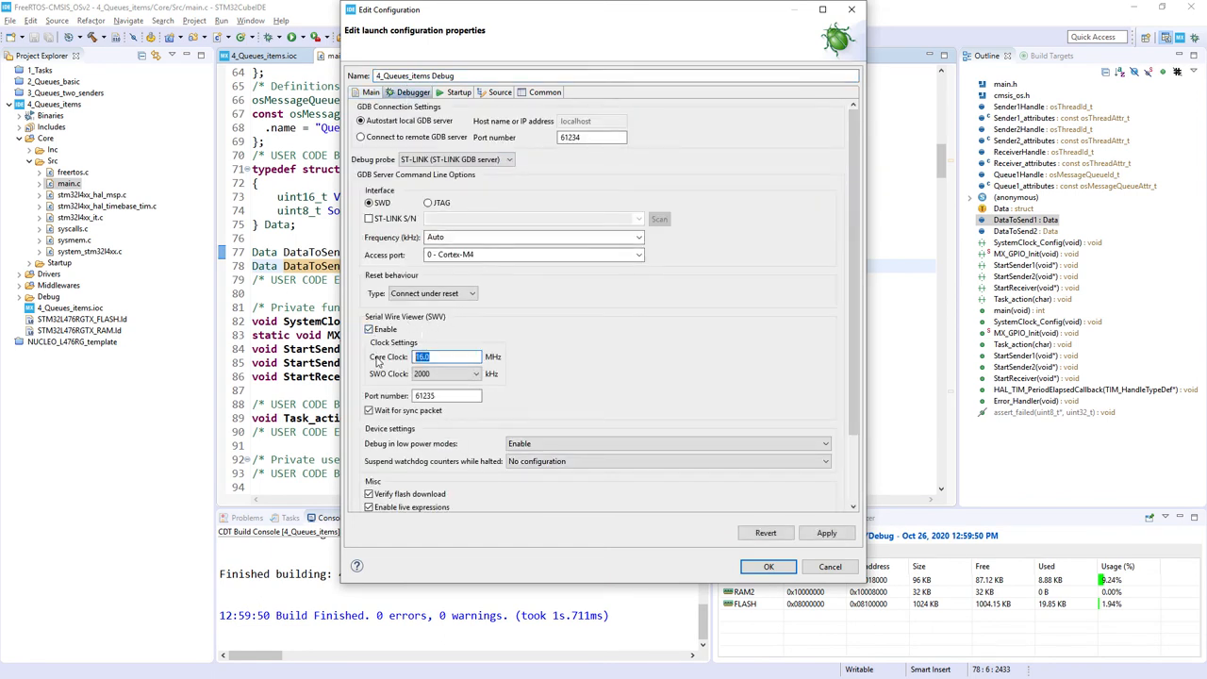
text(4)
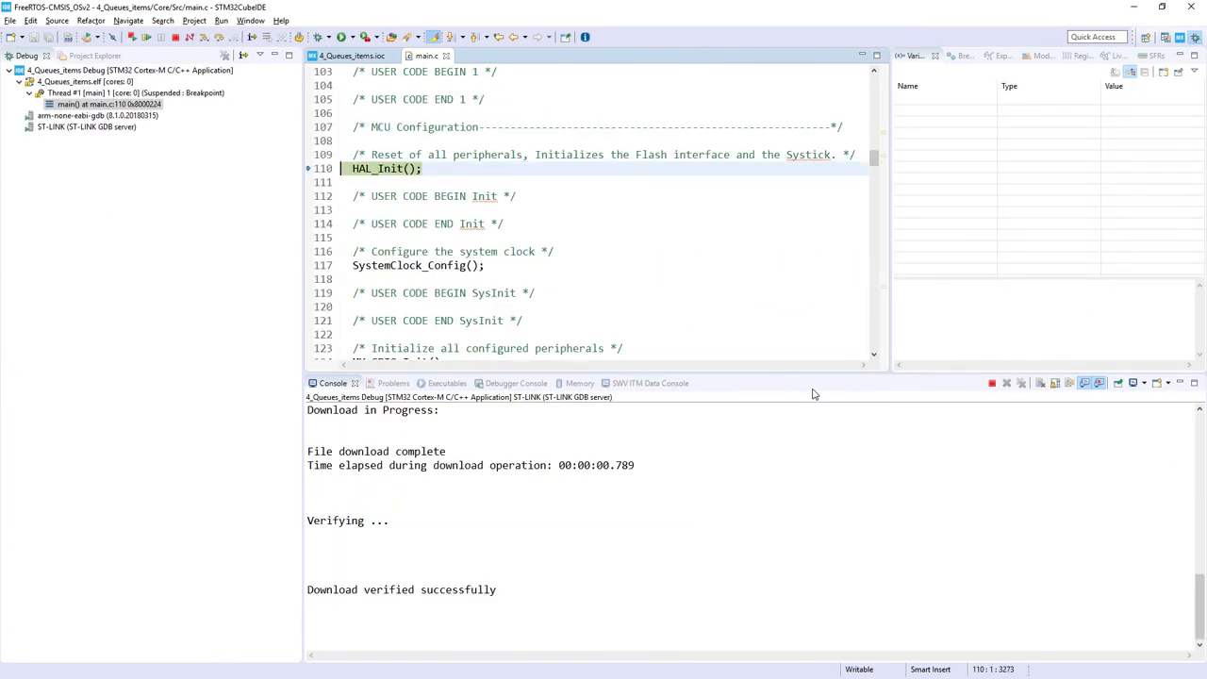
Start SWV trace and resume execution so the ITM console streams the s, S, R, a, b task characters.
click(637, 383)
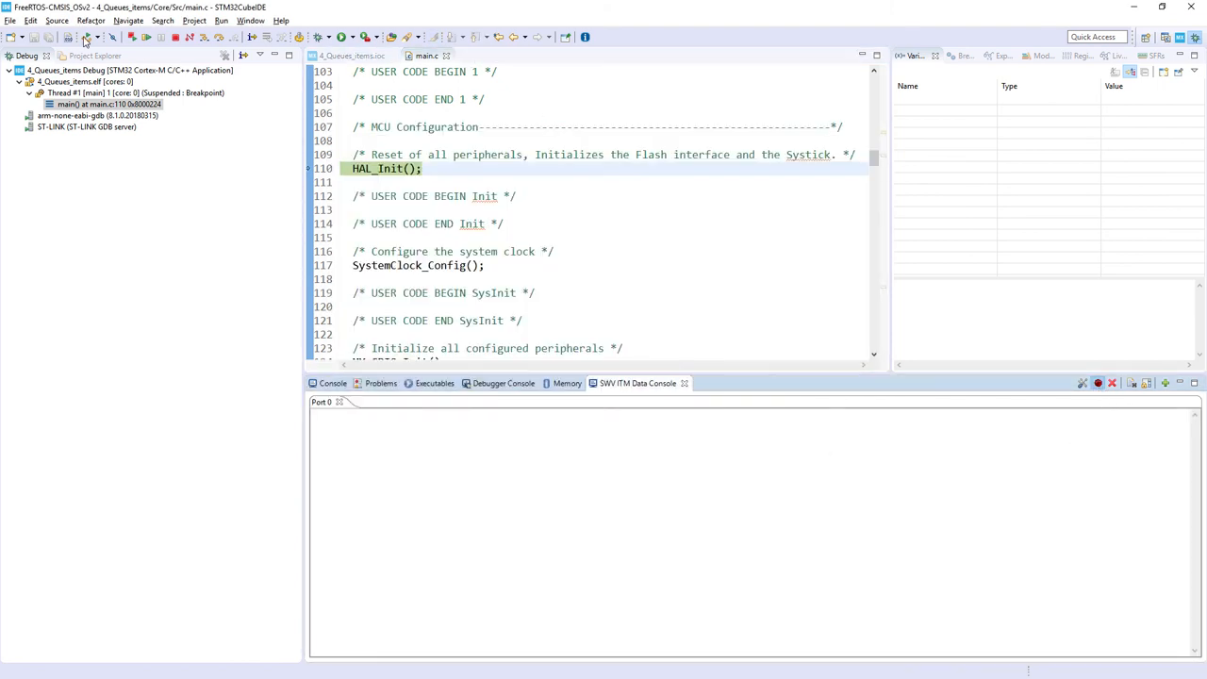
click(147, 37)
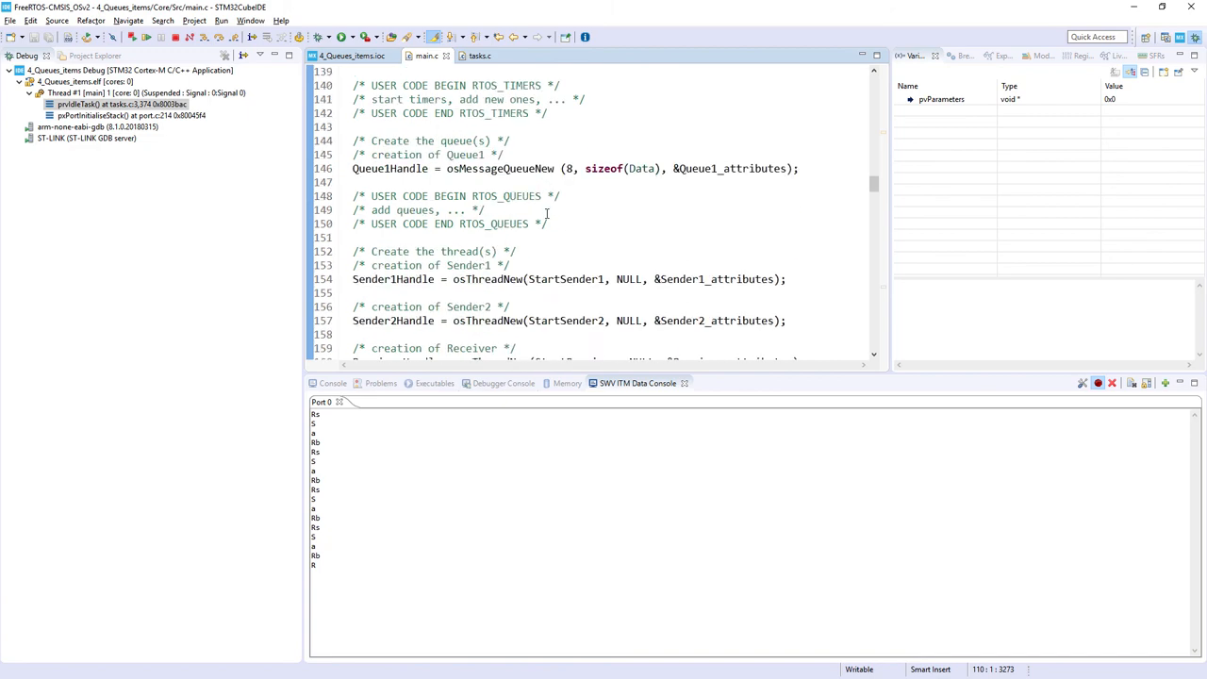
scroll(down, 3)
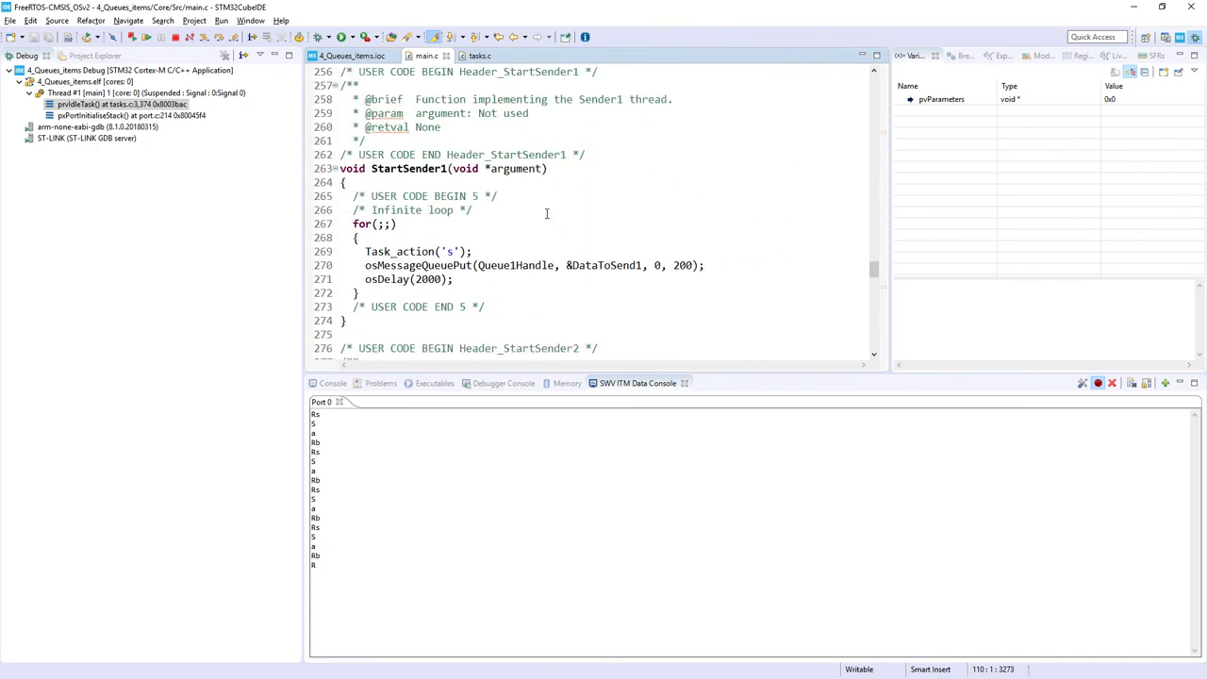
scroll(down, 3)
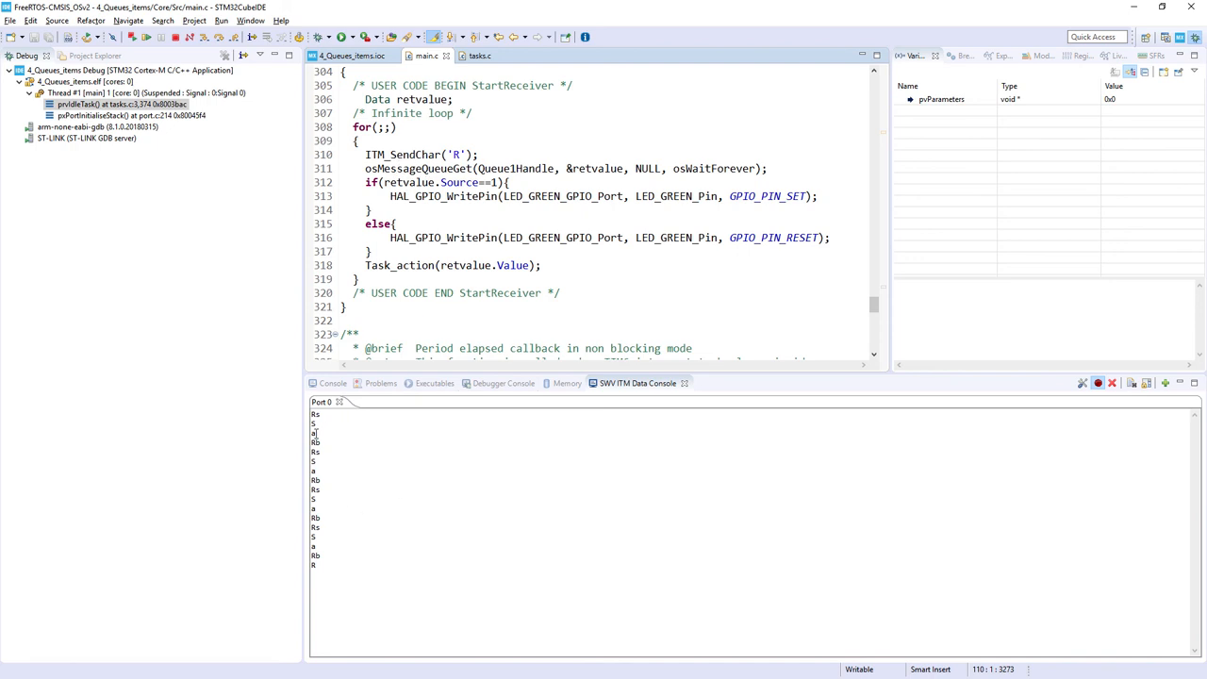
mouse_move(302, 432)
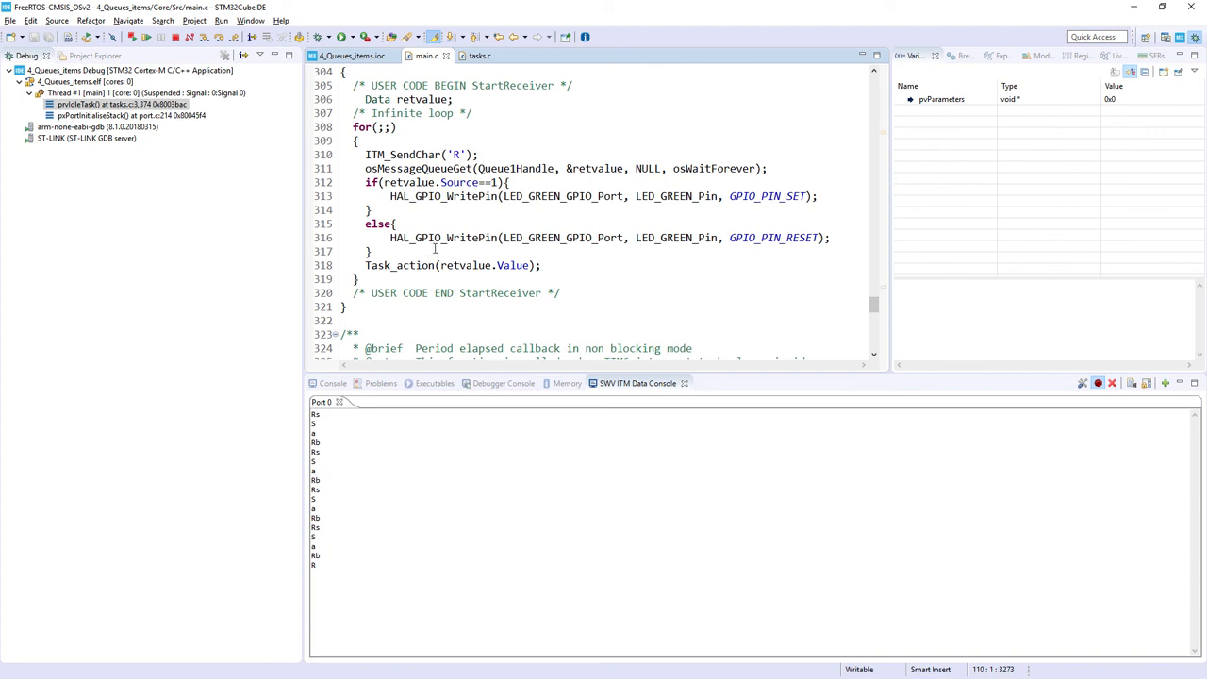
mouse_move(540, 294)
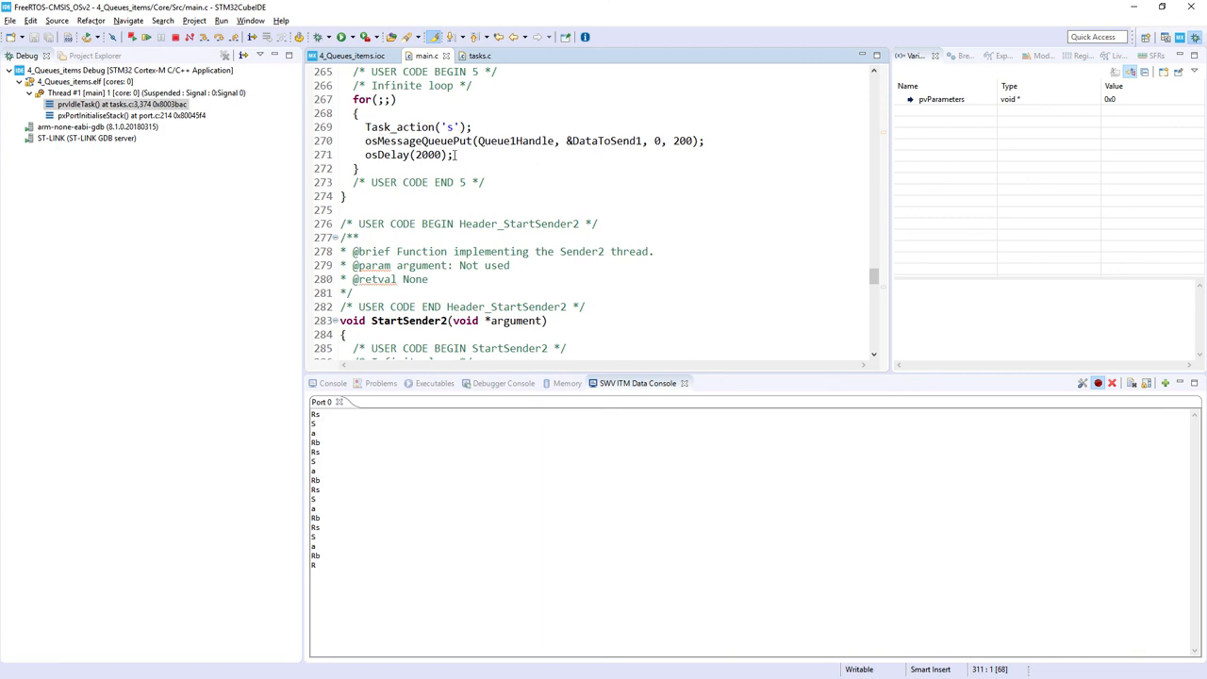
scroll(down, 3)
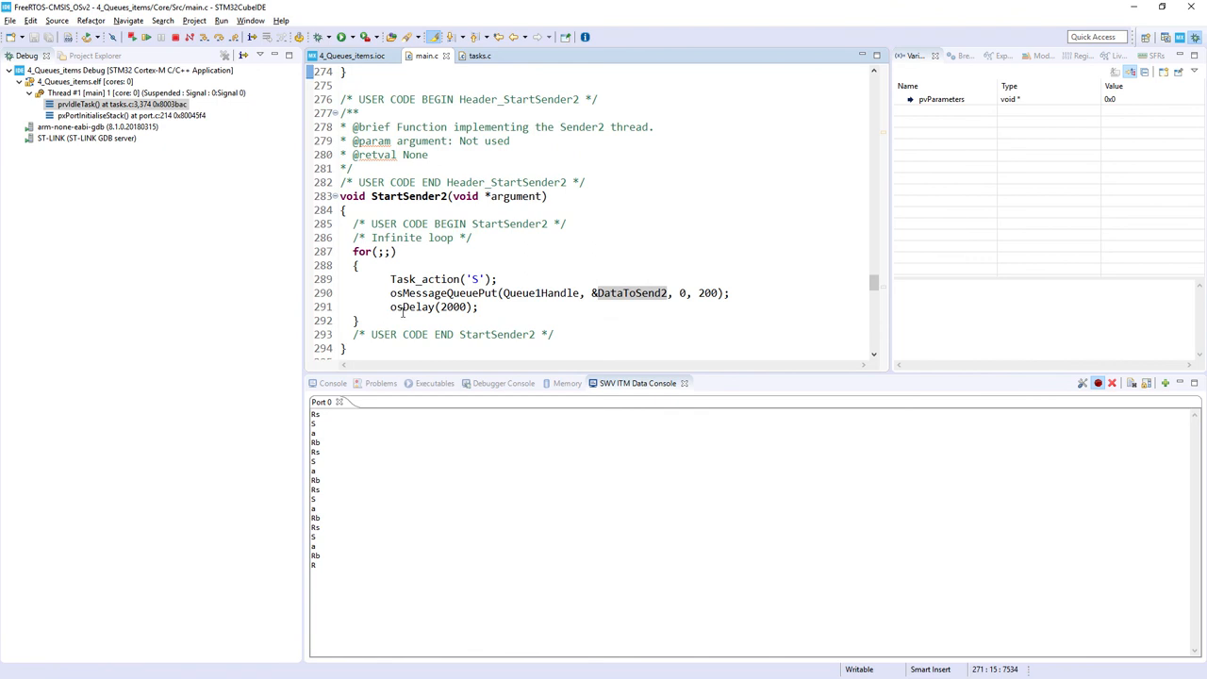
click(411, 306)
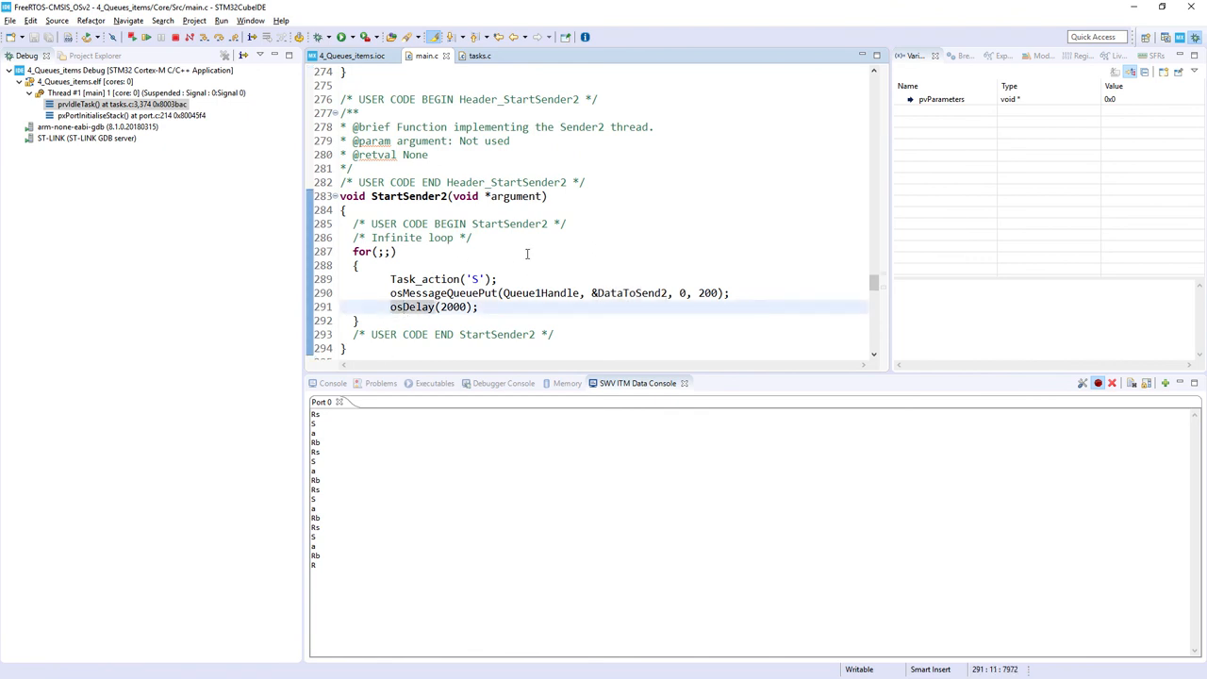